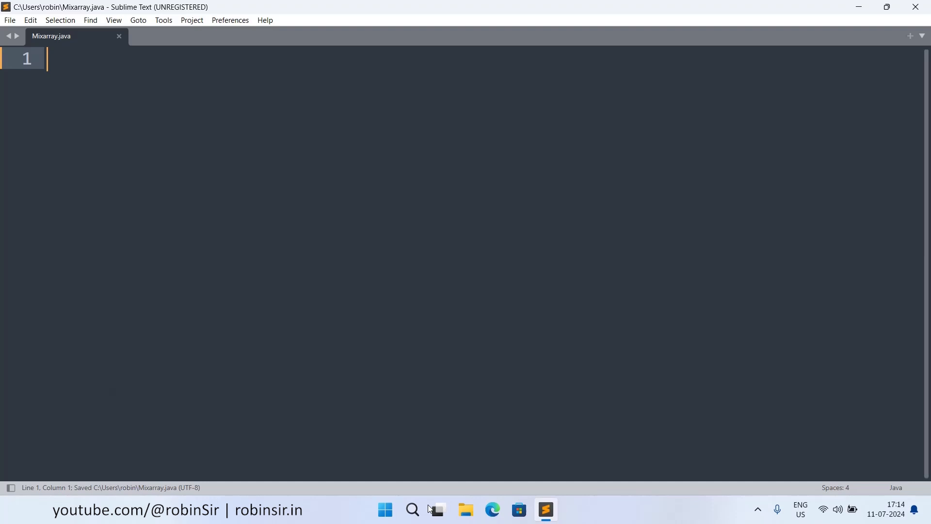
Add the import java.util.Scanner; line at the top of Mixarray.java
type("i")
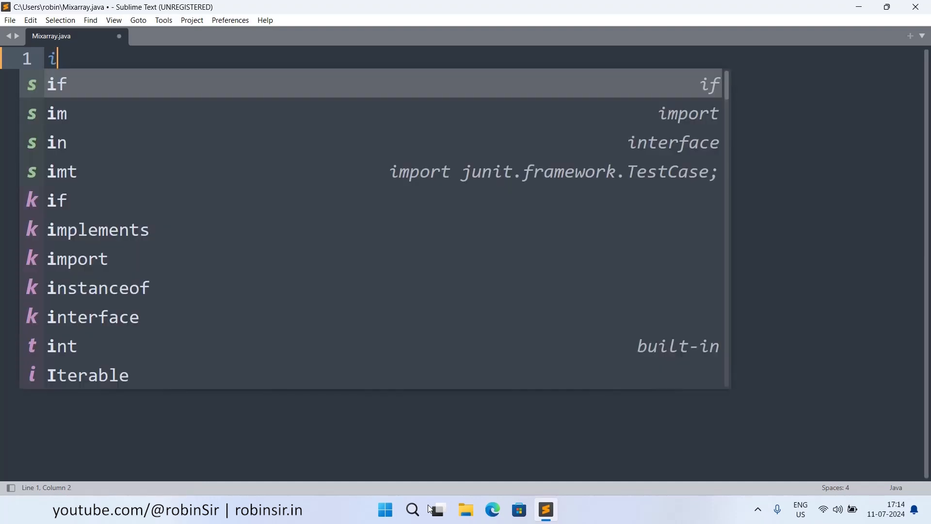
type("mport java.")
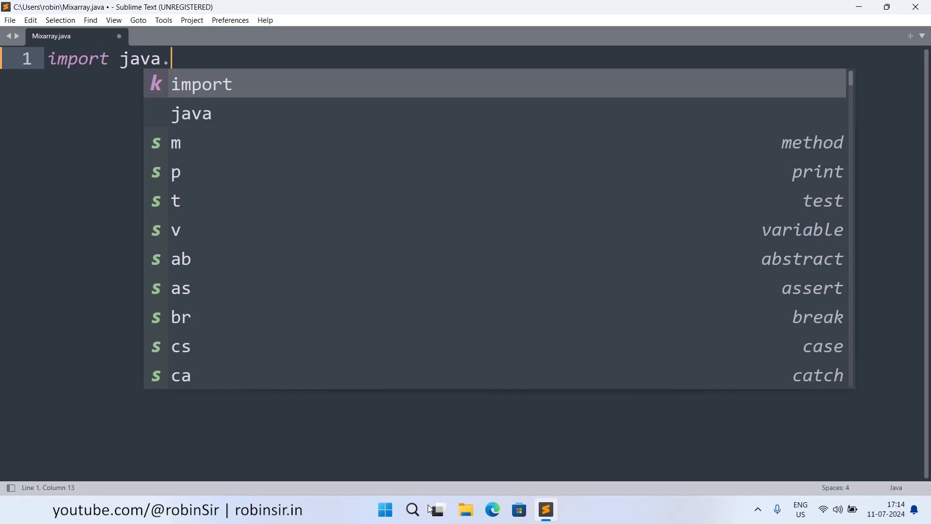
type("util.Scanner;")
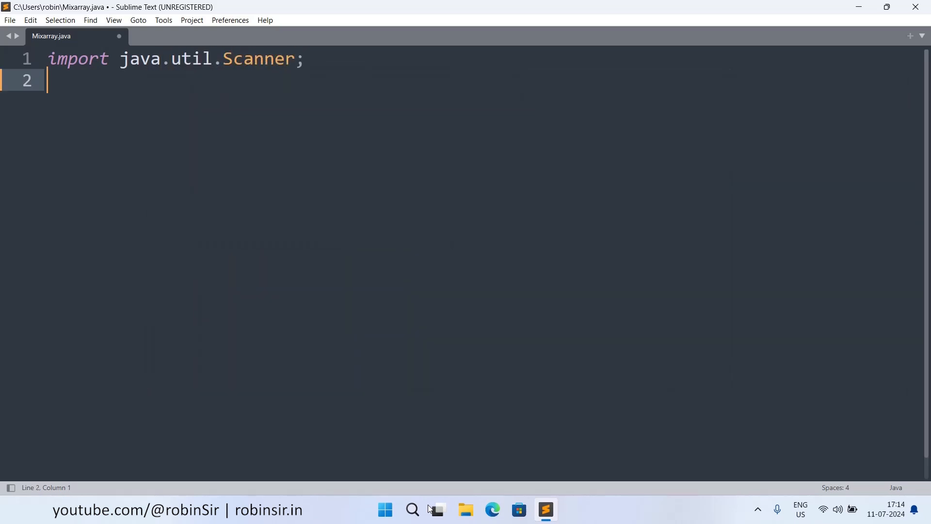
Declare class Mixarray{ with fields int arr[]; and int cap;
type("class Mix")
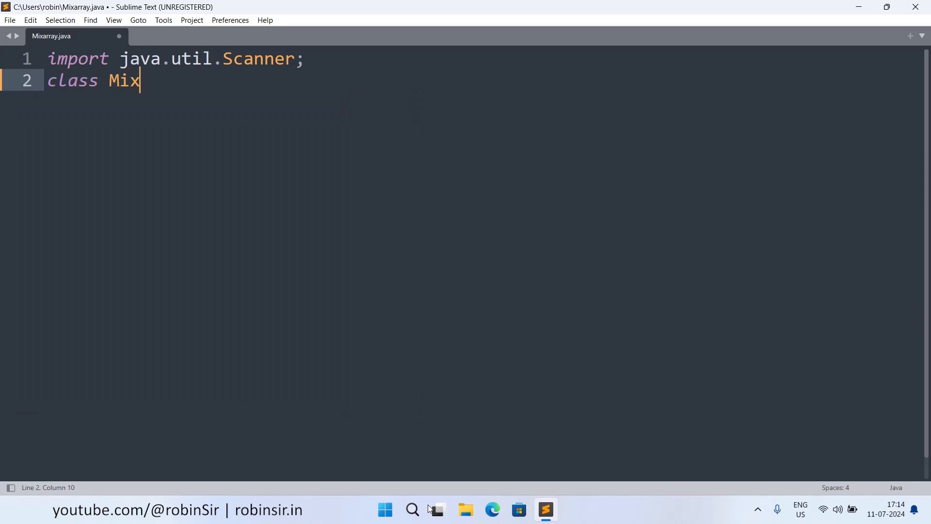
type("array{")
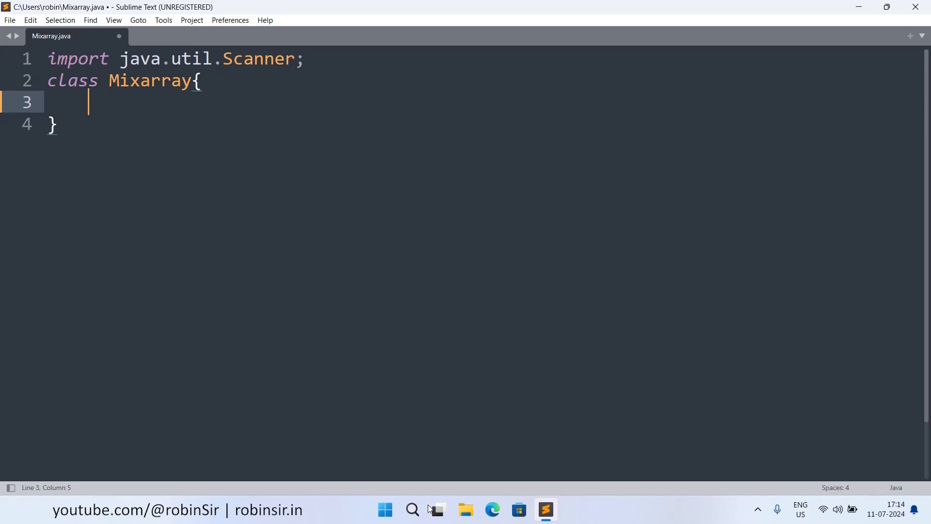
type("int")
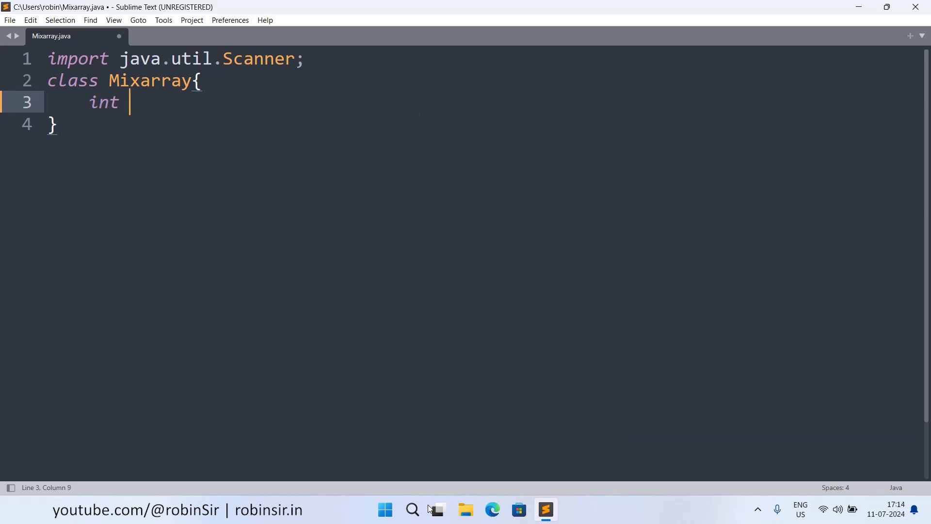
type("arr[]")
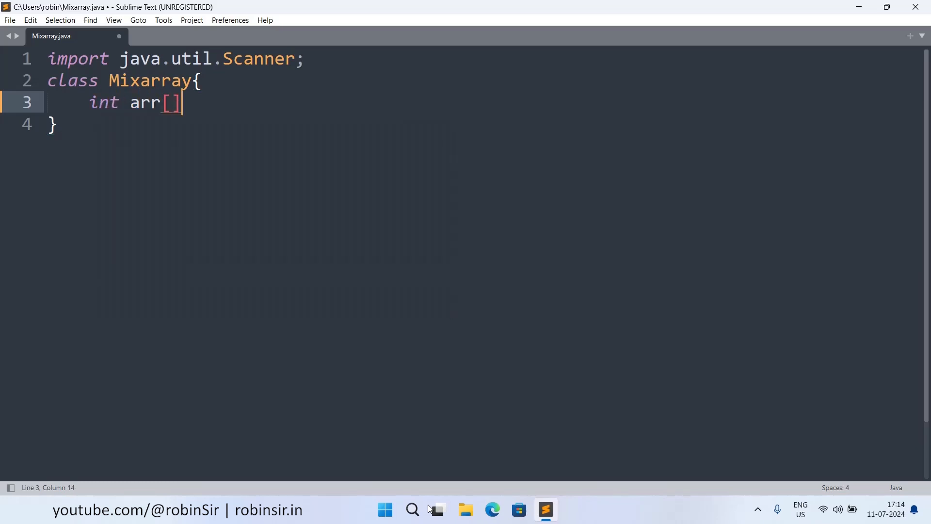
type(";")
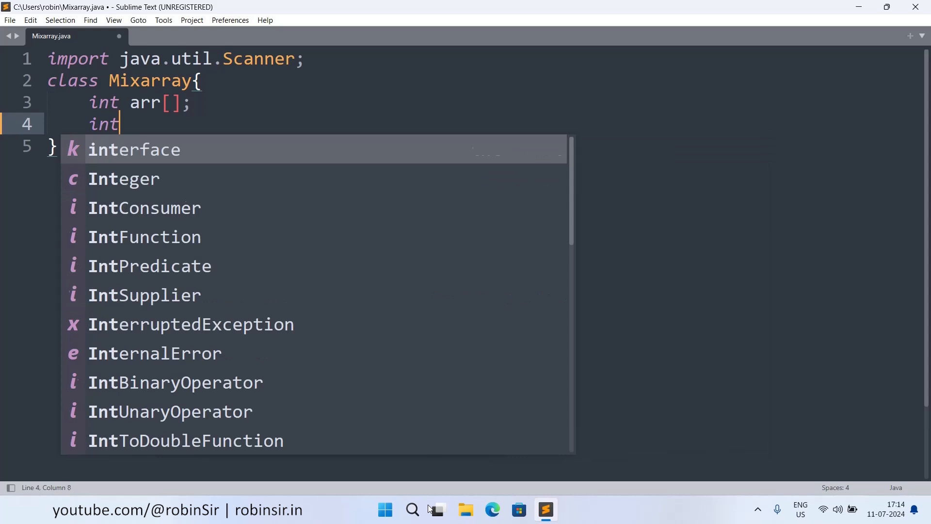
type("cap;")
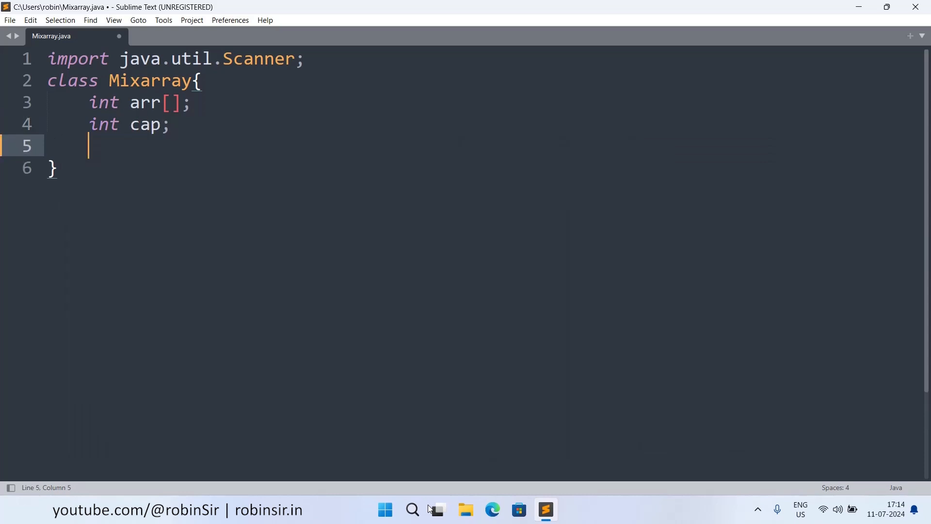
Write constructor public Mixarray(int mm){ cap = mm; arr = new int[cap]; }
type("public Mixarray(")
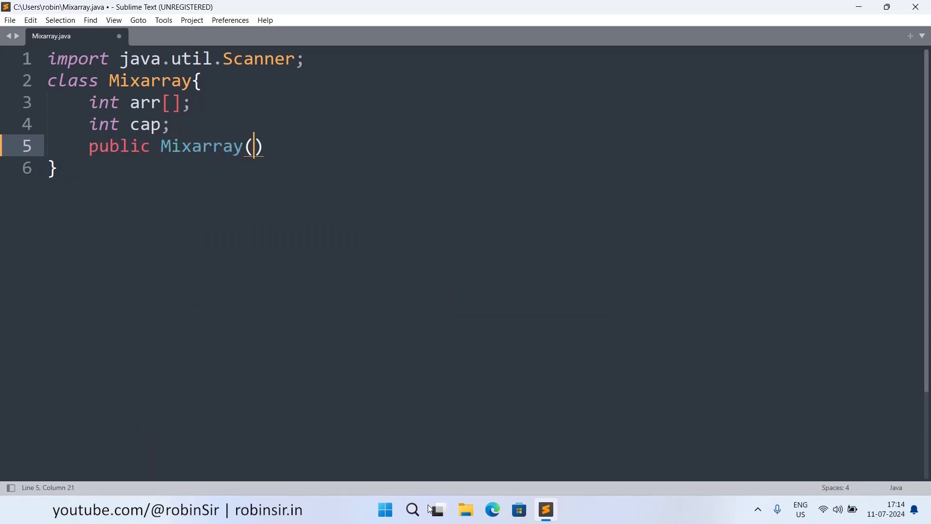
type("int")
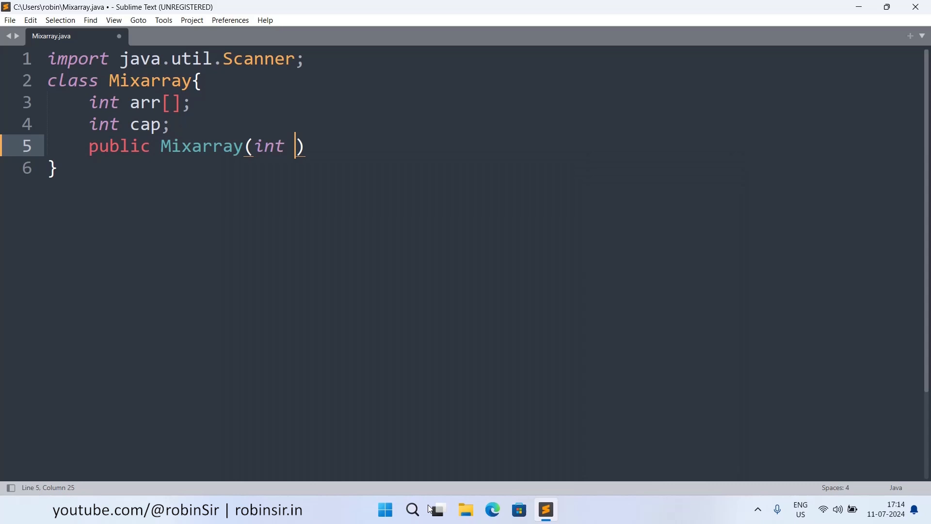
type("mm")
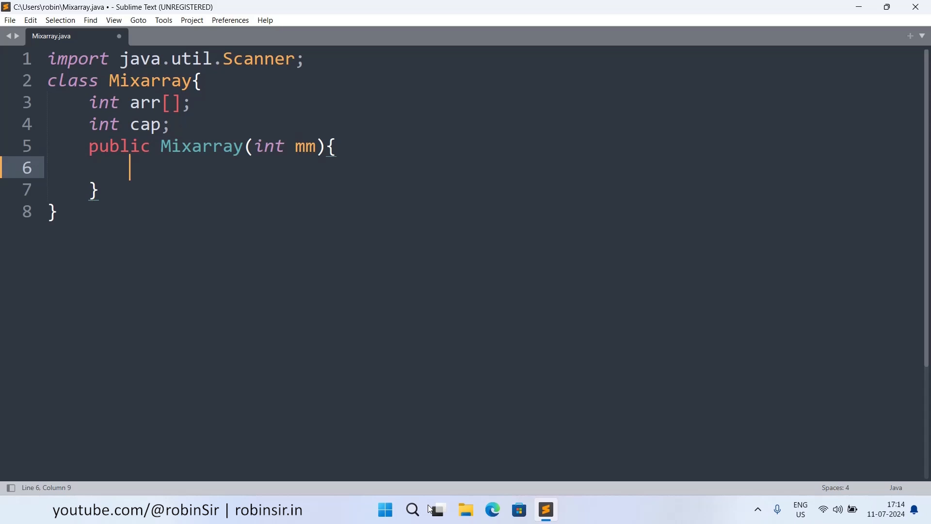
type("cap = mm;")
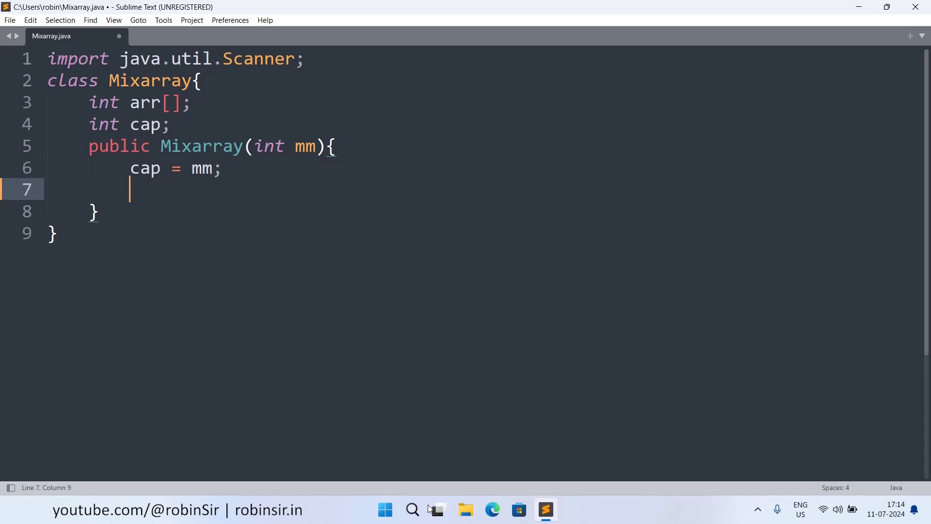
type("arr =")
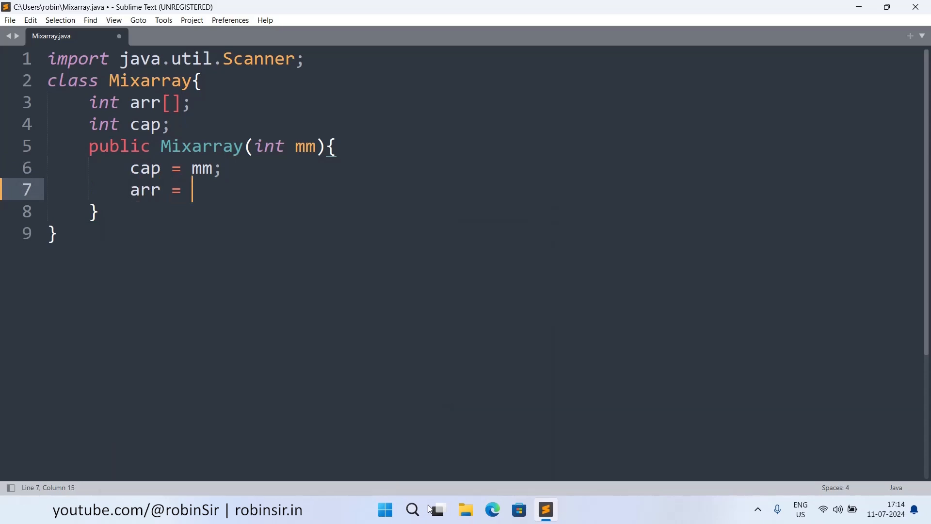
type("new int")
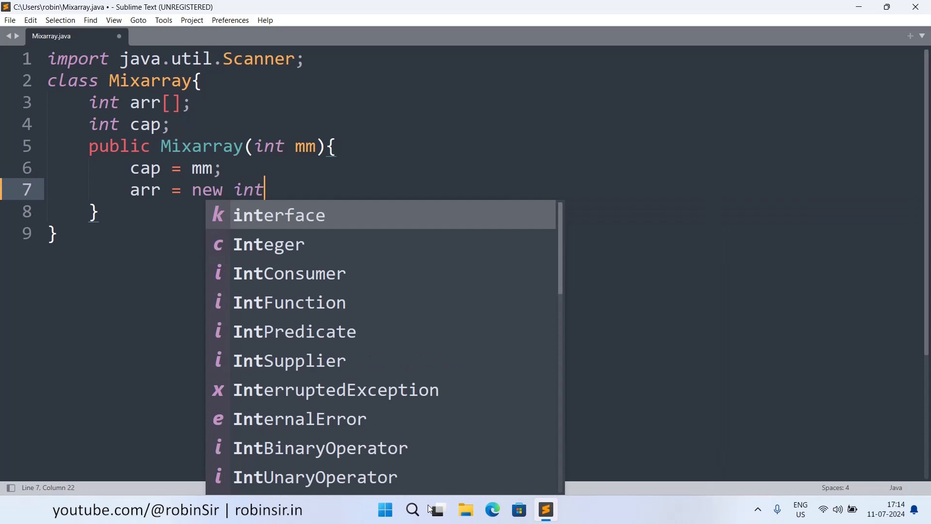
type("[cap];")
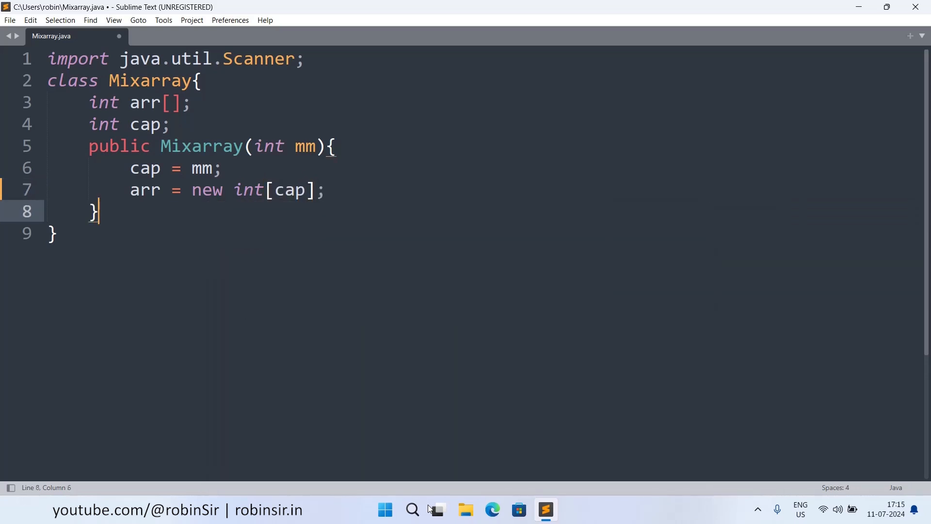
key("enter")
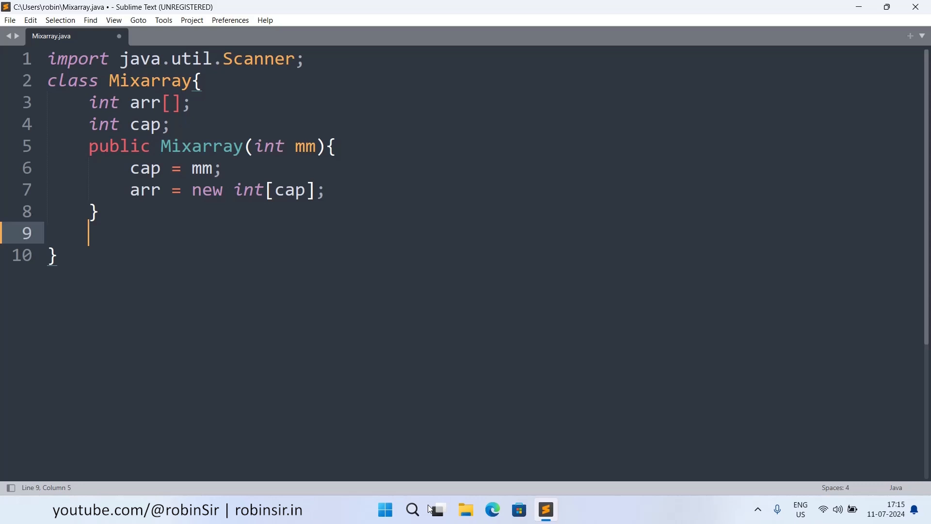
Start public void input(){ creating Scanner in = new Scanner(System.in);
type("public")
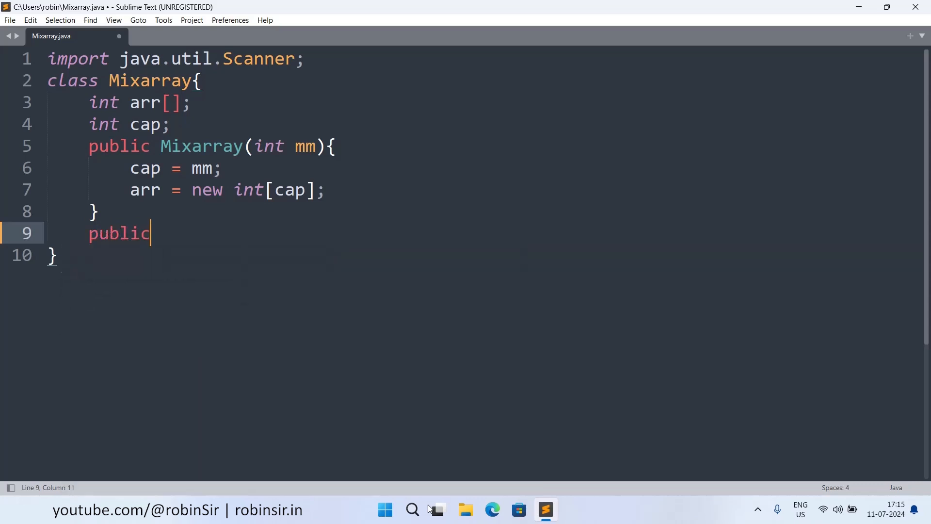
type("void input")
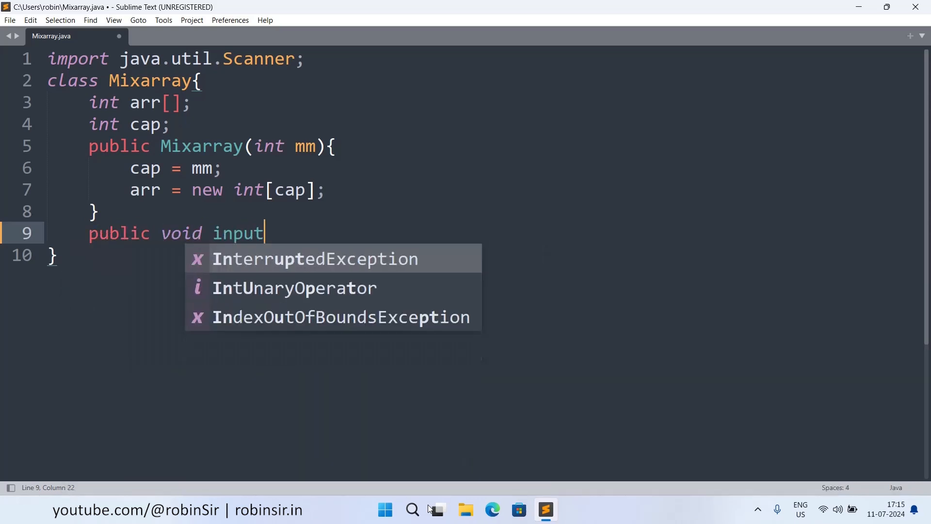
type("(){")
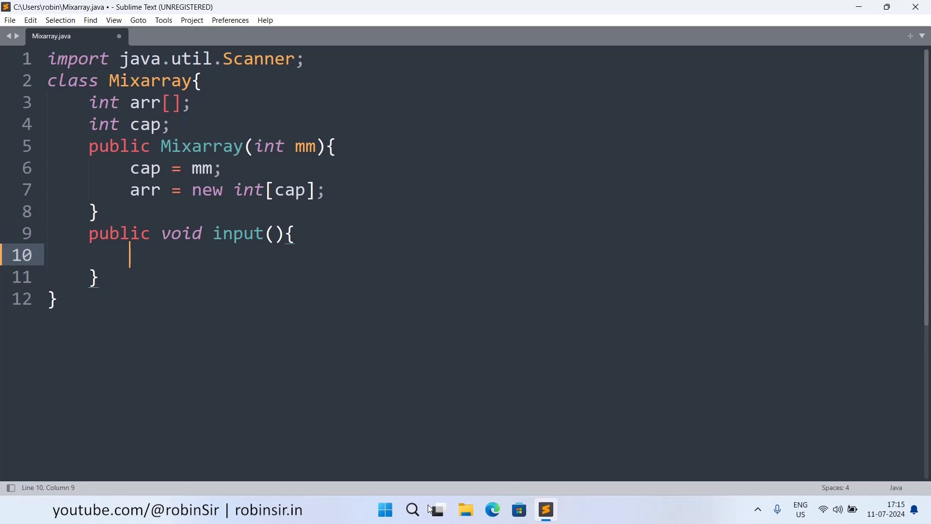
type("Scanner")
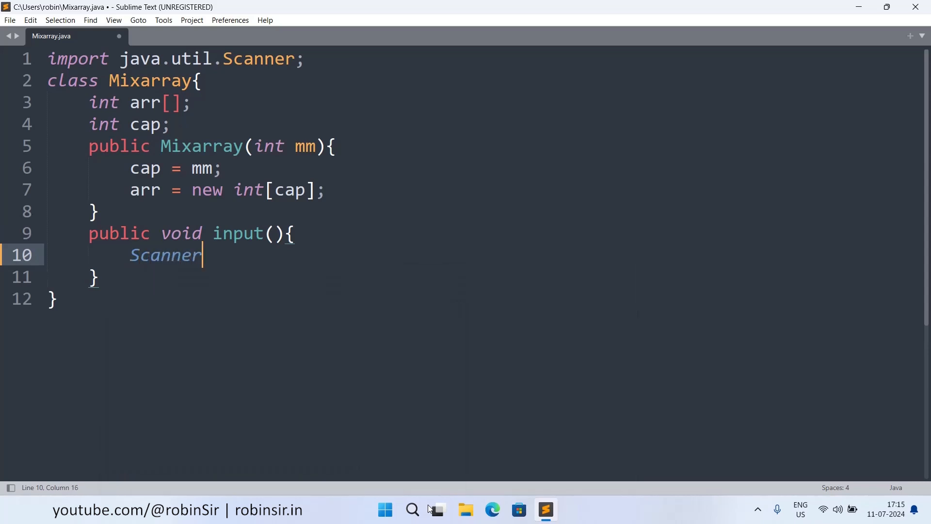
type("in = new")
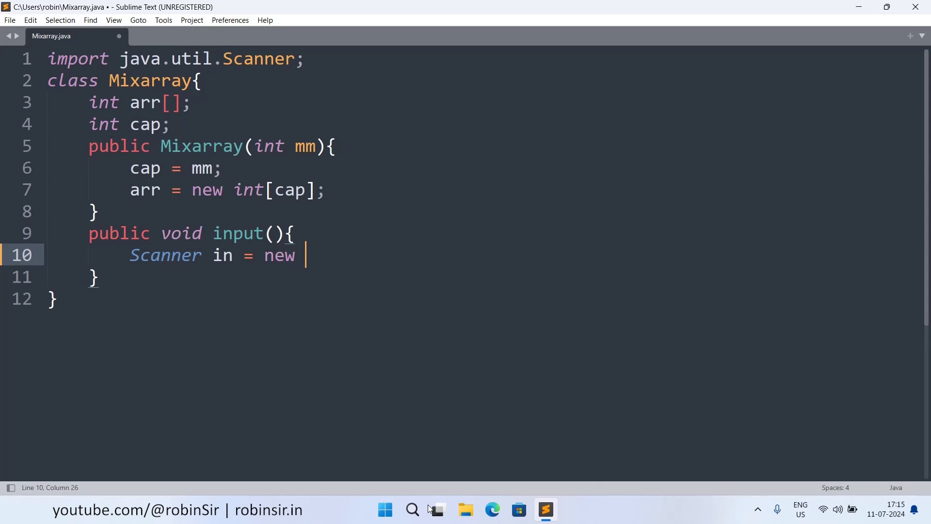
type("Scanner(Sys")
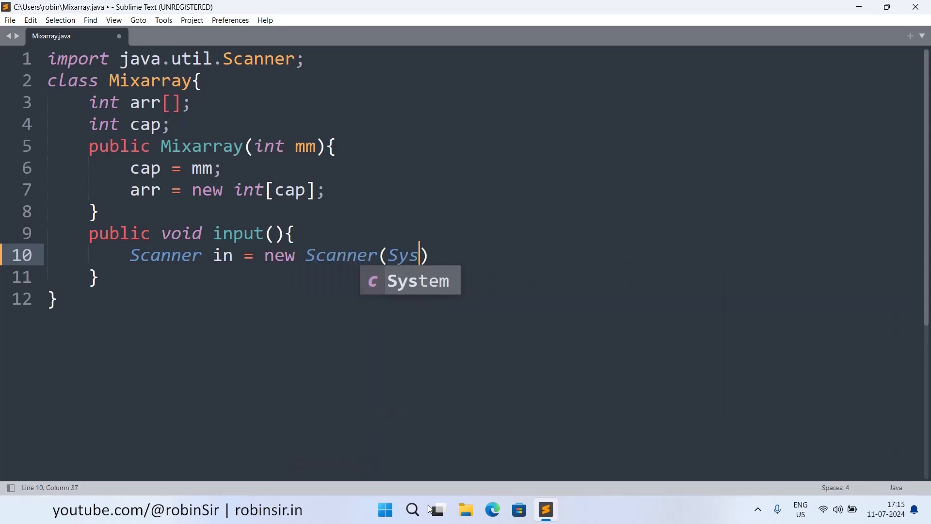
type("tem.in);")
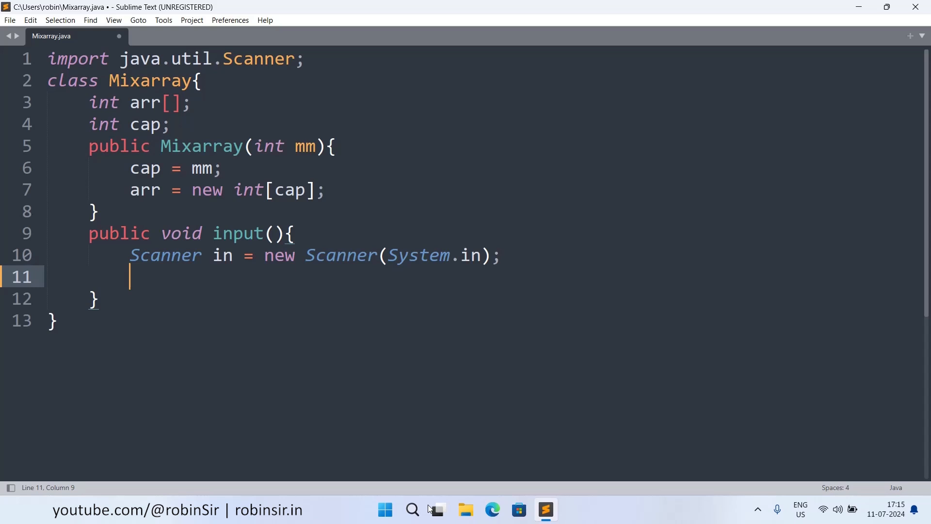
Loop for(int i = 0; i < cap; i++) storing arr[i] = Integer.parseInt(in.nextLine());
type("for(int i =")
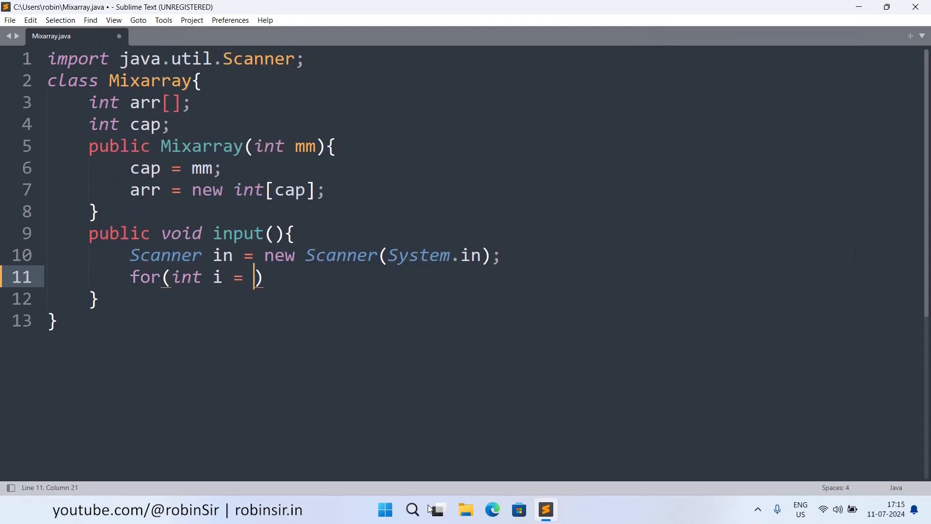
type("0; i")
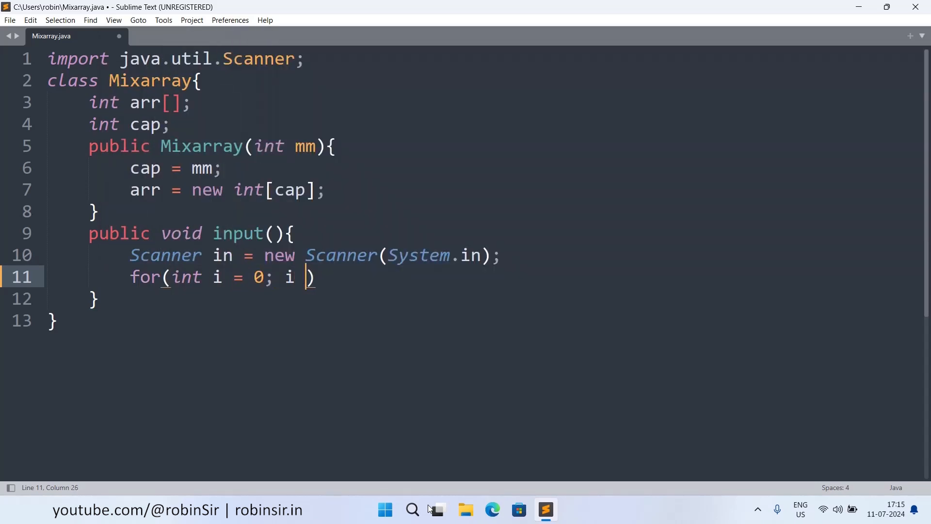
type("< cap")
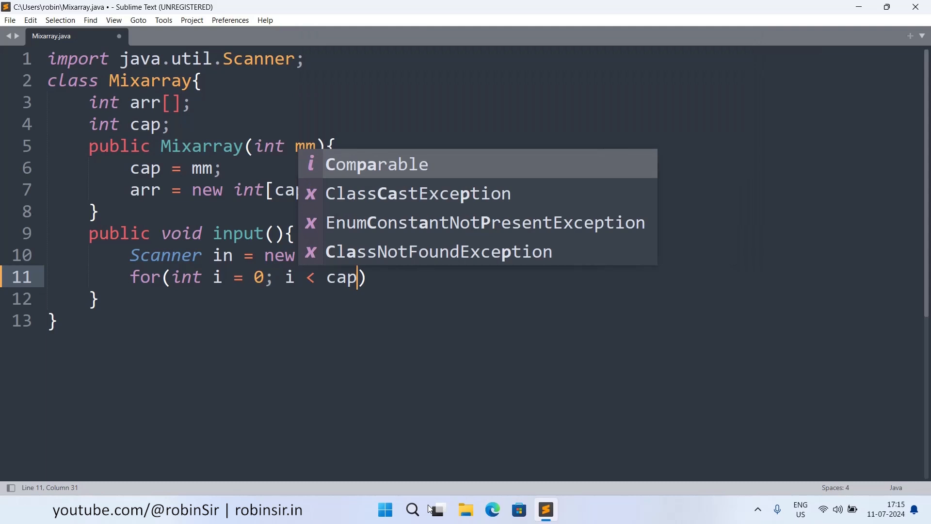
type("; i++)")
type("arr[")
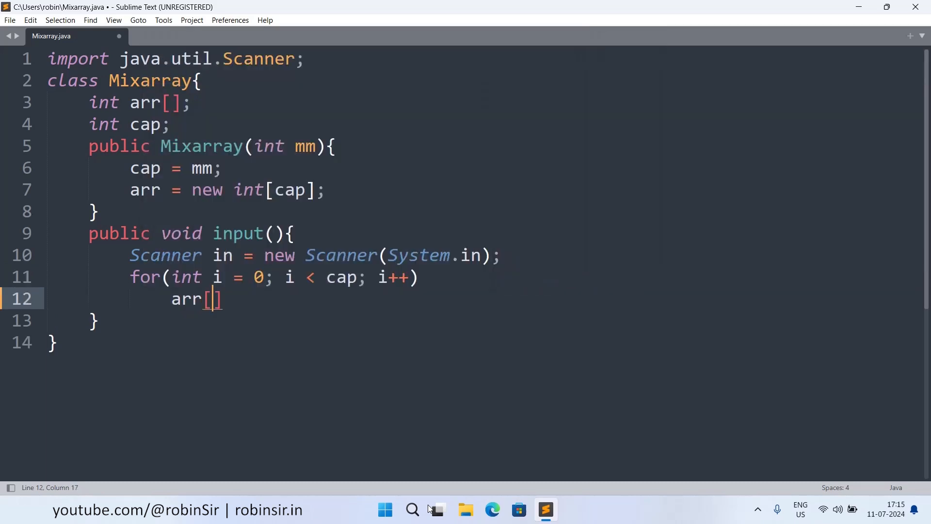
type("i] =")
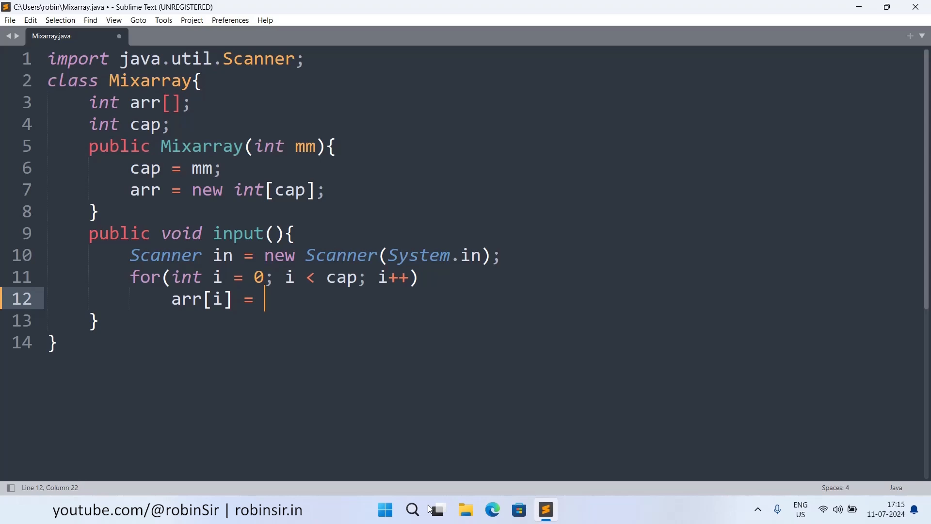
type("Integer.")
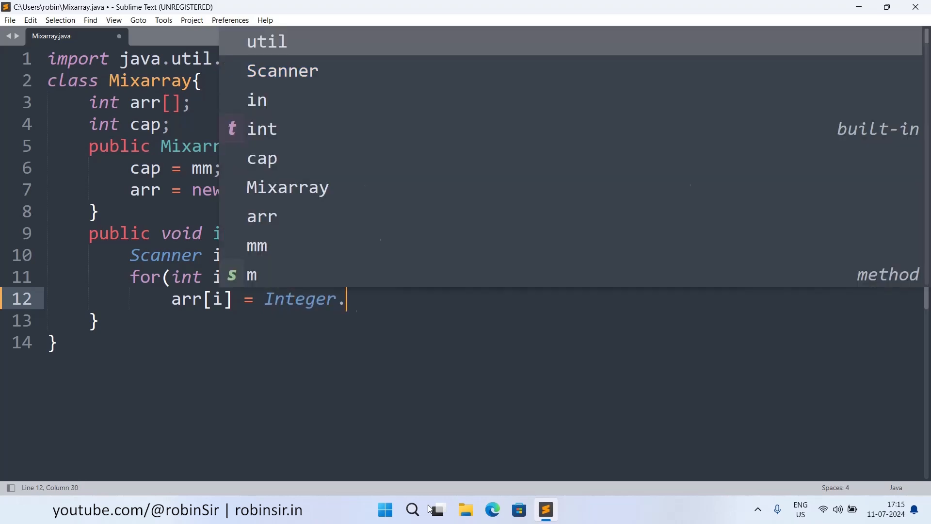
type("parseInt")
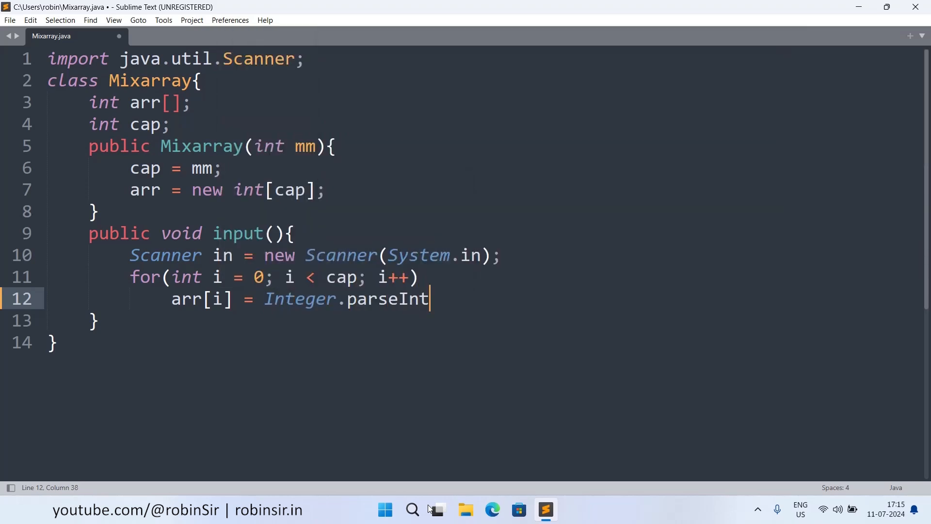
type("(in.nextLine())")
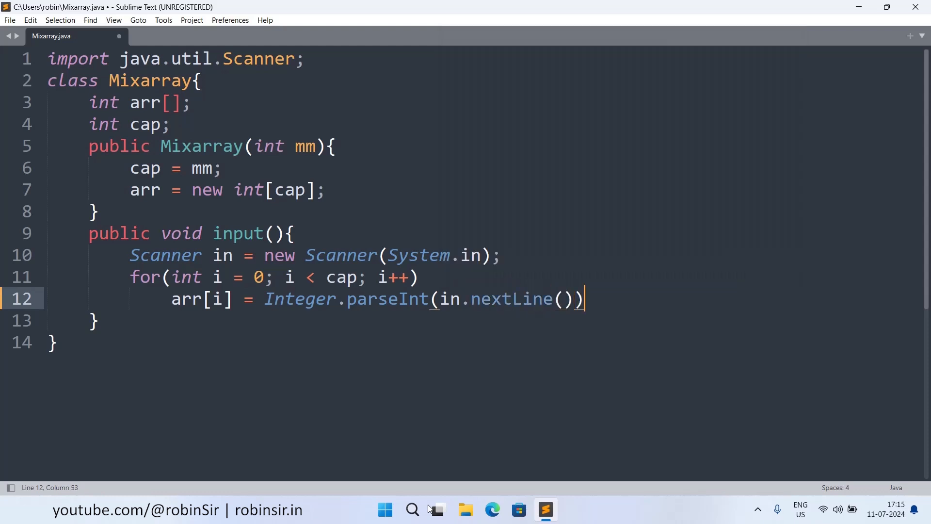
type(";")
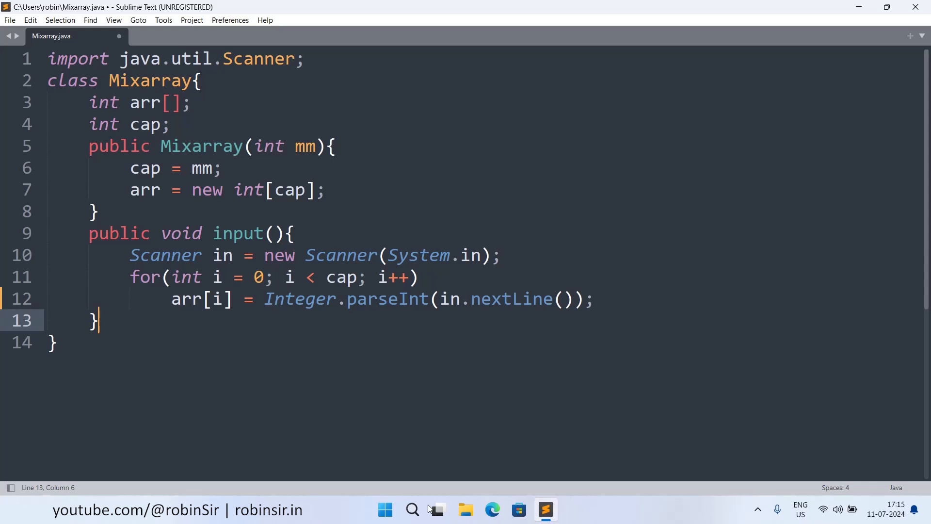
key("Return")
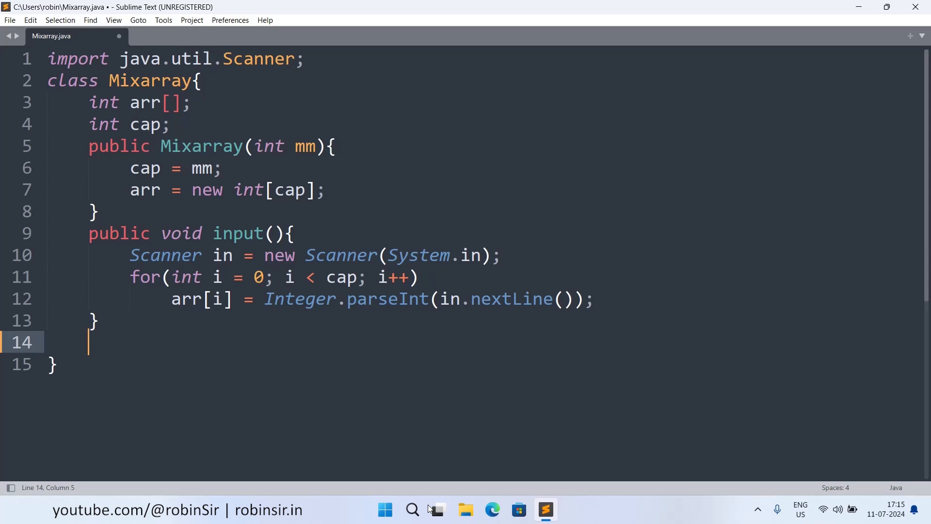
Declare public static Mixarray mix(Mixarray P, Mixarray Q){
type("public")
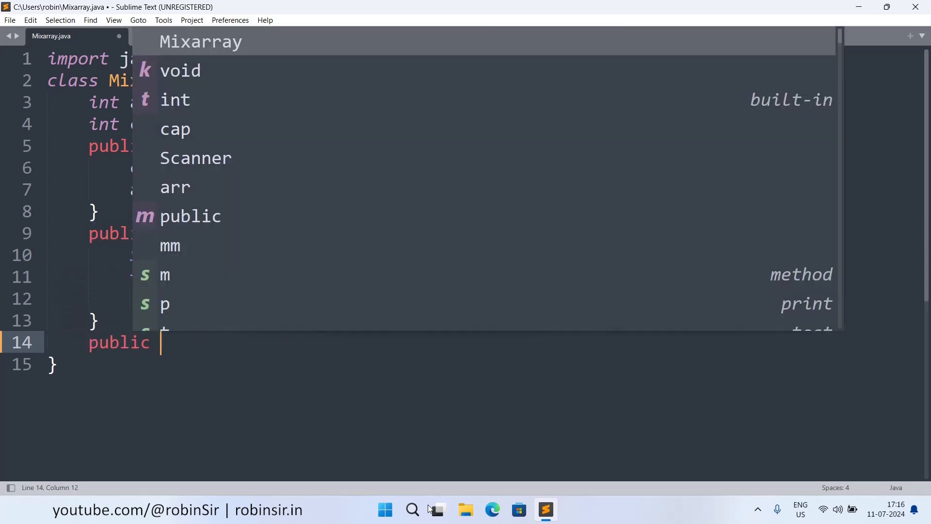
type("static Mix")
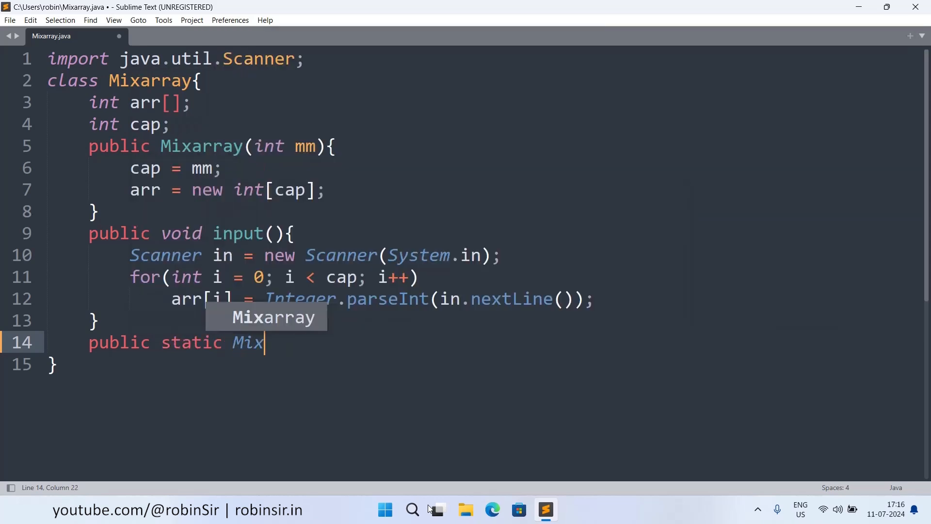
type("array mix")
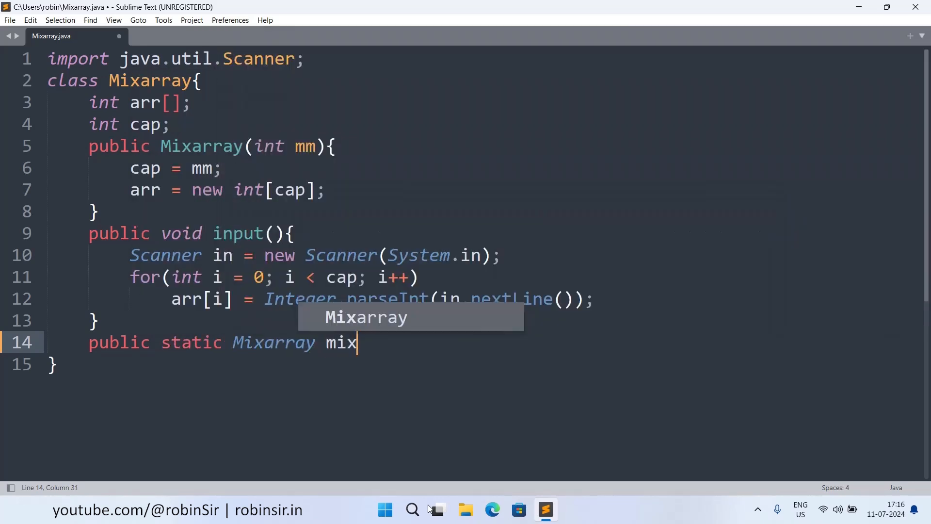
type("(Mix")
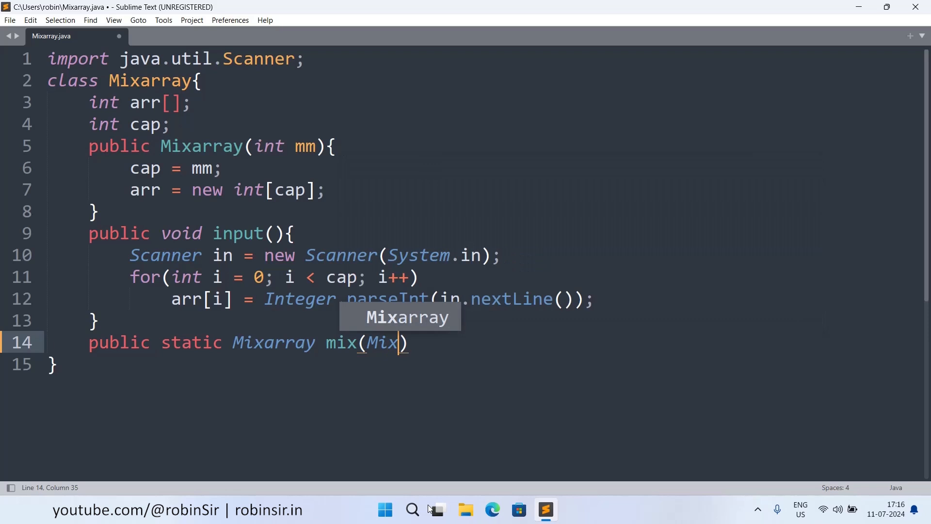
type("array P,")
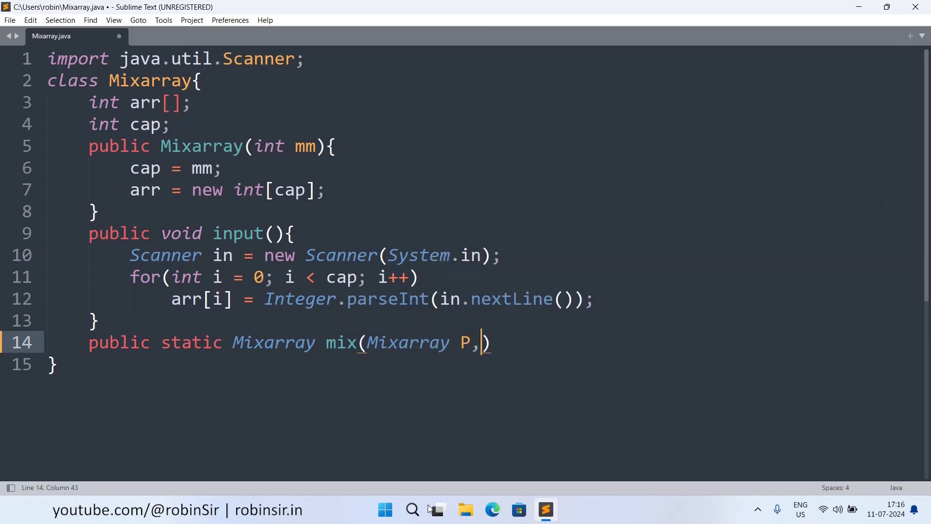
type("Mixarray")
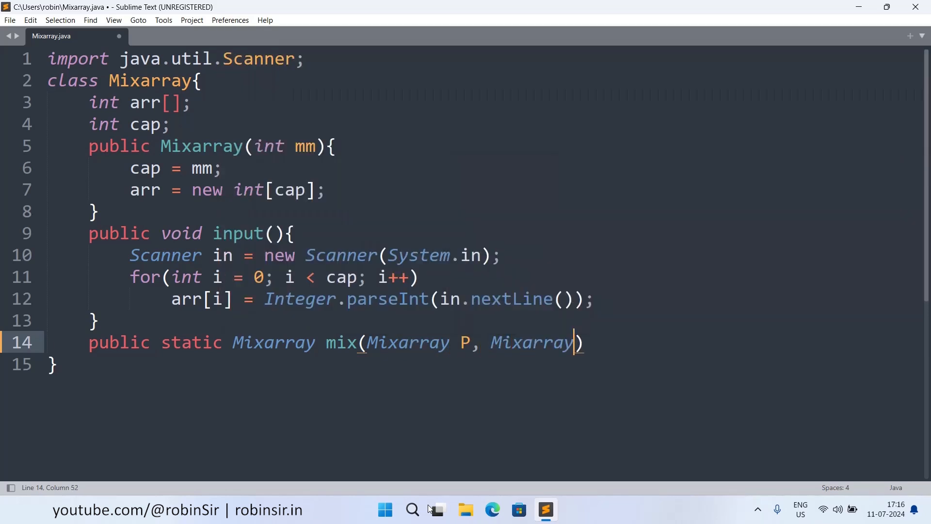
type("Q")
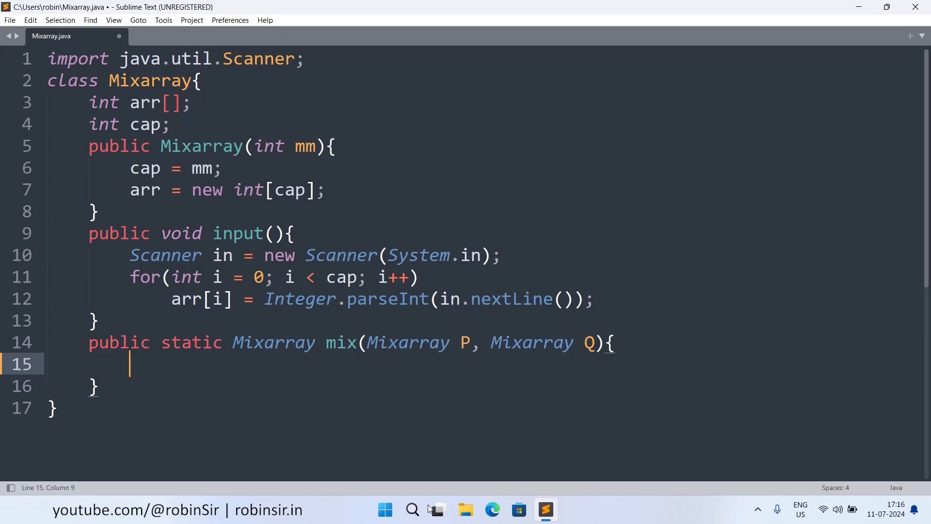
Inside mix, create Mixarray temp = new Mixarray(6); and int index = 0;
type("Mixarray")
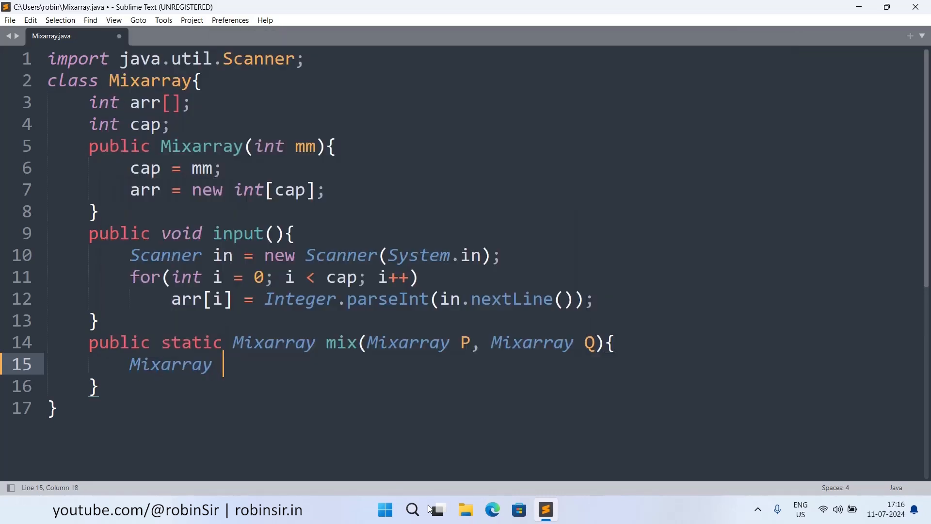
type("temp = new")
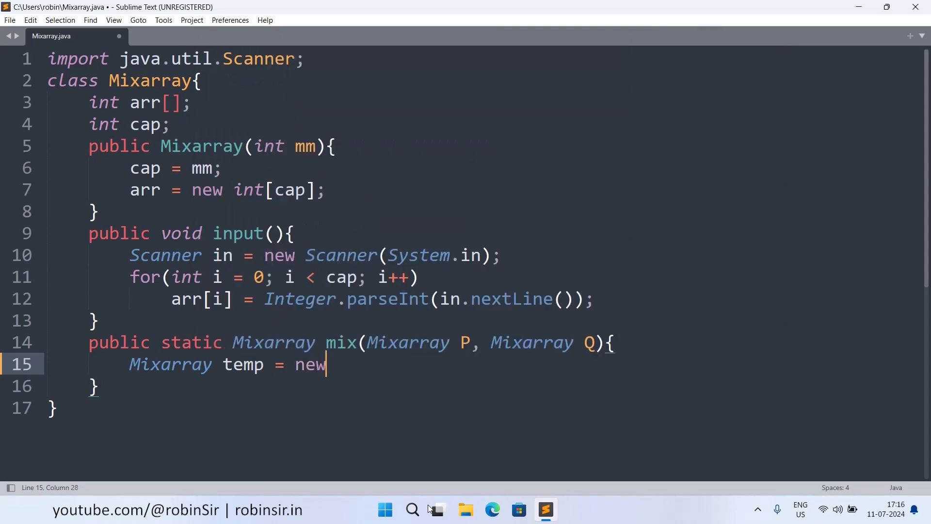
type("Mixarray")
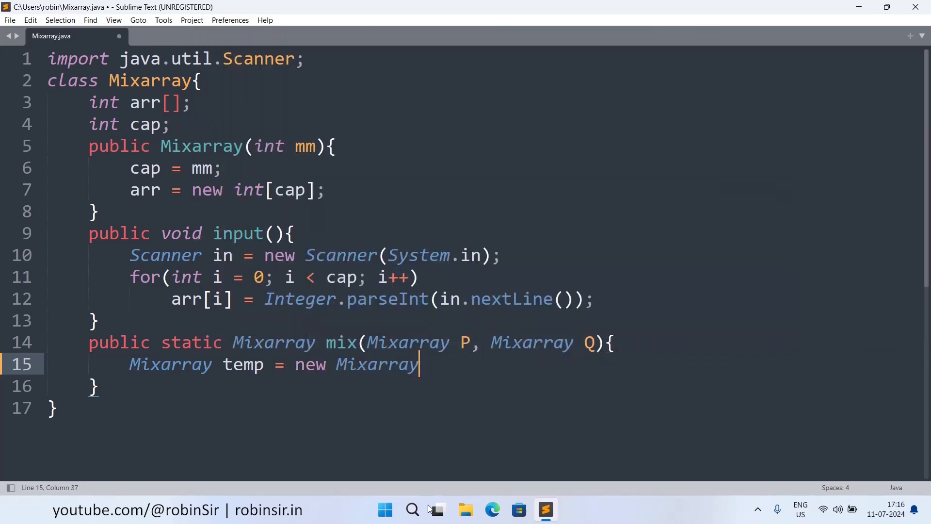
type("()")
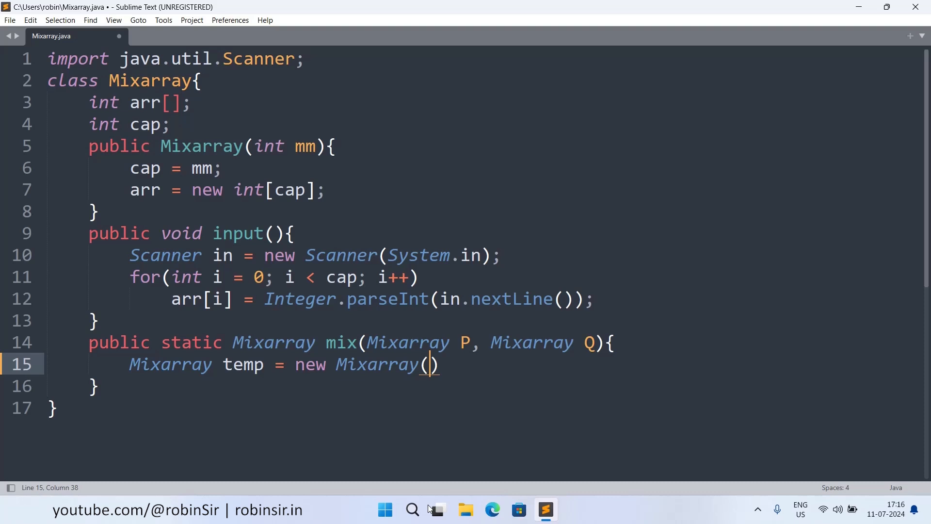
type("6")
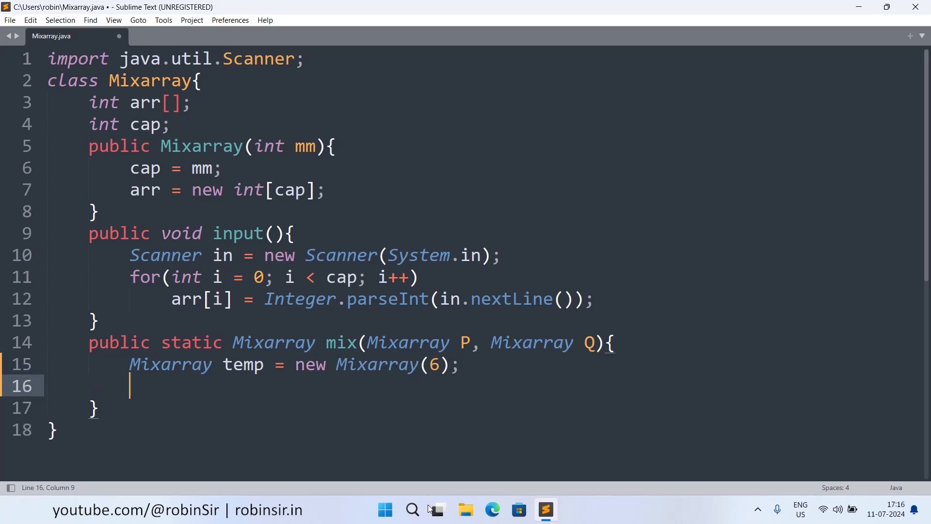
type("int")
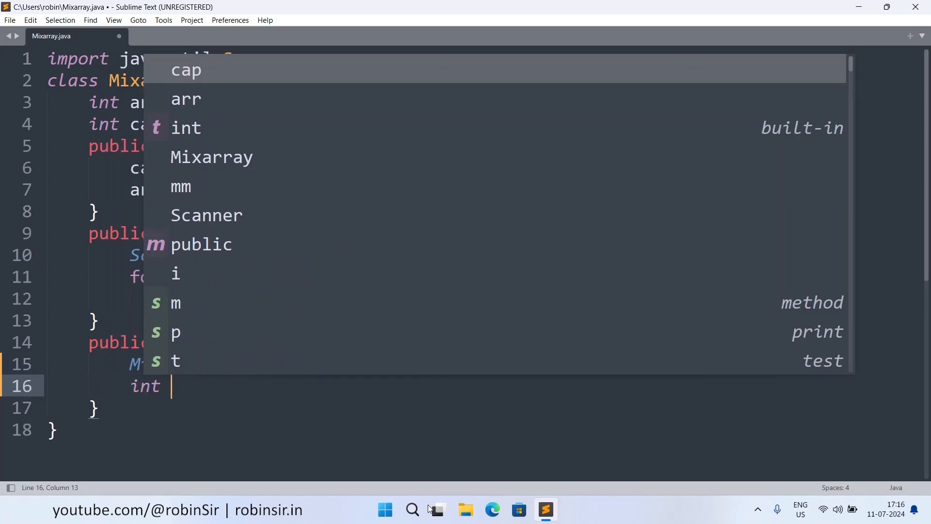
type("index")
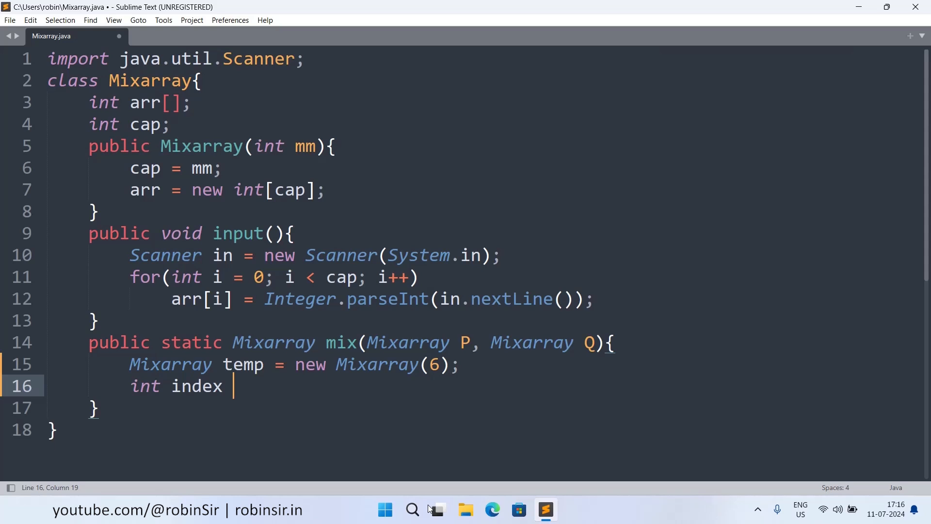
type("= 0;")
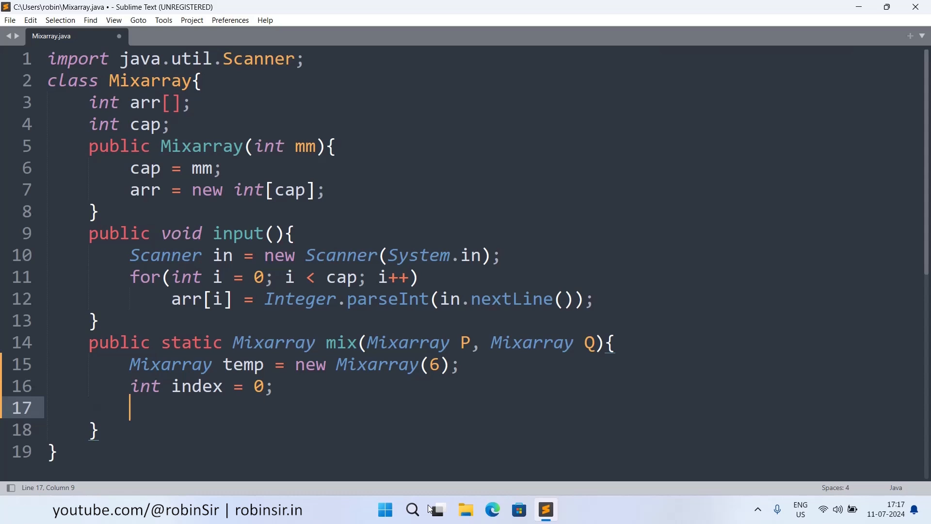
Loop for(int i = 0; i < 3; i++) copying temp.arr[index++] = P.arr[i];
type("for(int i = 0; i <")
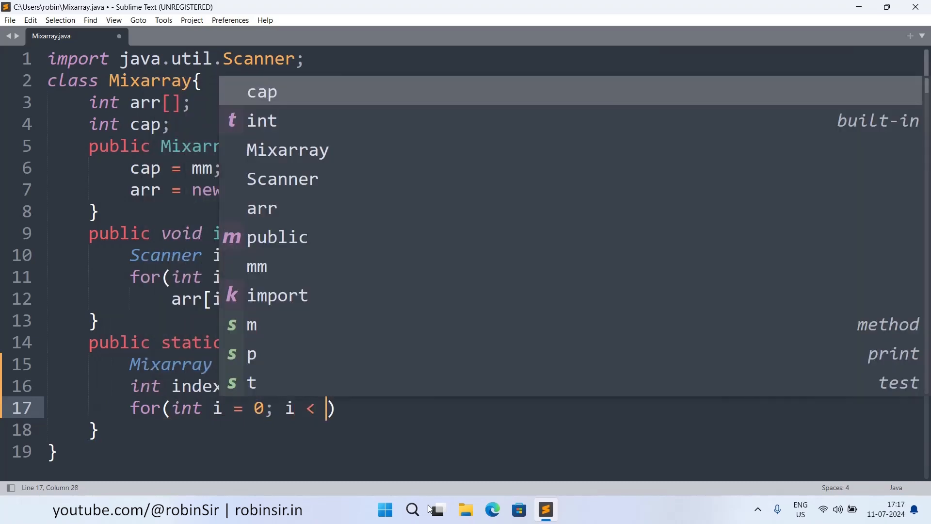
type("3; i++")
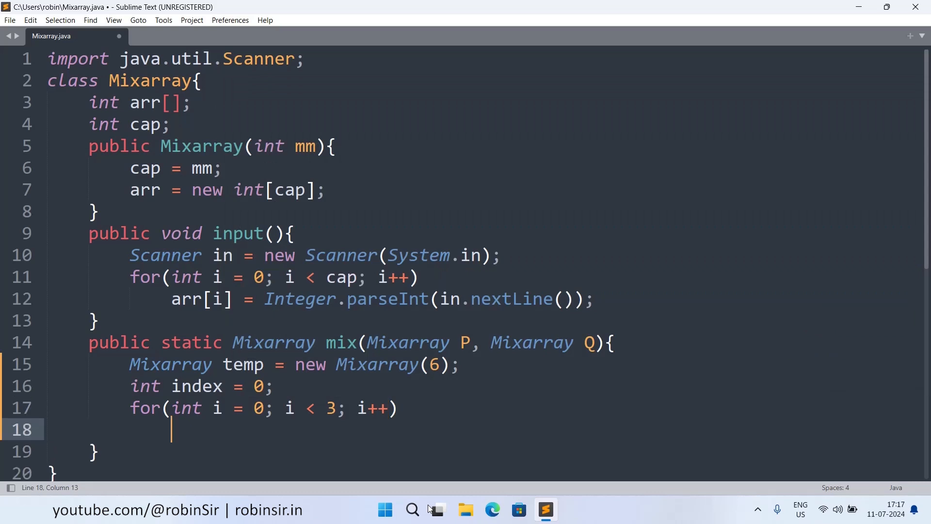
mouse_move(302, 430)
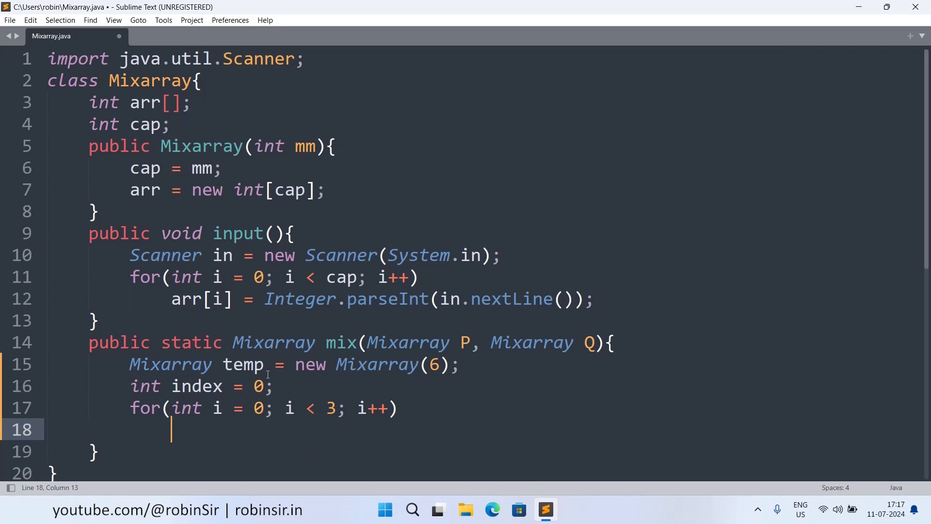
type("temp.arr")
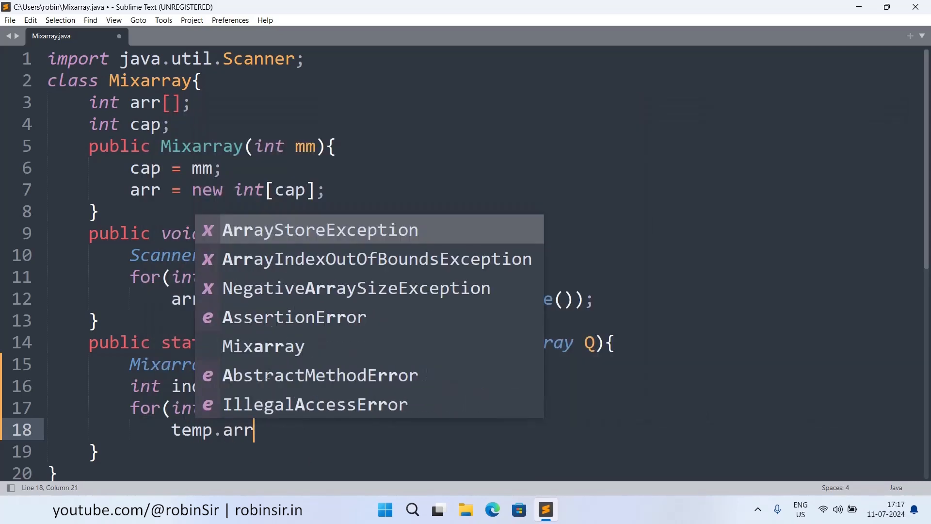
type("[ind")
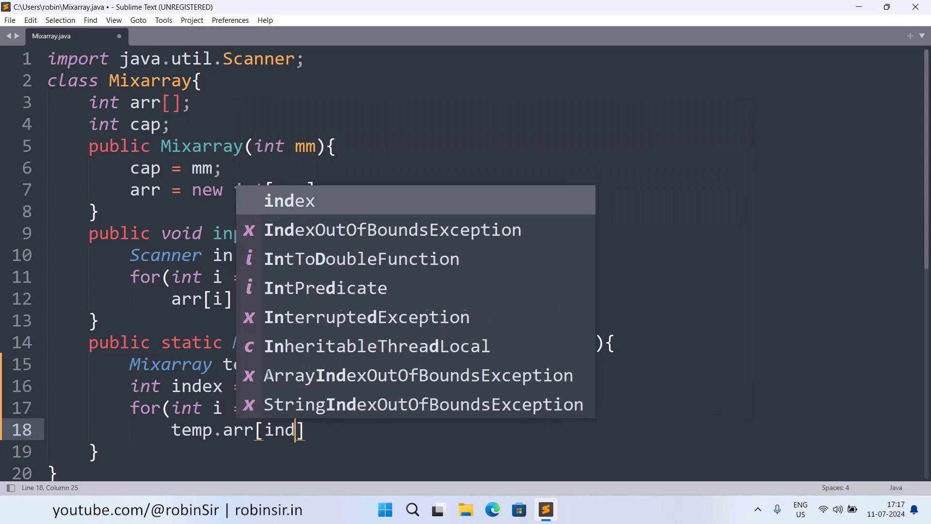
type("ex++")
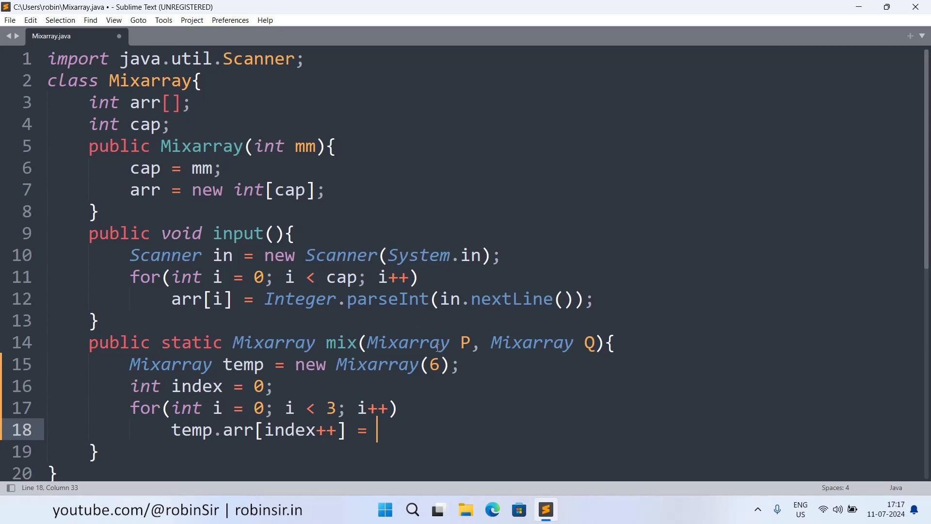
mouse_move(471, 364)
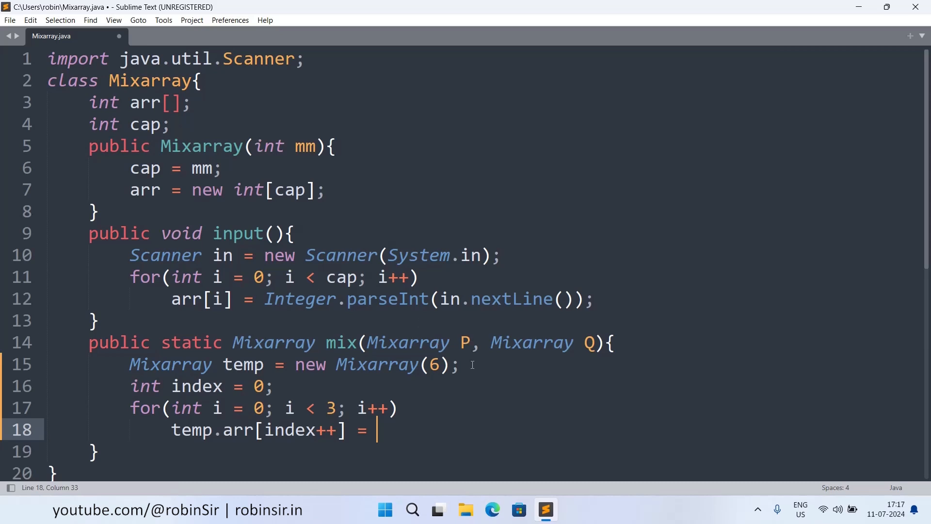
type("P.arr[]")
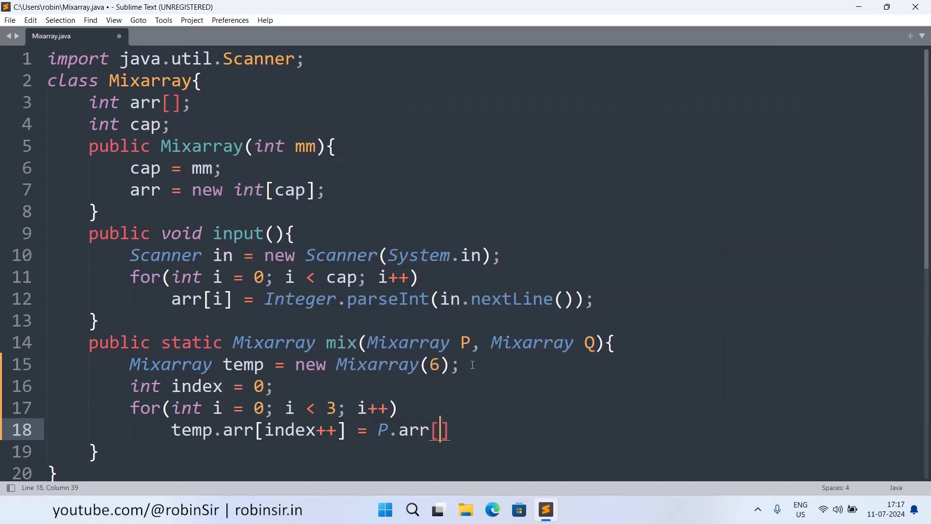
type("i];")
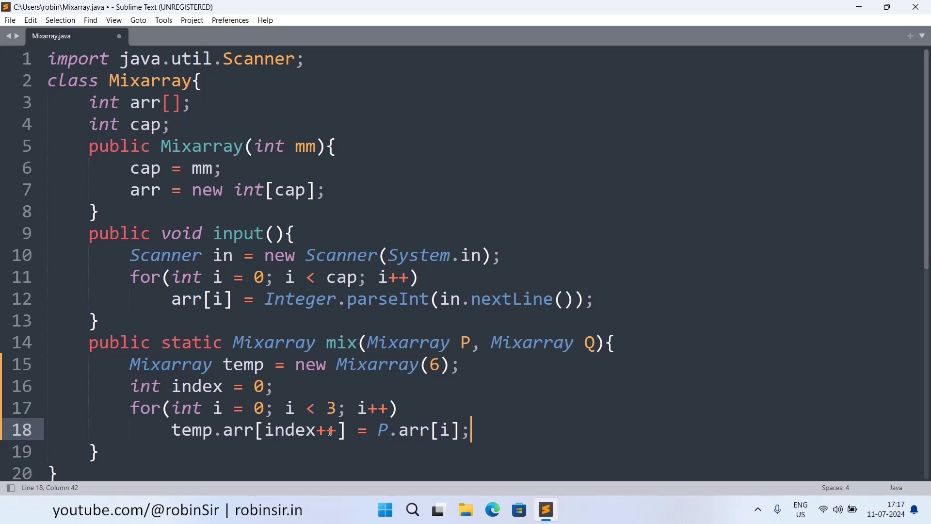
mouse_move(370, 417)
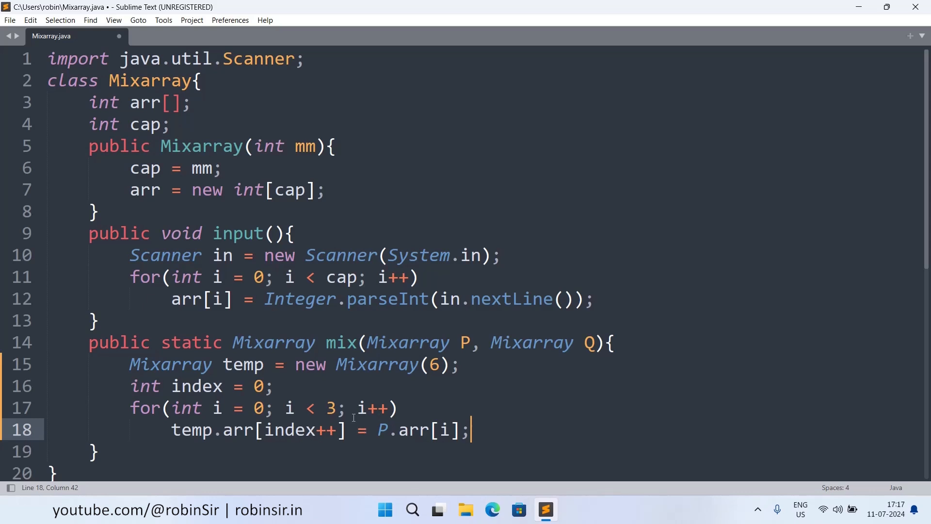
scroll("down", 3)
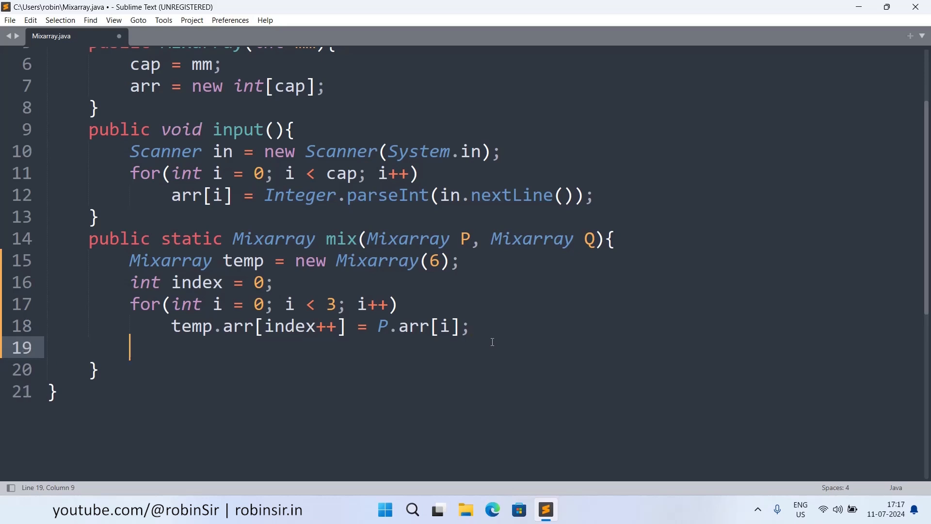
Add a second loop over i < 3 copying temp.arr[index++] = Q.arr[i];
type("for(")
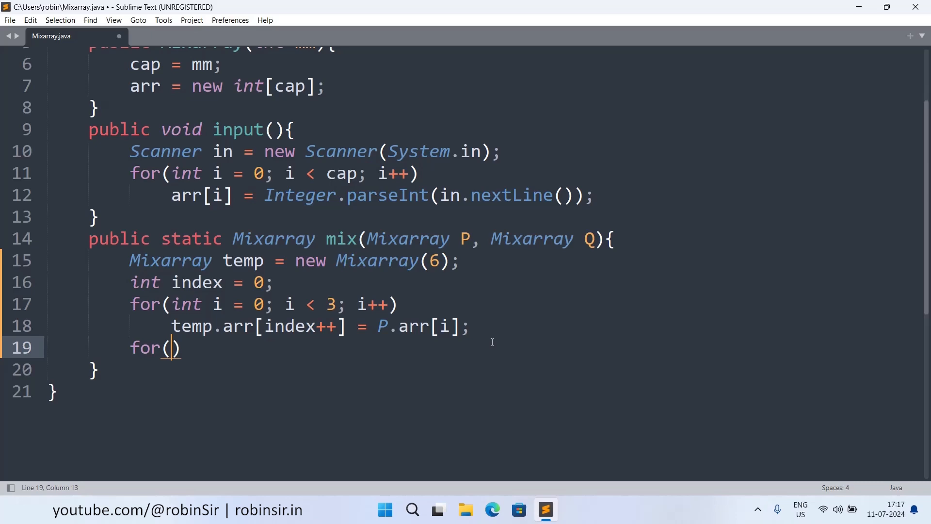
type("int i = 0; i")
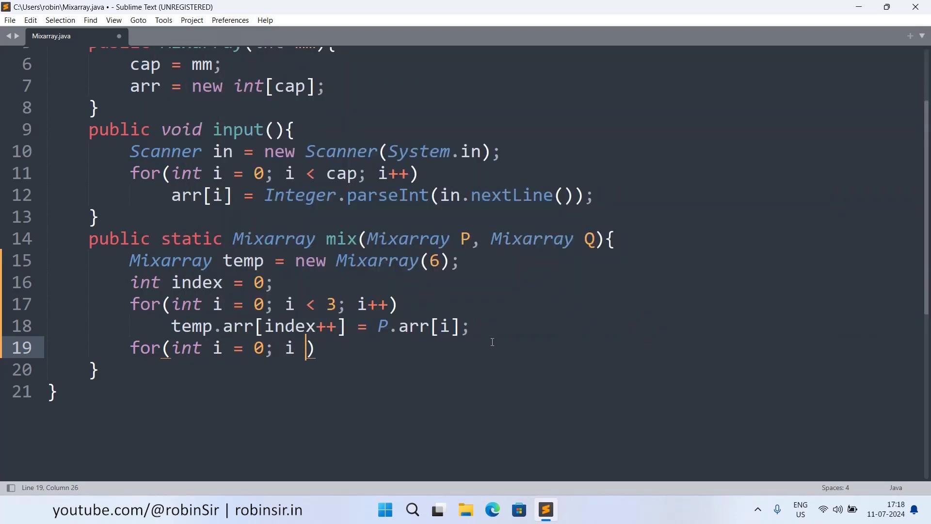
type("< 3; i++")
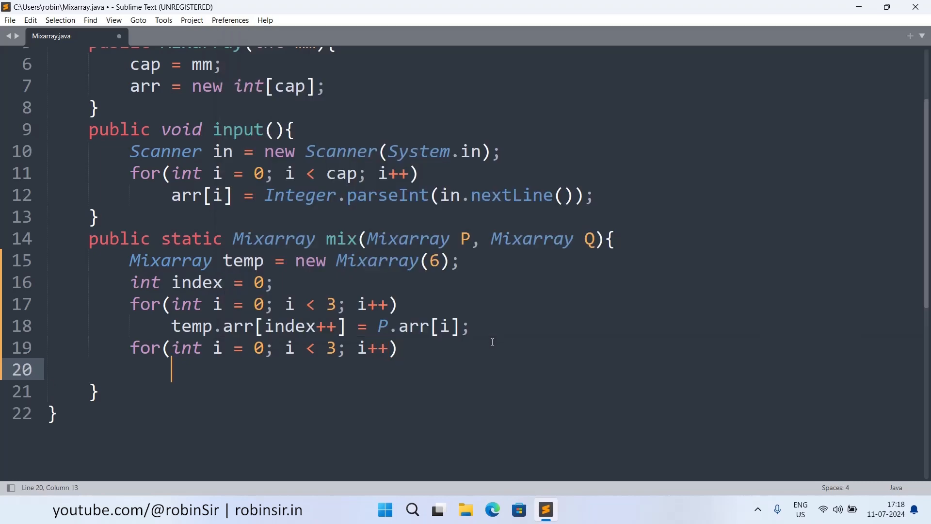
type("temp")
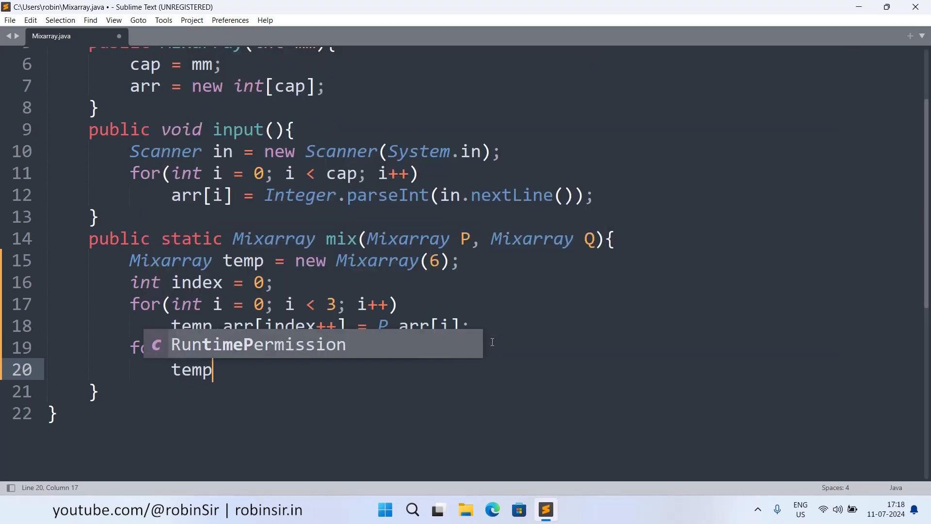
type(".ar")
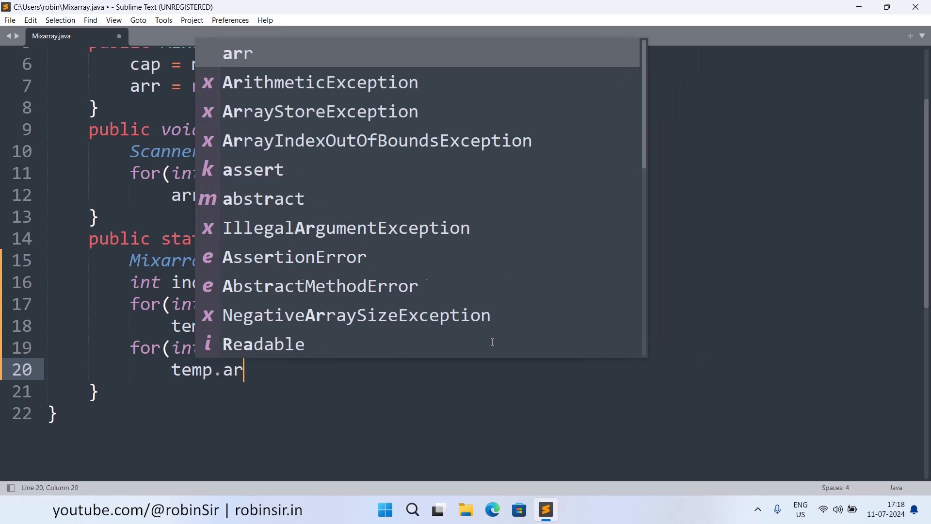
type("r[index++")
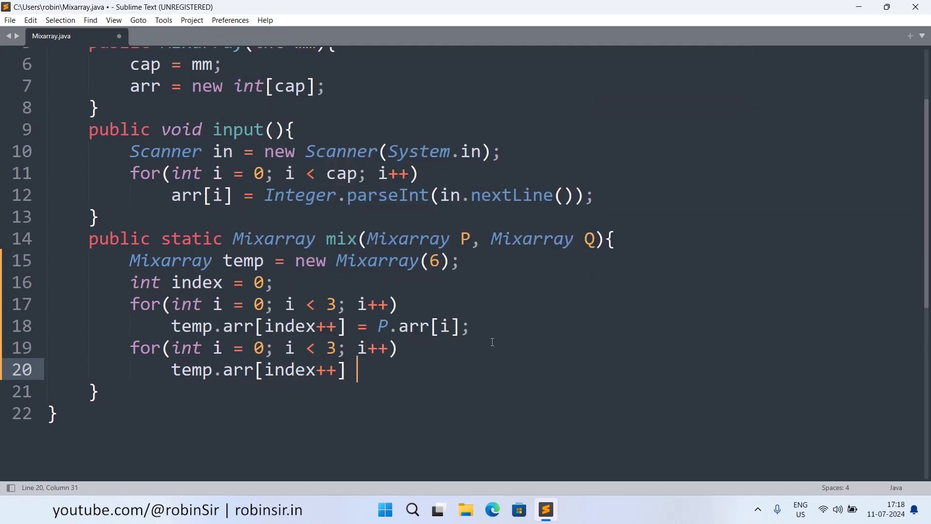
type("= Q.a")
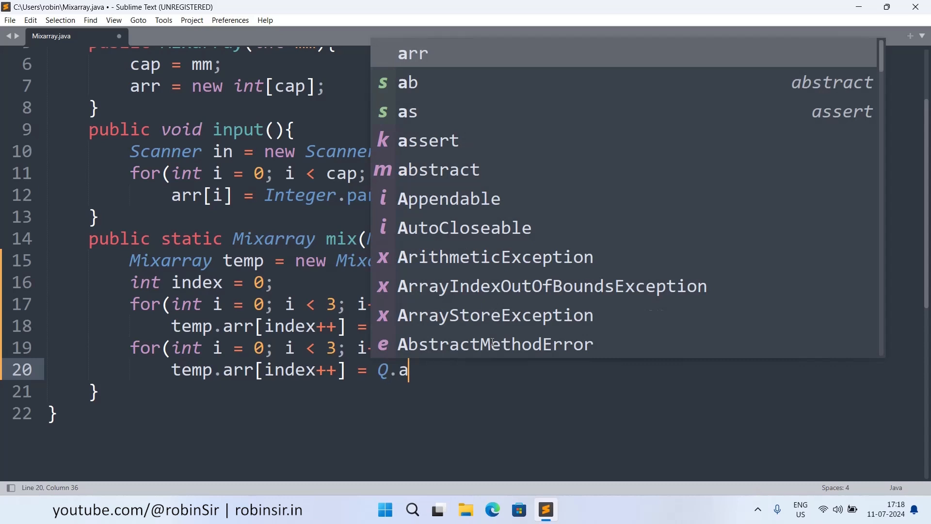
type("rr[i]")
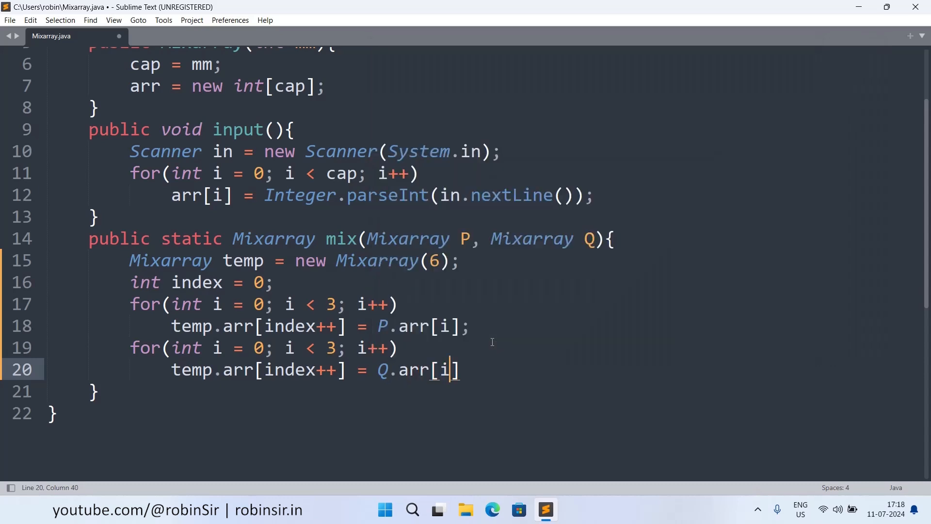
type(";")
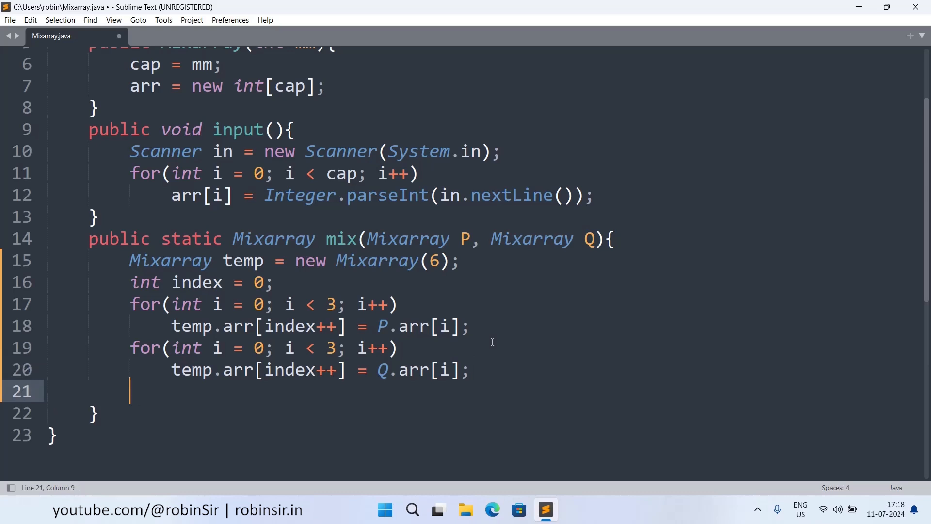
End mix with return temp; and move past its closing brace
type("return temp;")
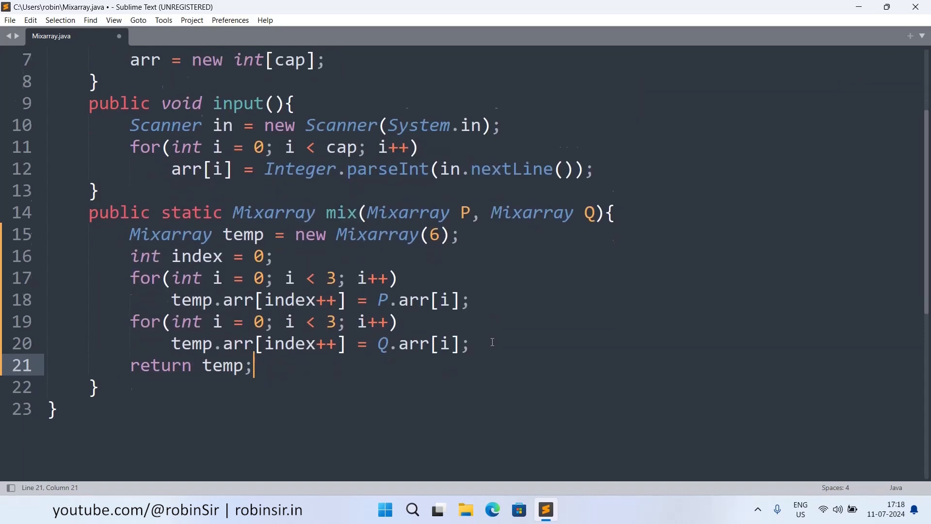
scroll("down", 3)
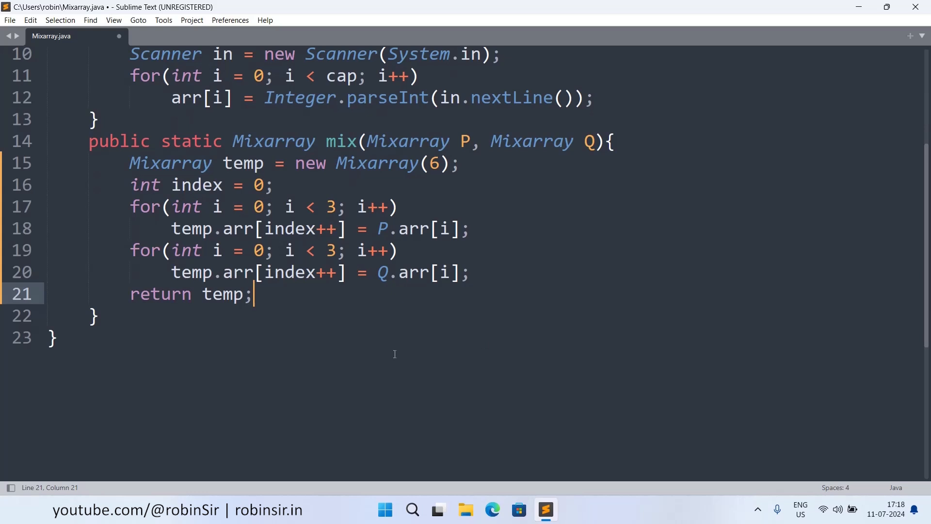
left_click(99, 316)
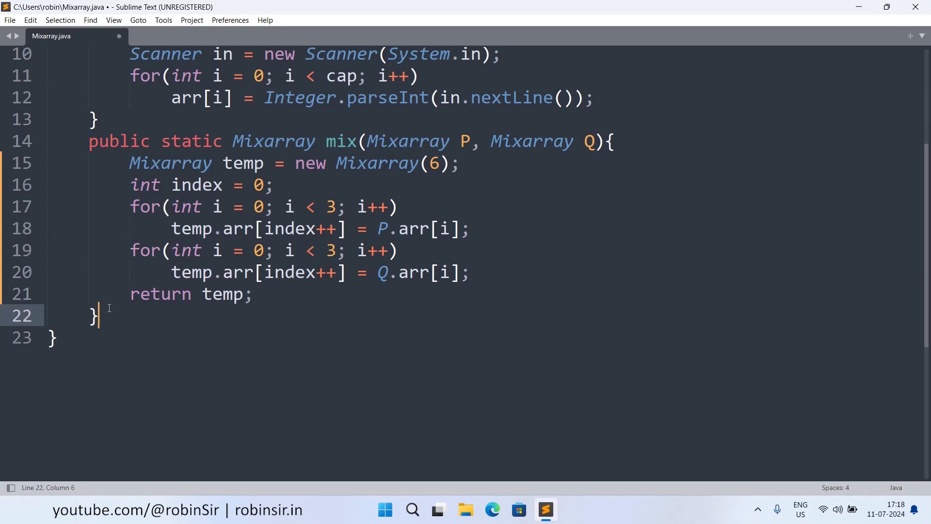
Start public void display() with a loop for(int i = 0; i < cap; i++)
key("enter")
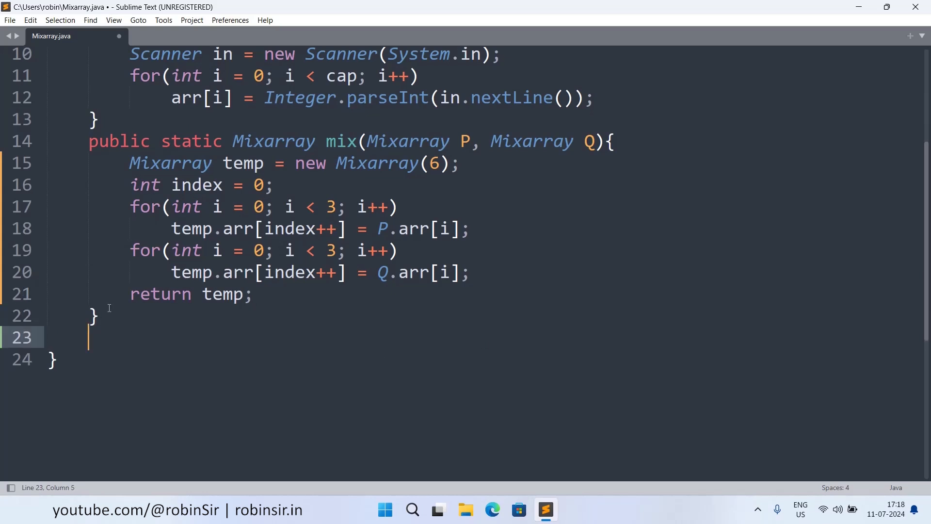
type("p")
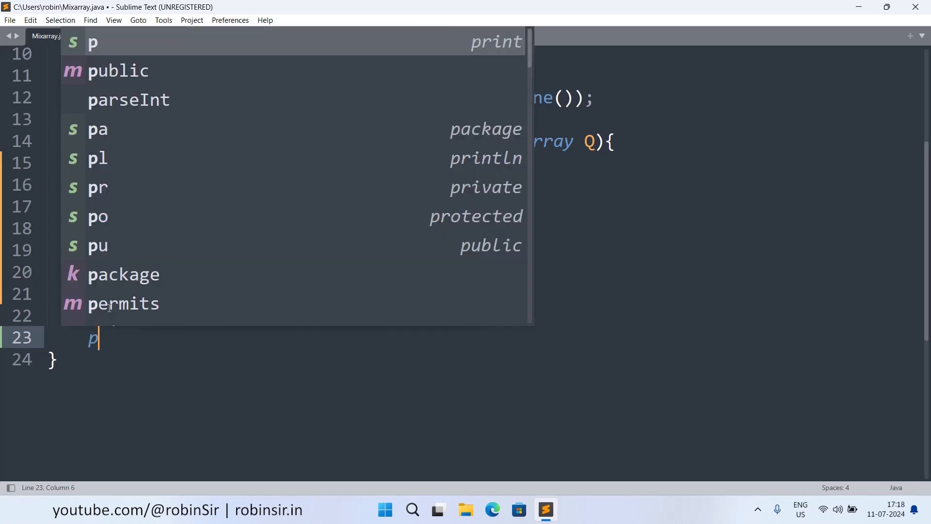
type("ublic void")
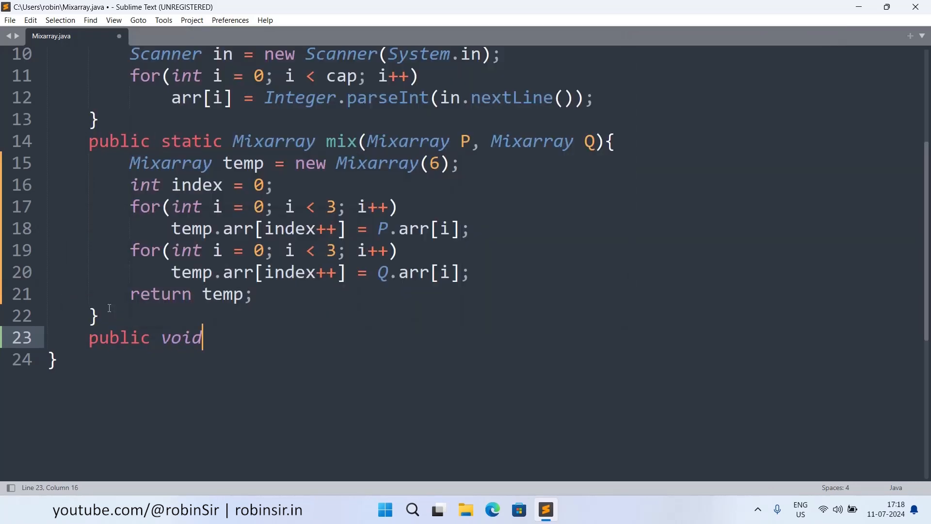
type("display(){")
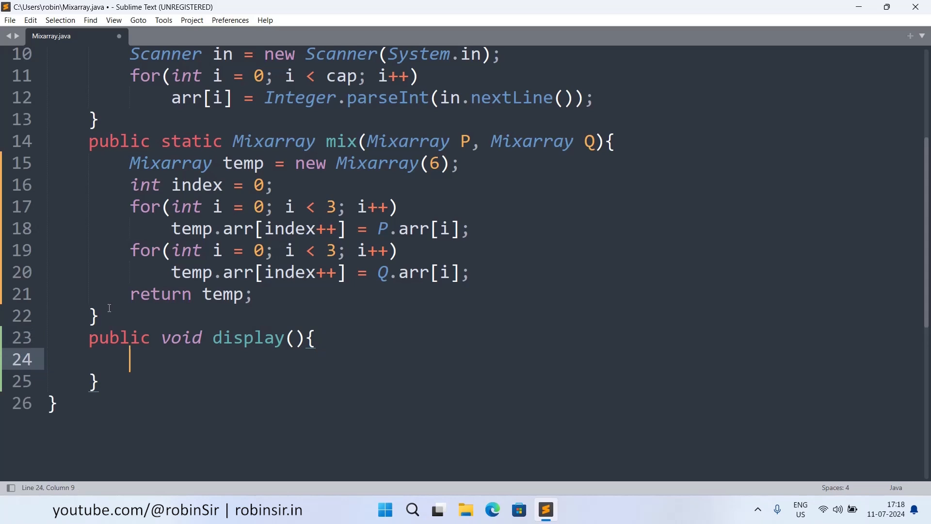
type("for(i)")
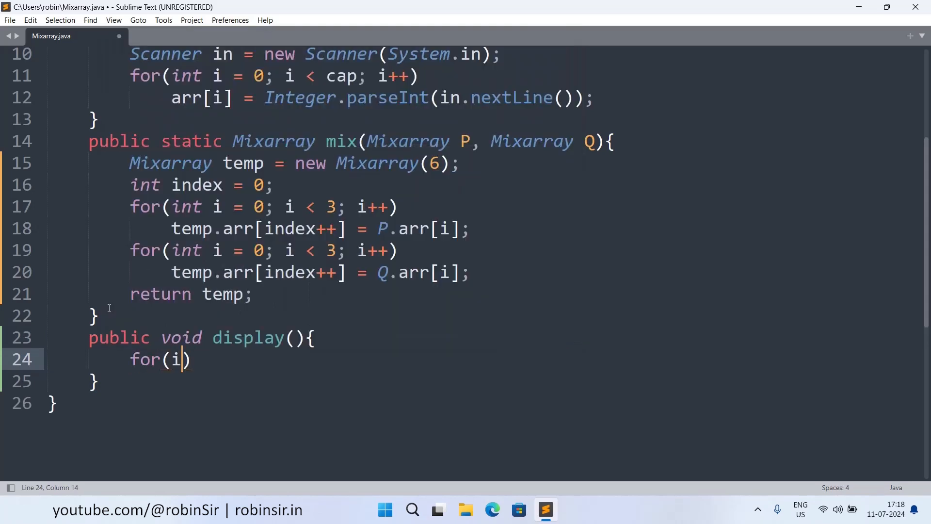
type("nt i = 0; i <")
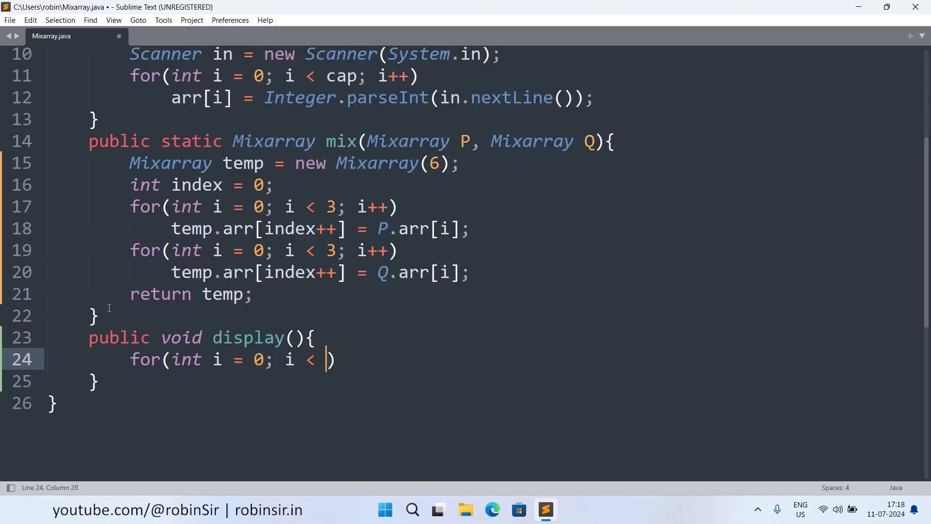
type("cap; i++")
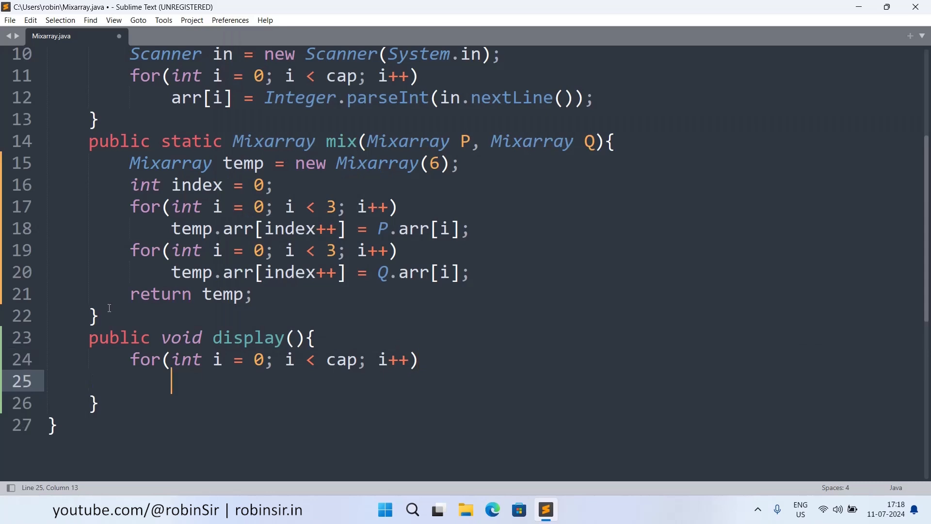
Print each arr[i] + " " in the loop, then System.out.println(); for a newline
type("System.out.print(")
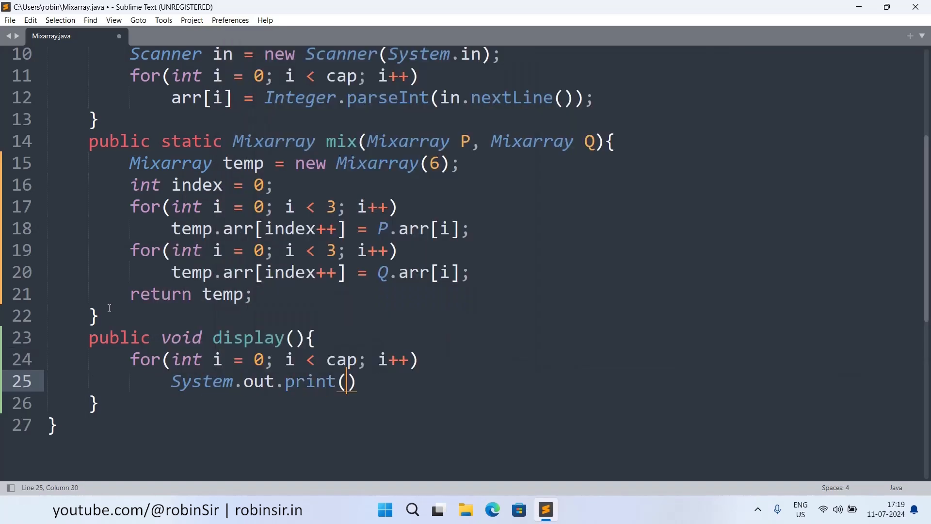
type("arr[]")
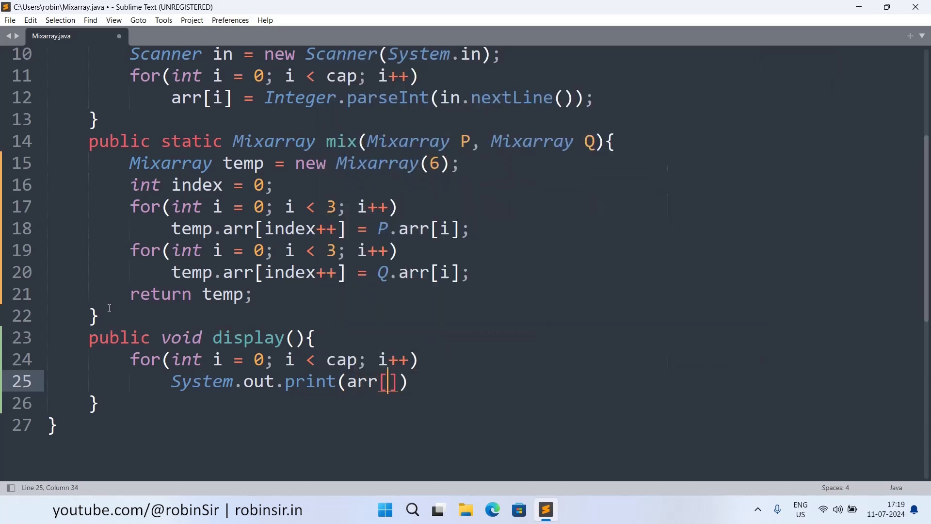
type("i] +")
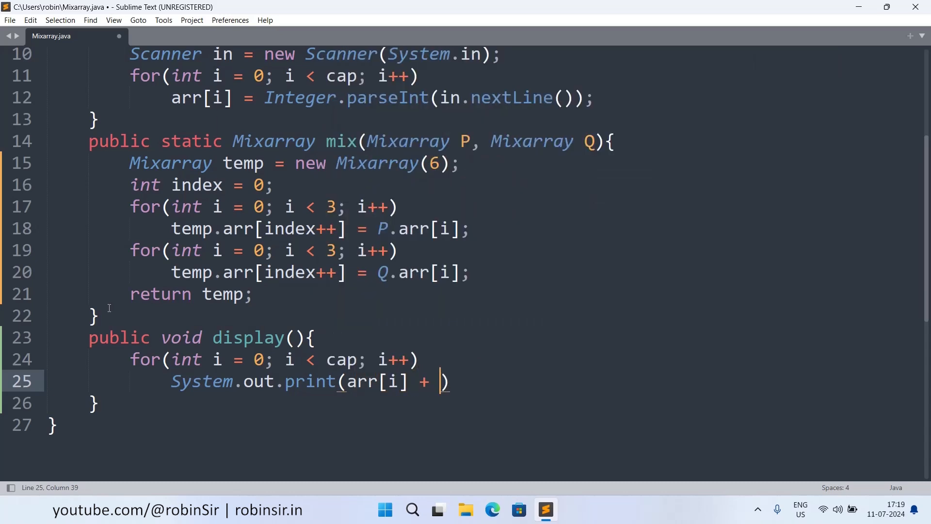
type("\" \"")
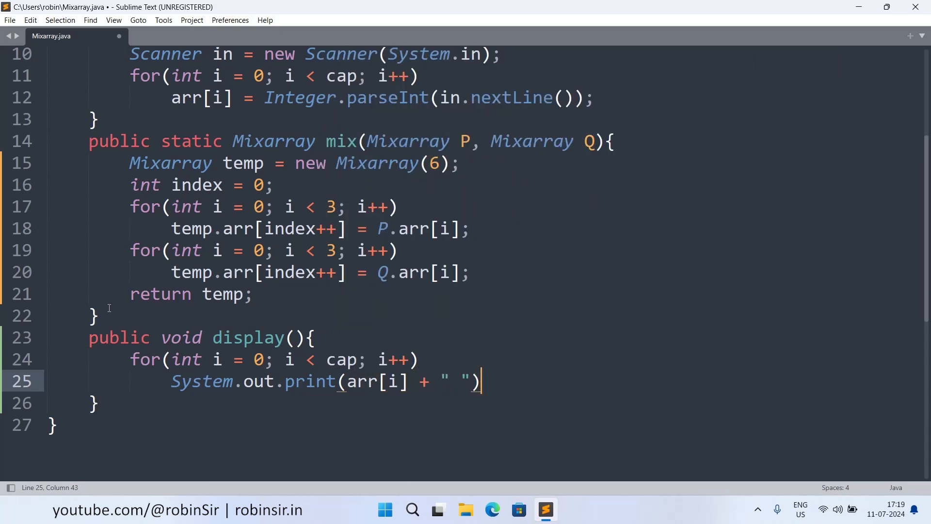
key("enter")
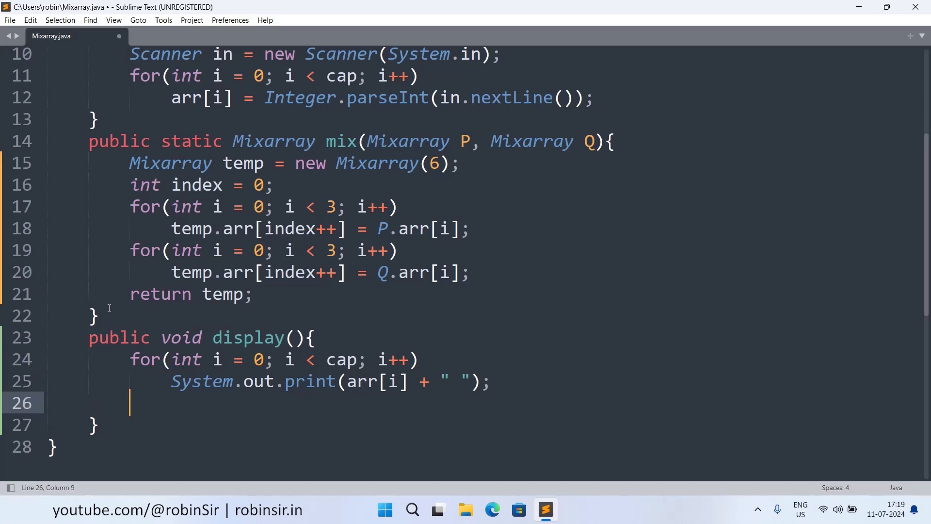
type("System.o")
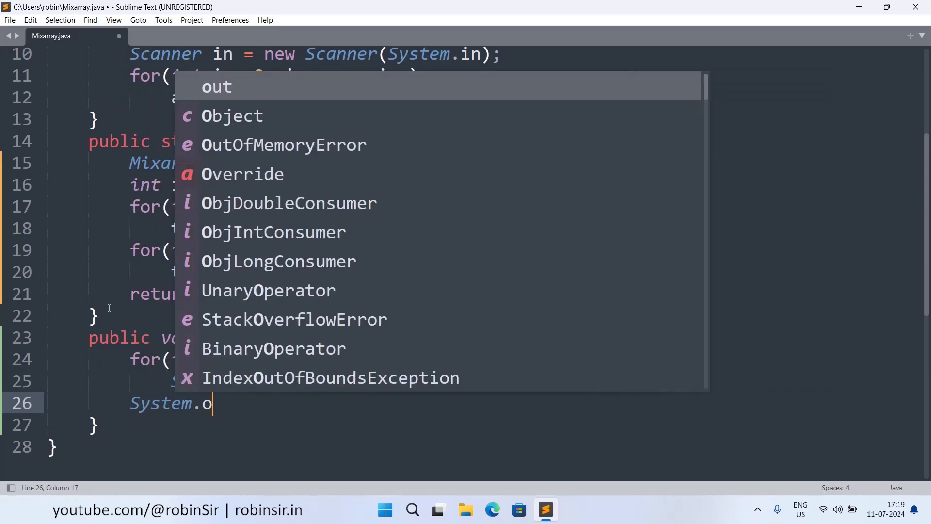
type("ut.println(")
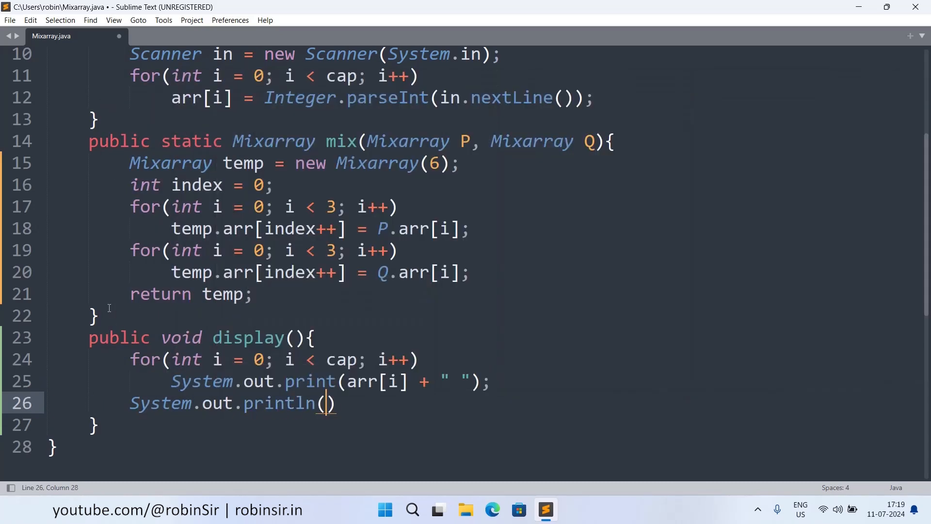
type(";")
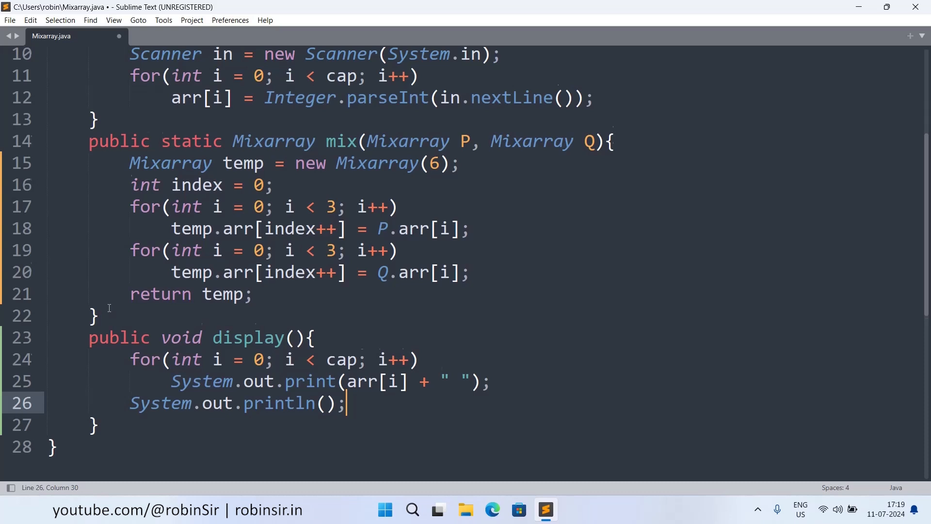
scroll("down", 3)
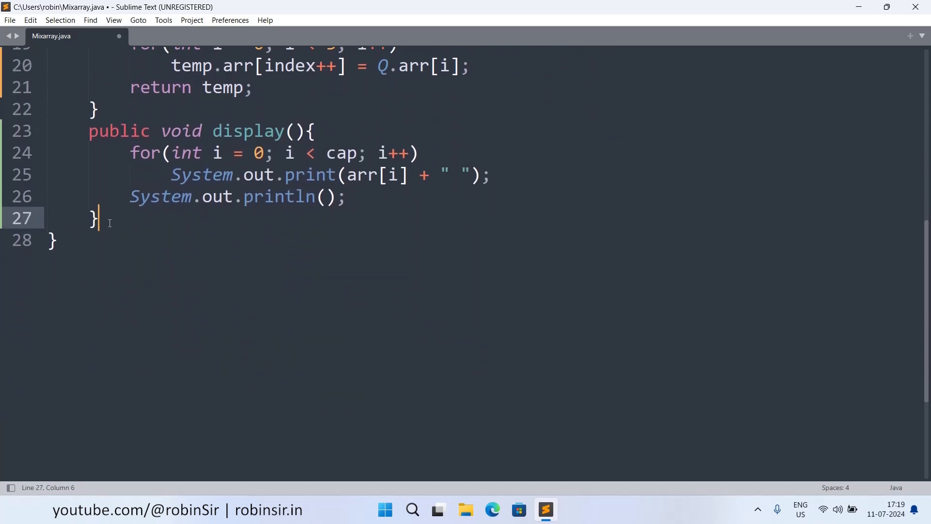
Insert the main method snippet and create Scanner in = new Scanner(System.in);
type("main(String[] args) {")
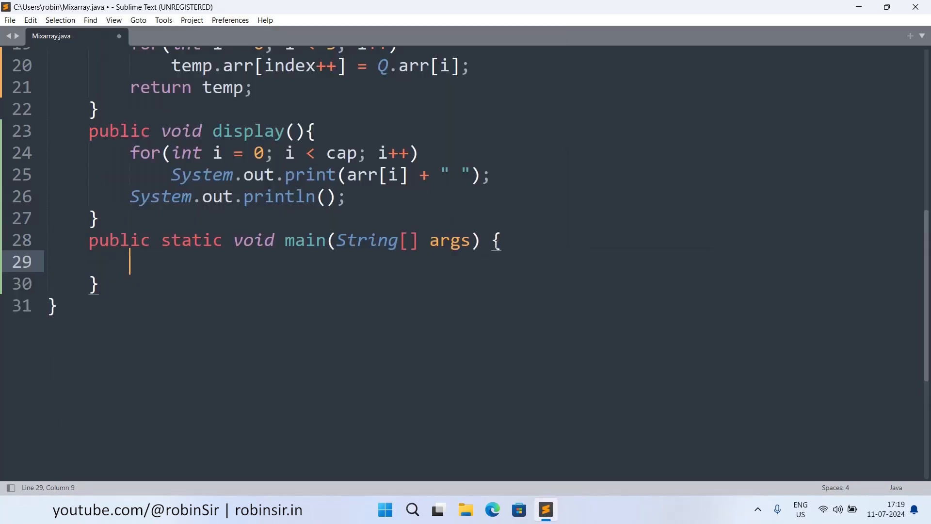
left_click(481, 240)
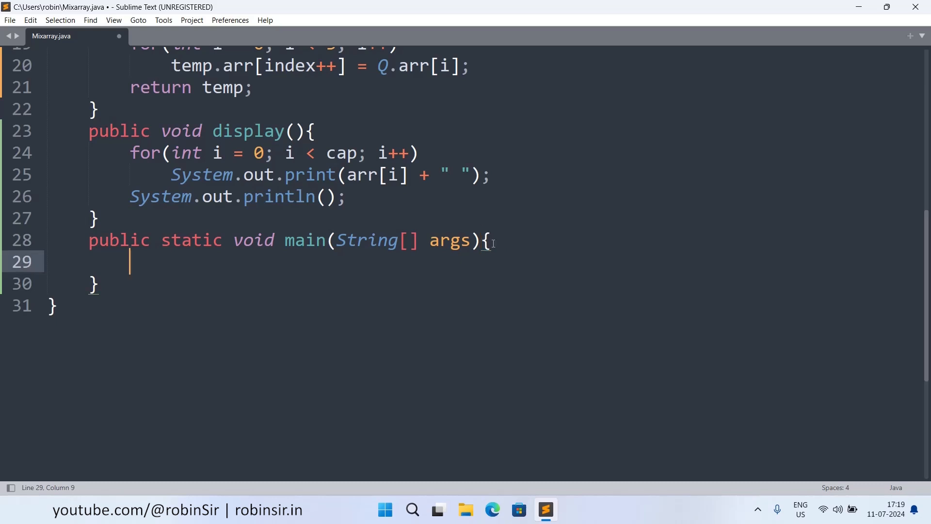
type("Scanner")
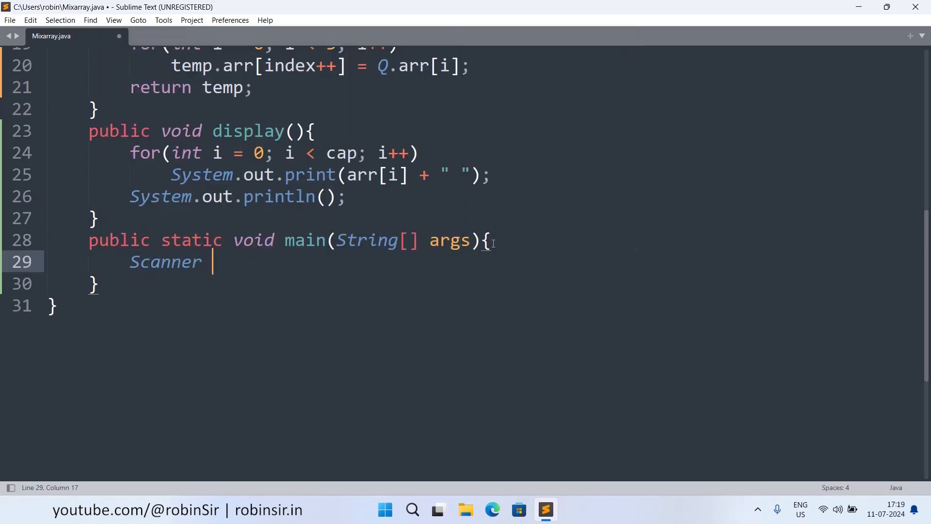
type("in = n")
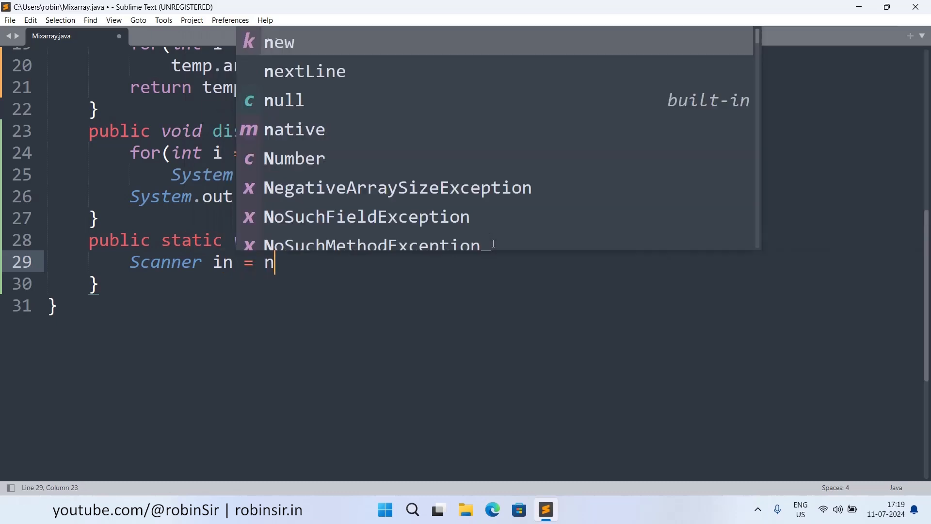
type("ew Scanner")
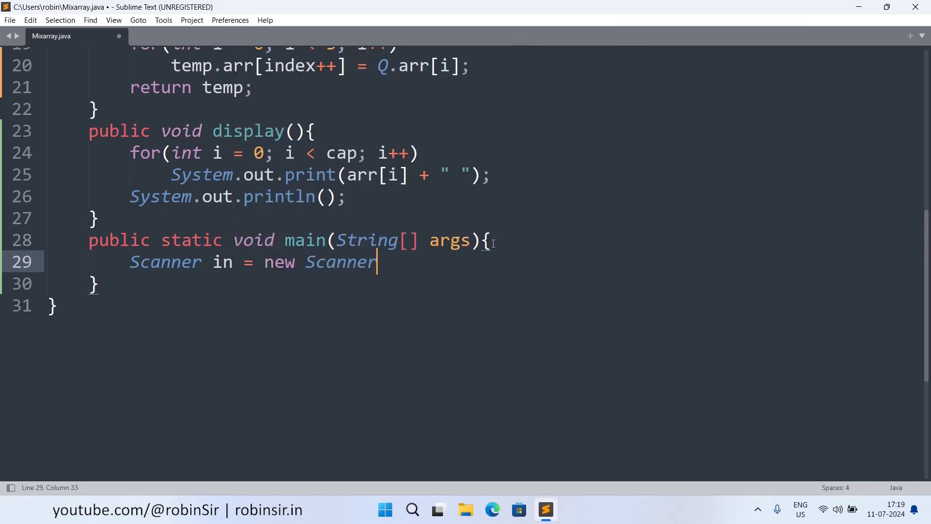
type("(System.in);")
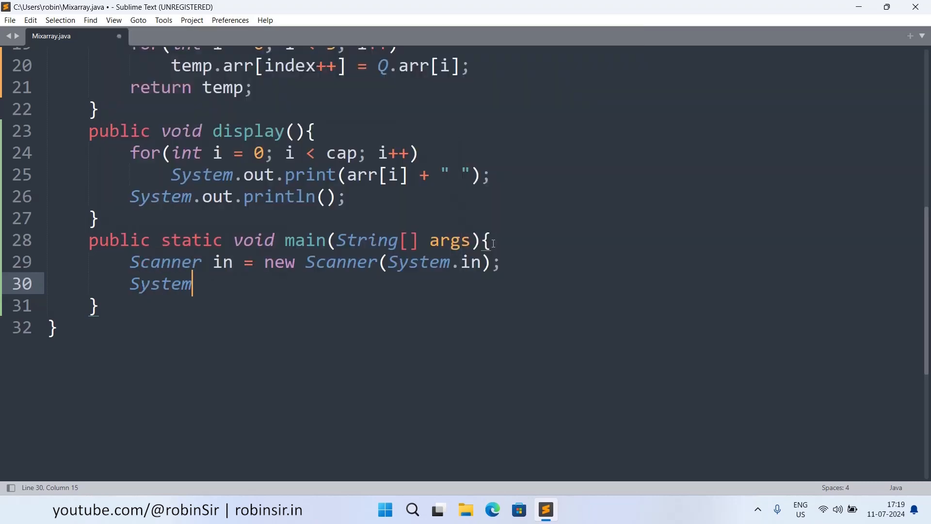
Prompt "Capacity of array1: " and read int c1 = Integer.parseInt(in.nextLine());
type(".out.print")
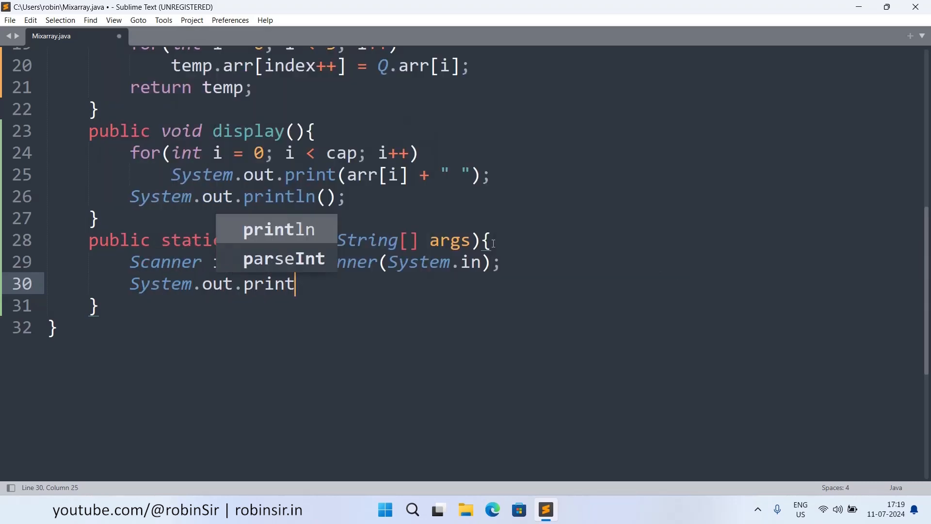
type("(\"Cap\"")
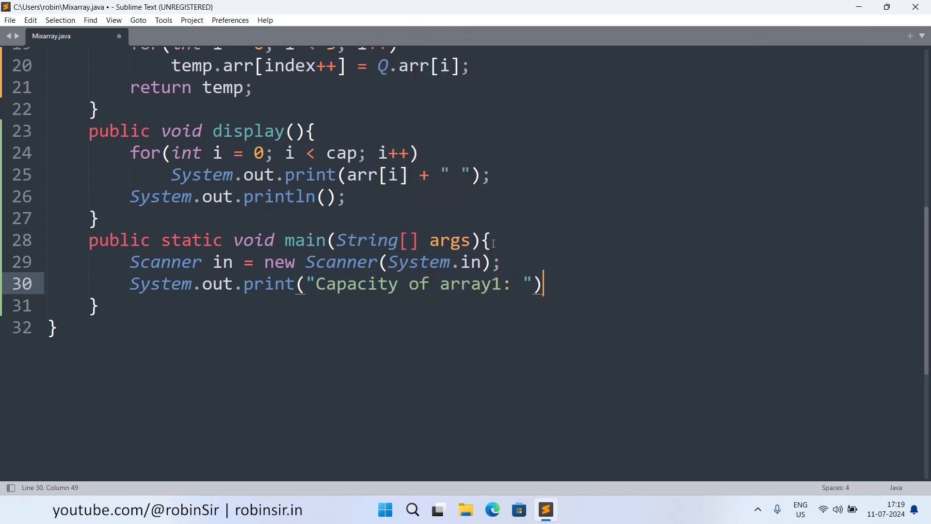
type(";")
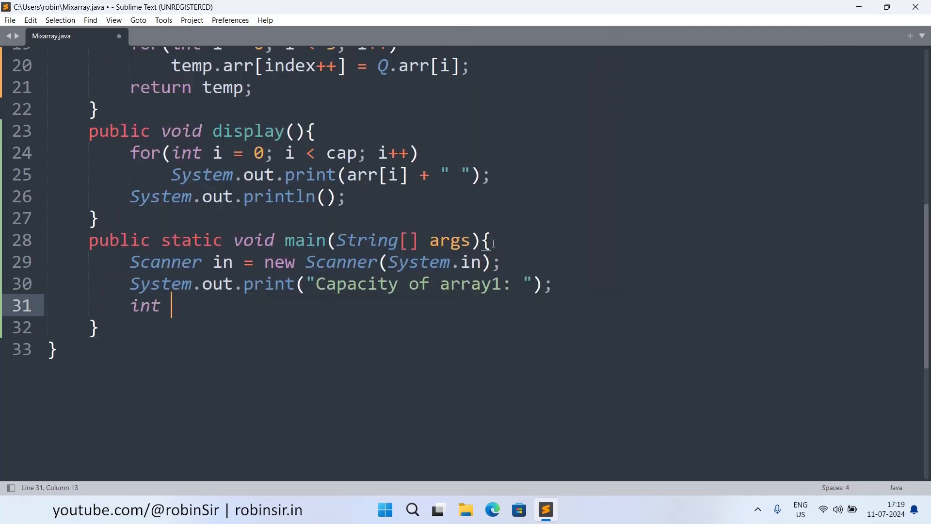
type("c1 =")
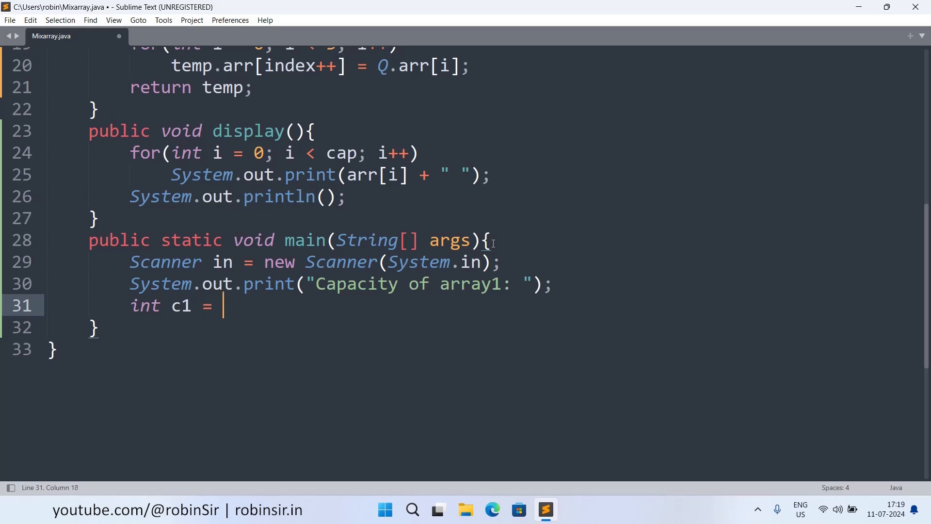
type("Integer.pa")
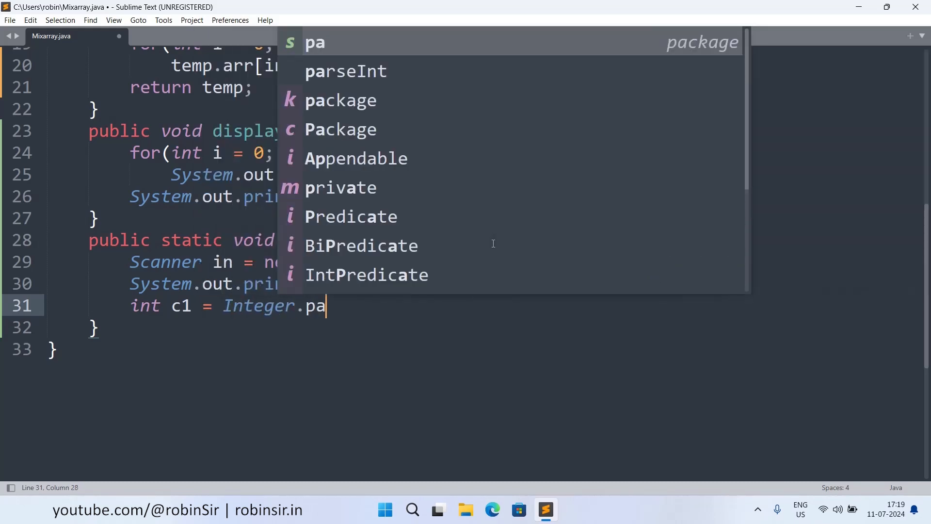
type("rseInt(in.nextLine());")
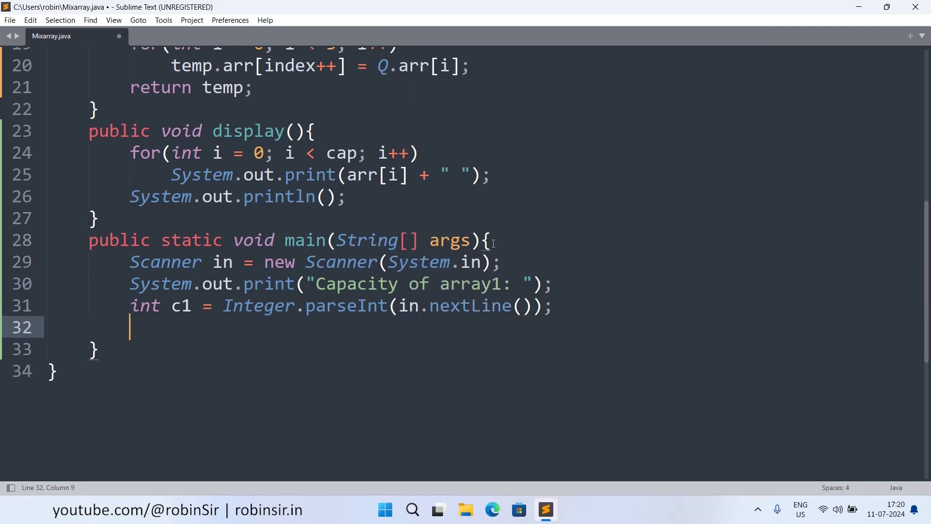
Prompt "Capacity of array2: " and read int c2 = Integer.parseInt(in.nextLine());
type("Sys")
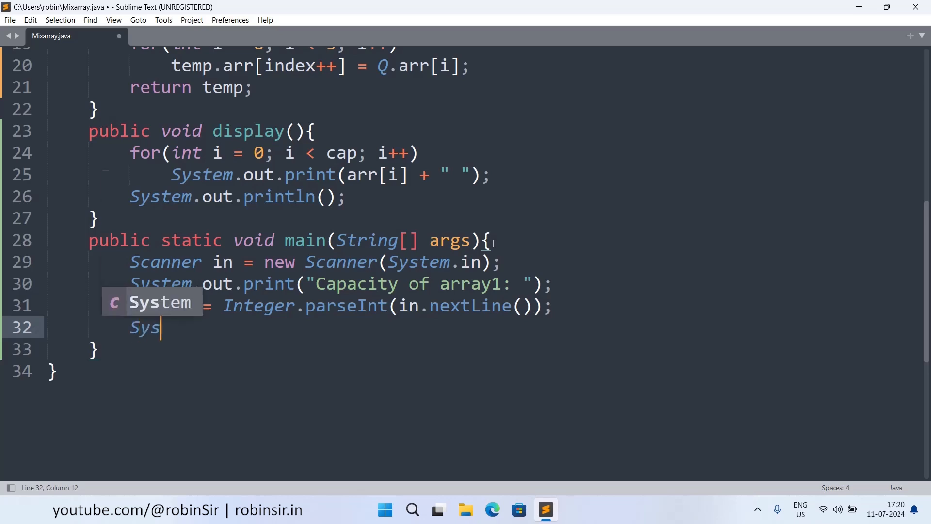
type("tem.out.print(\"")
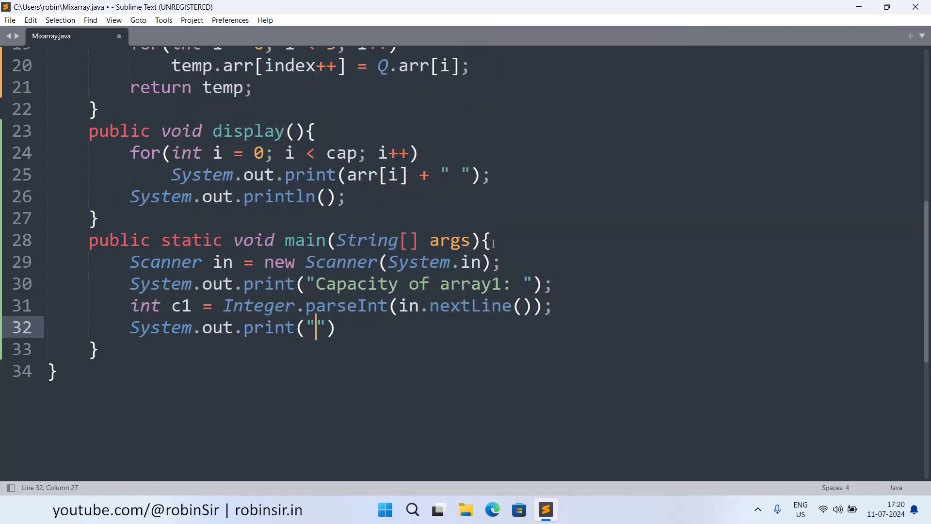
type("Capacity of")
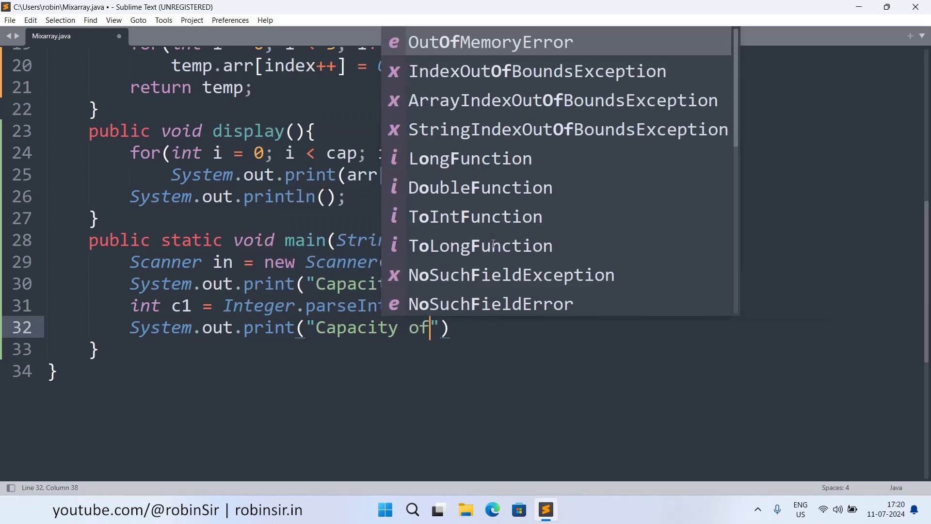
type("array2")
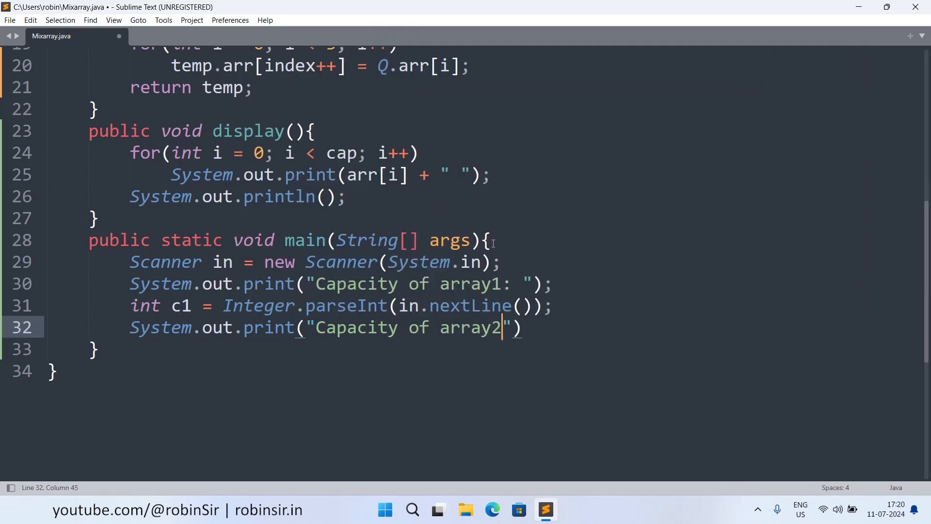
type(": );")
type("int c2")
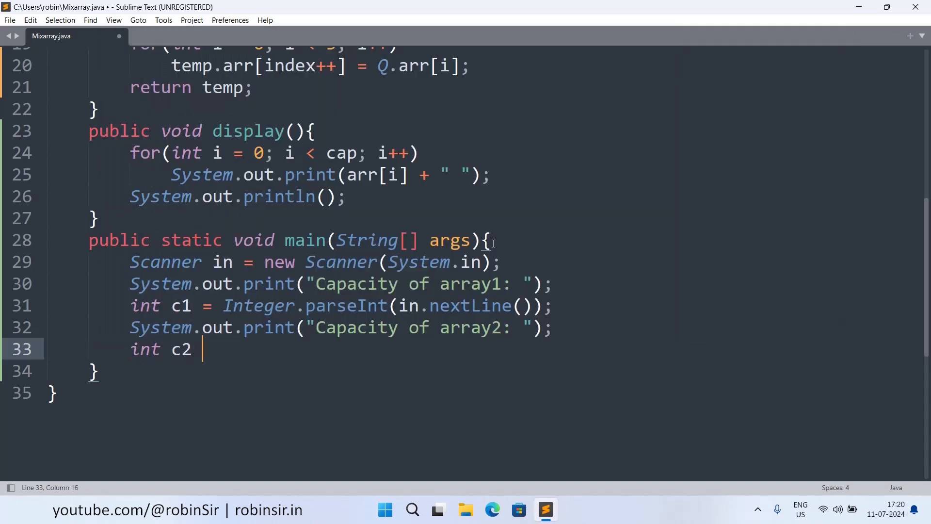
type("= Integer.parseInt")
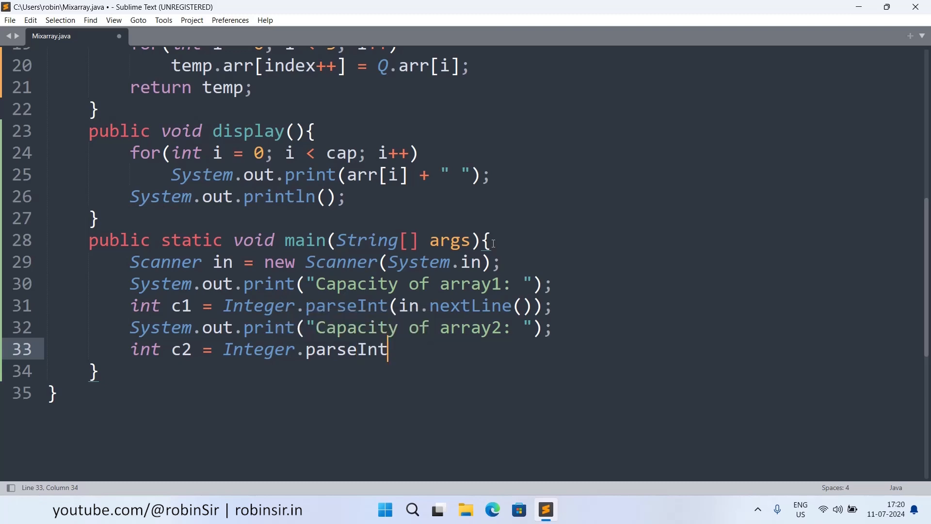
type("(in.nextLine());")
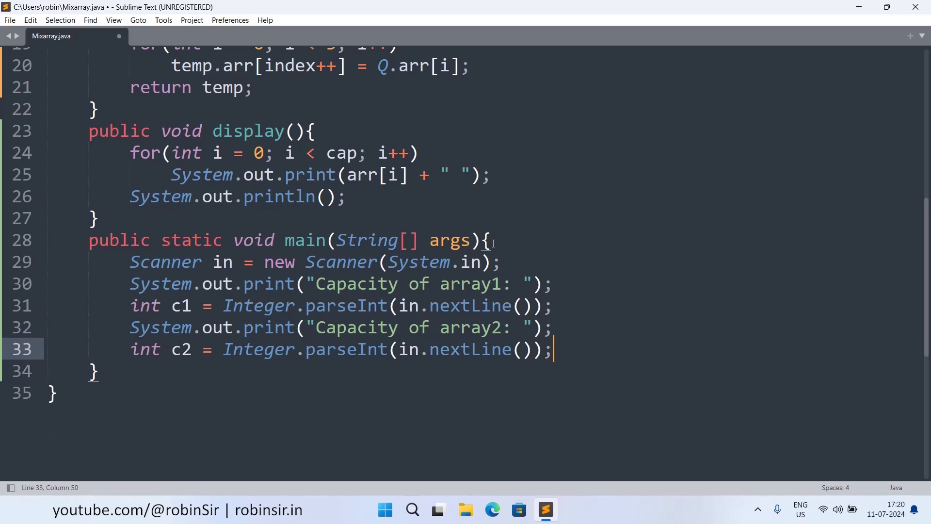
If c1 < 3 or c2 < 3, print "Capacity must be at least 3!" and return
type("if")
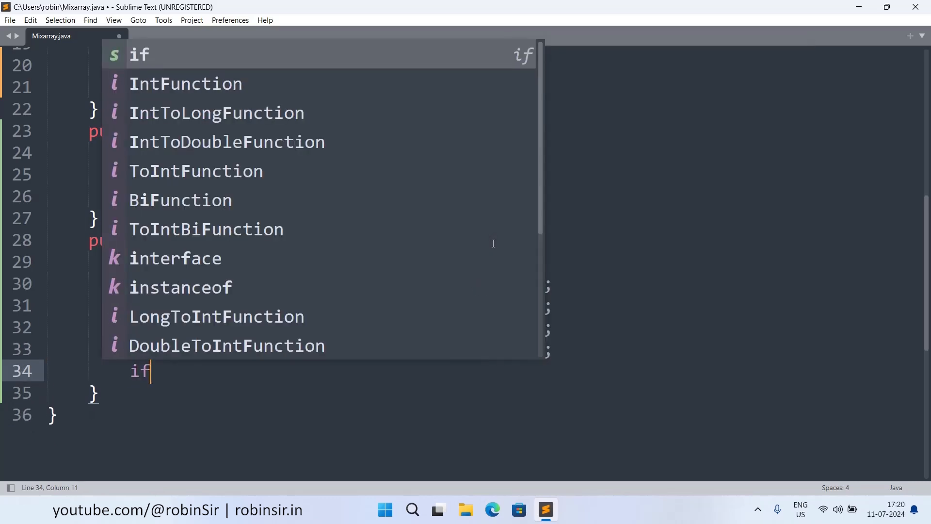
type("(c1 < 3)")
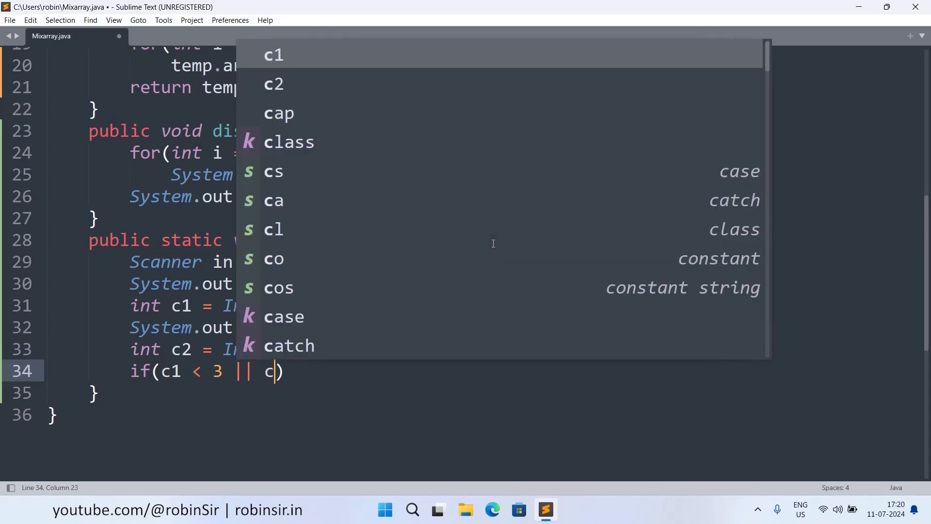
type("2 < 3")
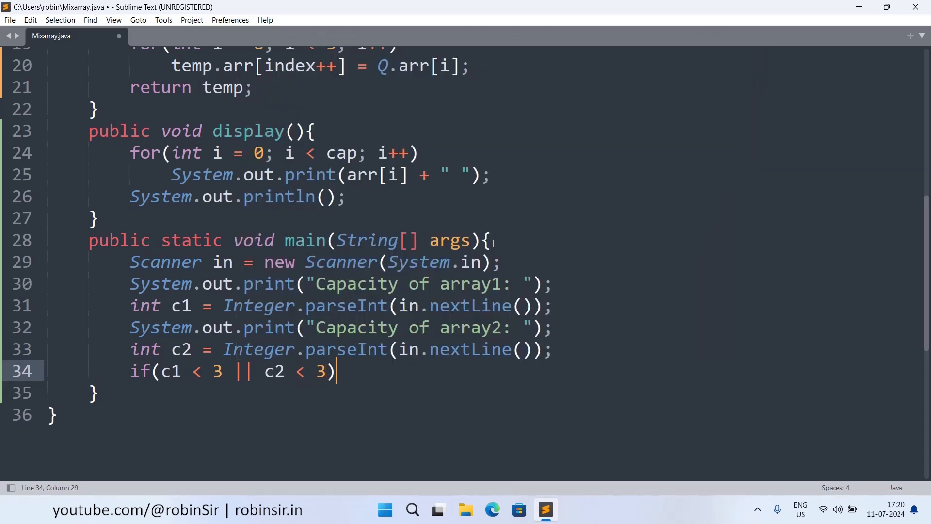
type("System.out.println(\"")
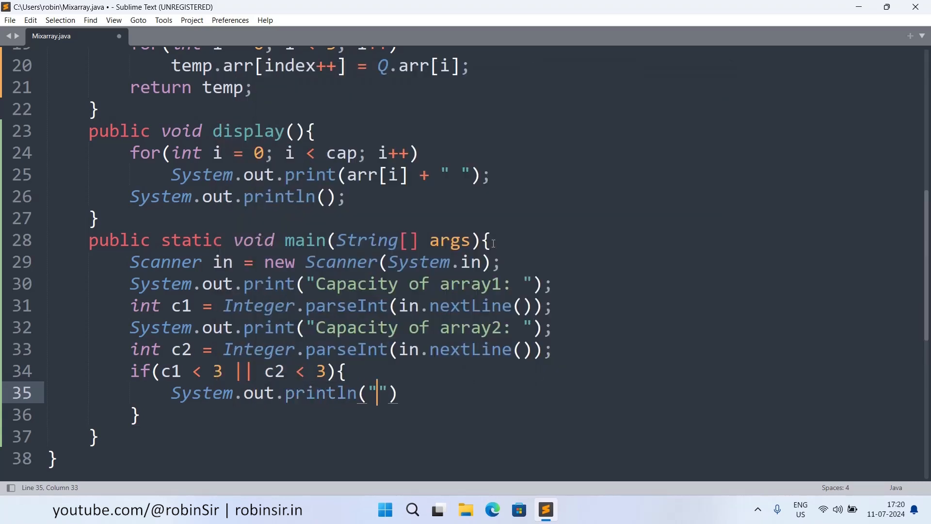
type("Capacity m")
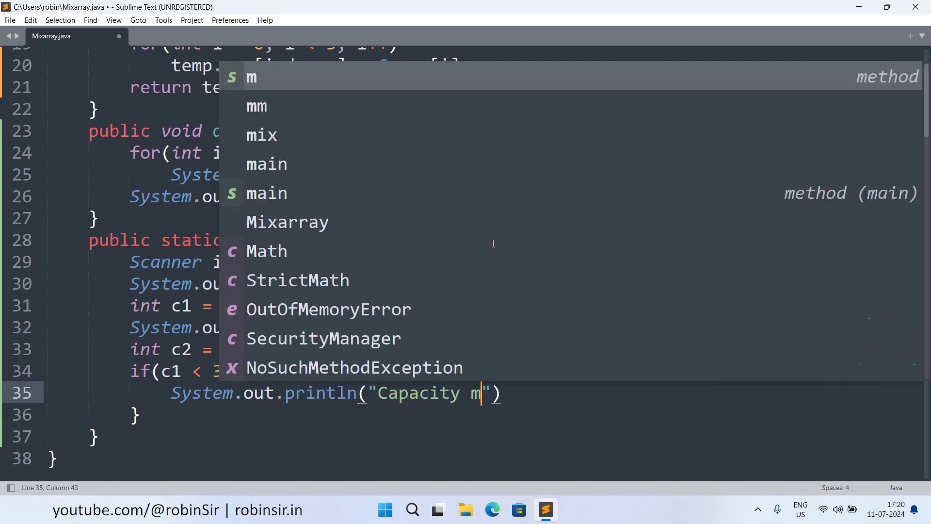
type("ust be at l")
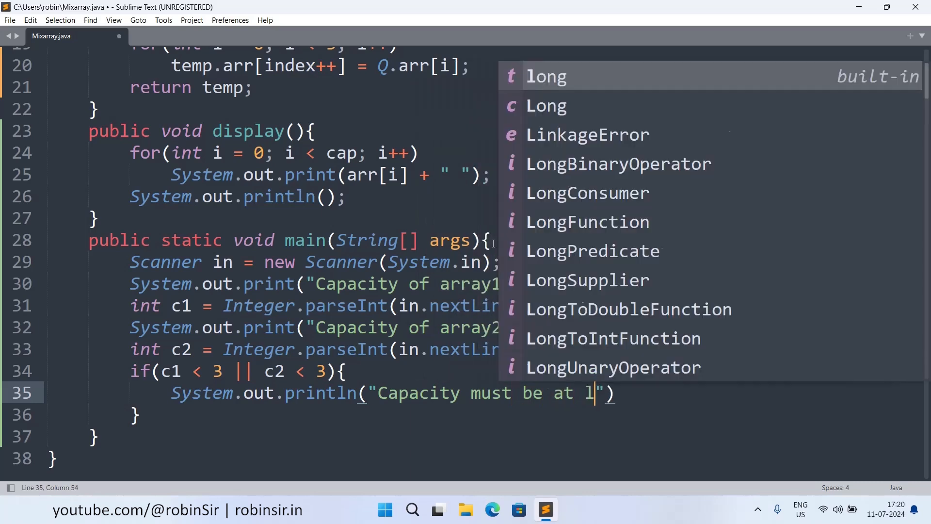
type("east 3!")
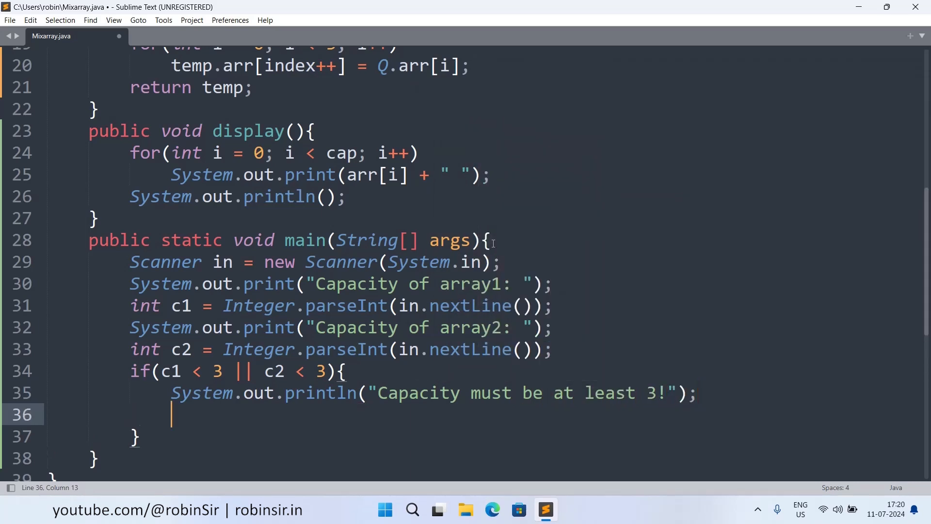
type("return;")
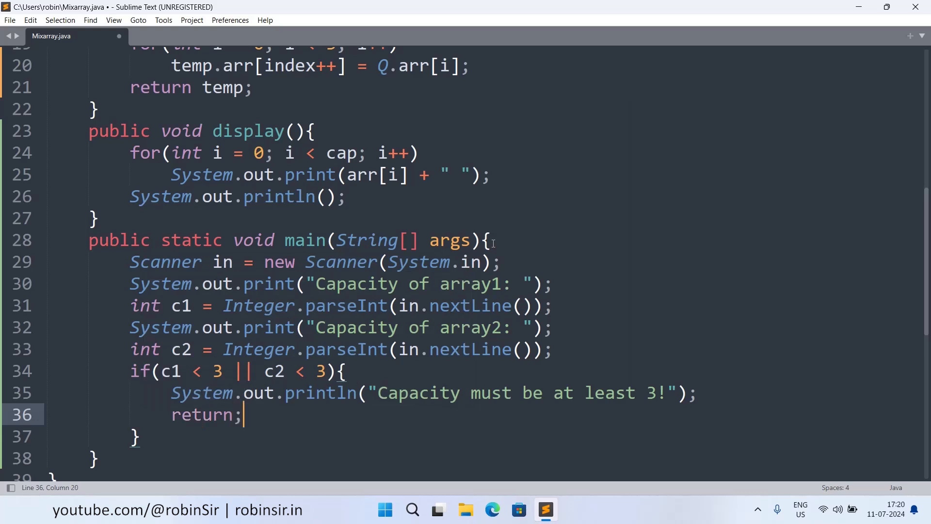
mouse_move(612, 252)
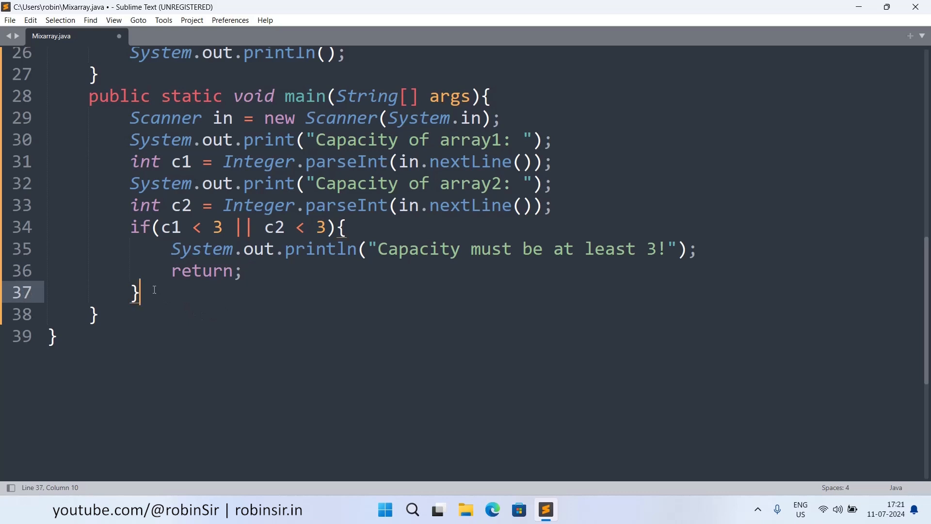
Create Mixarray obj1 = new Mixarray(c1); and obj2 = new Mixarray(c2);
key("enter")
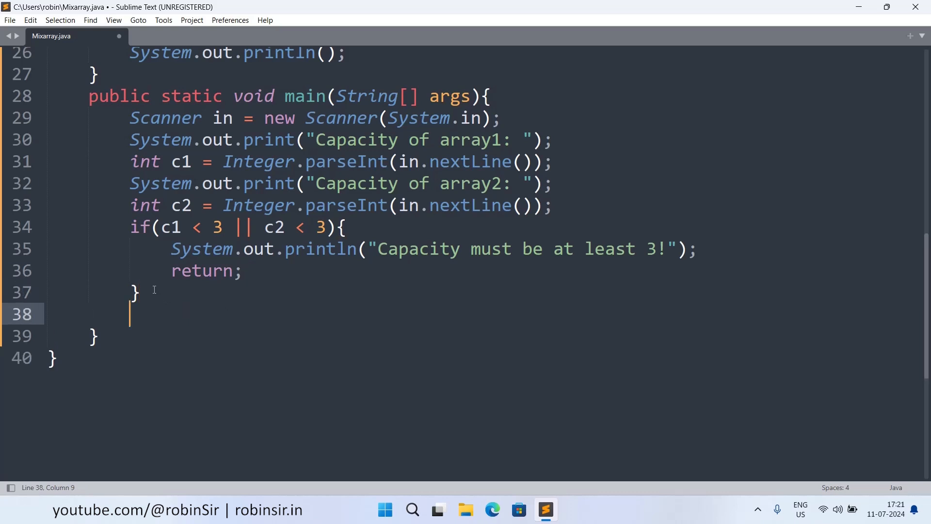
type("Mixarray")
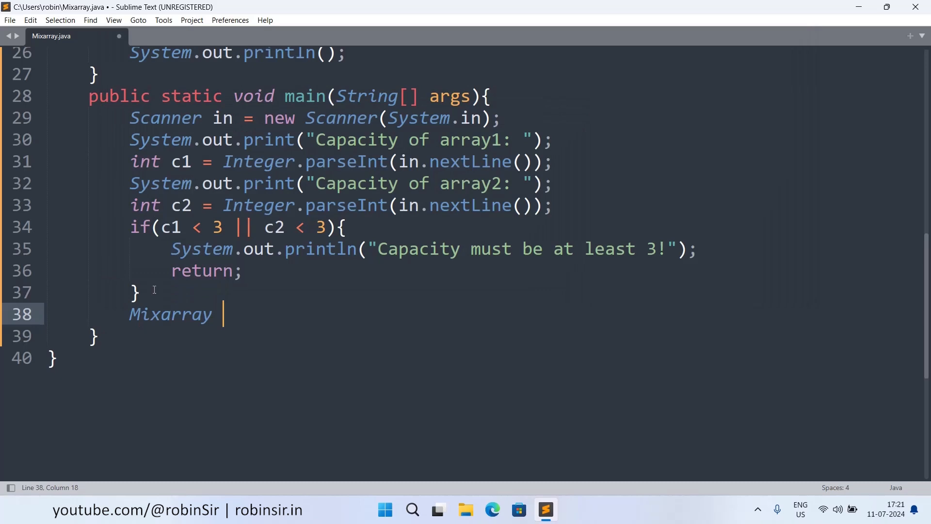
type("obj1")
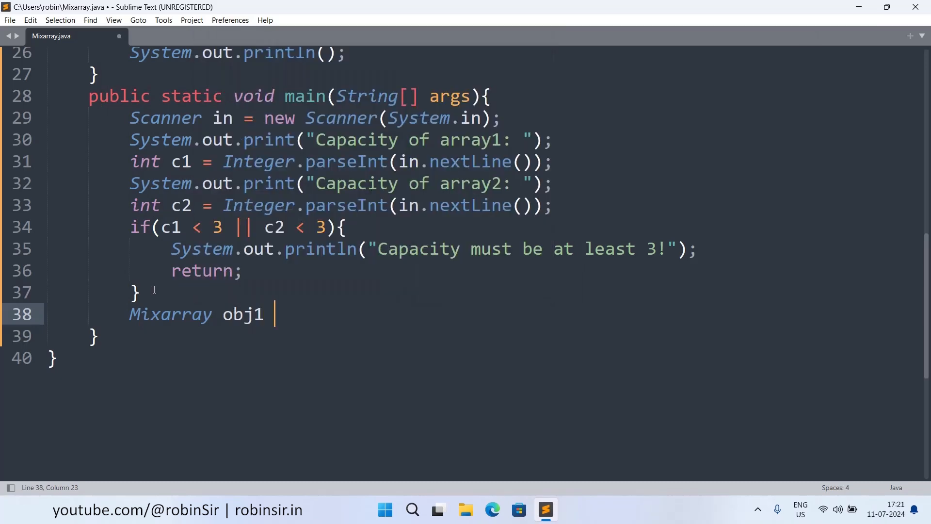
type("= new M")
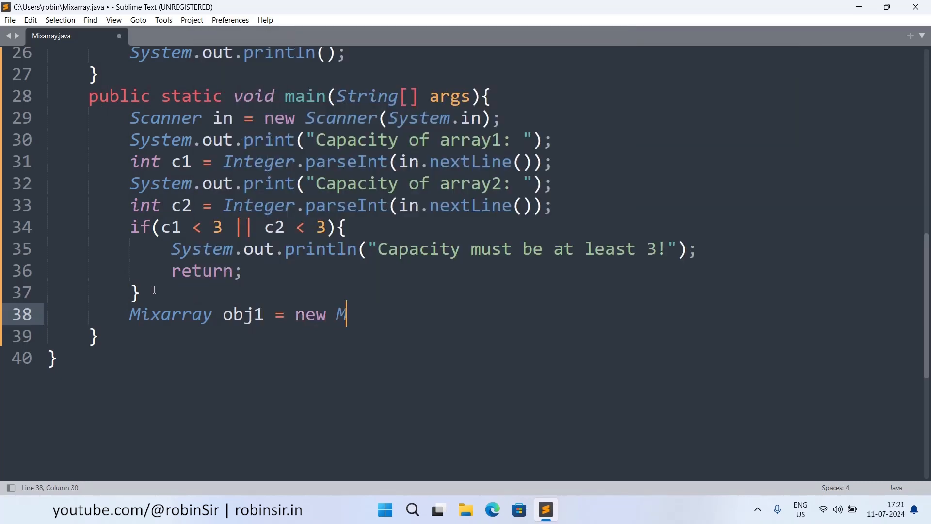
type("ixarray()")
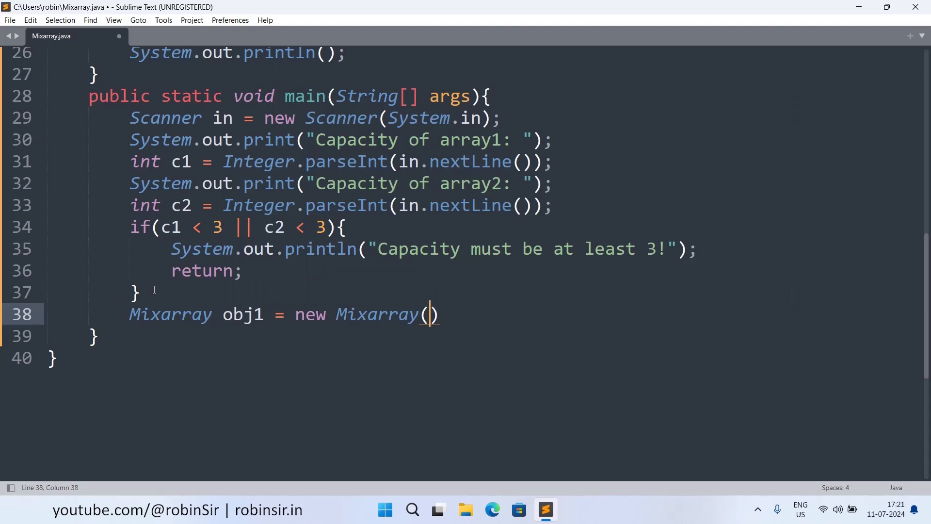
type("c1);")
type("Mixarray obj2")
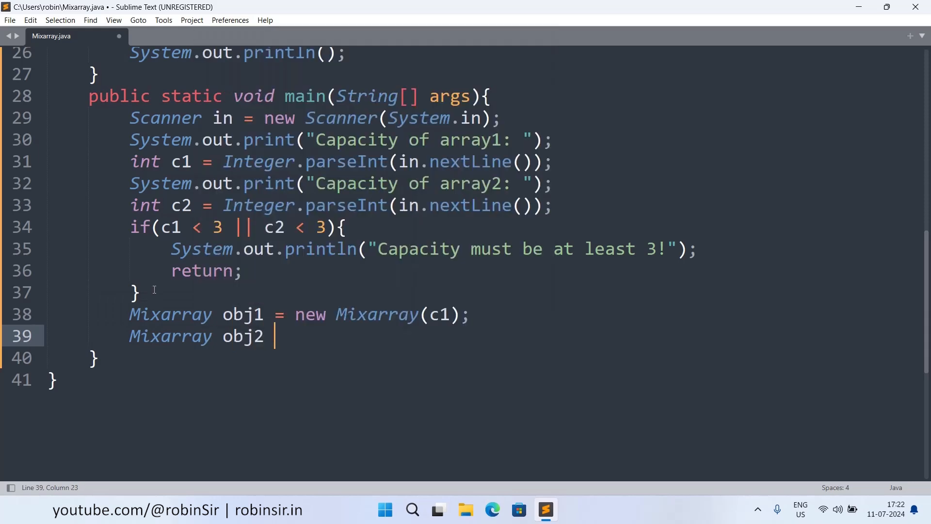
type("= new Mixarray()")
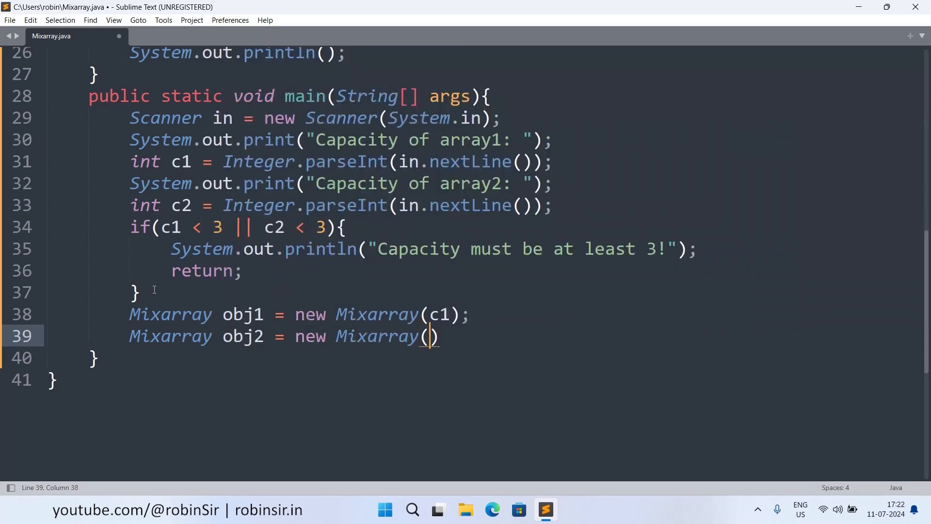
type("c2);")
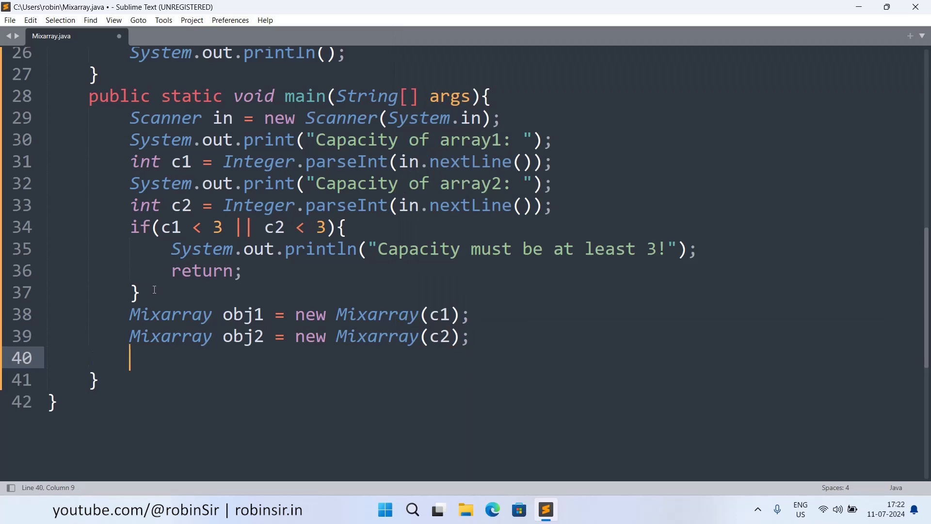
Set Mixarray obj3 = mix(obj1, obj2);
type("Mixarray o")
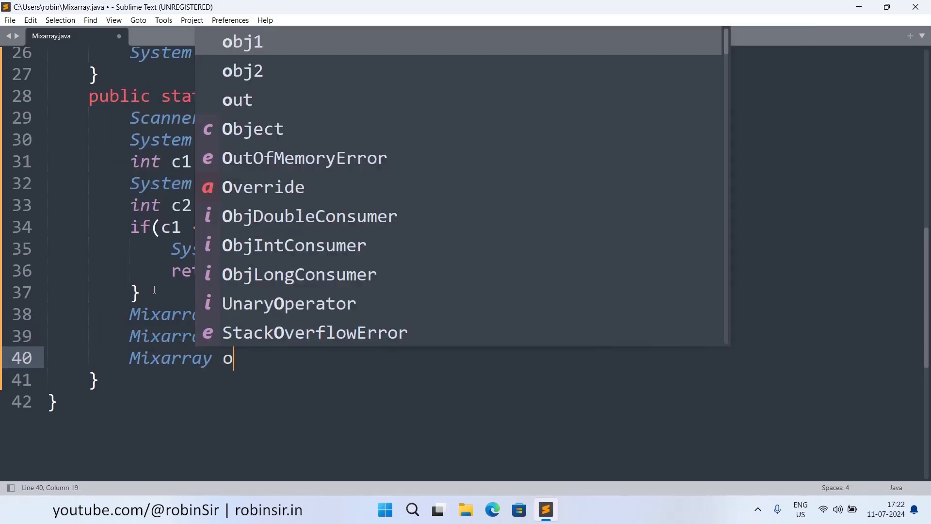
type("bj3 =")
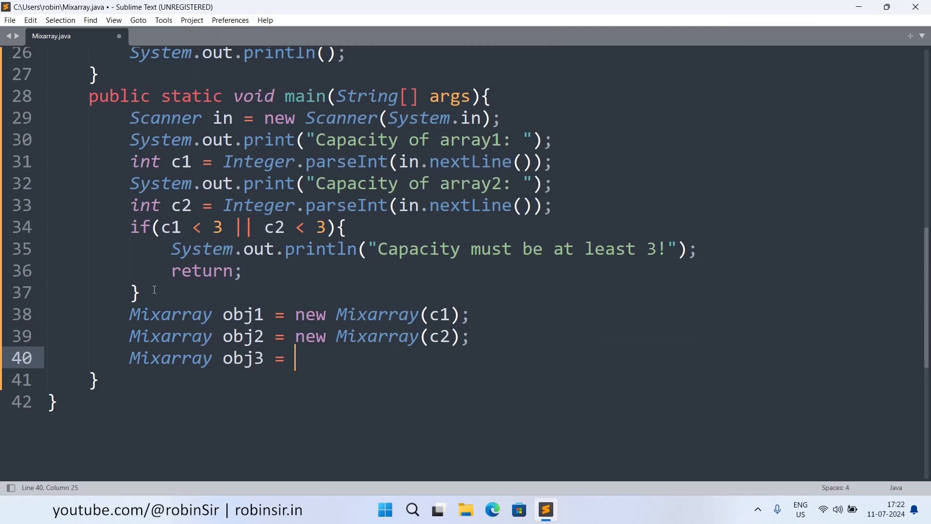
type("mix()")
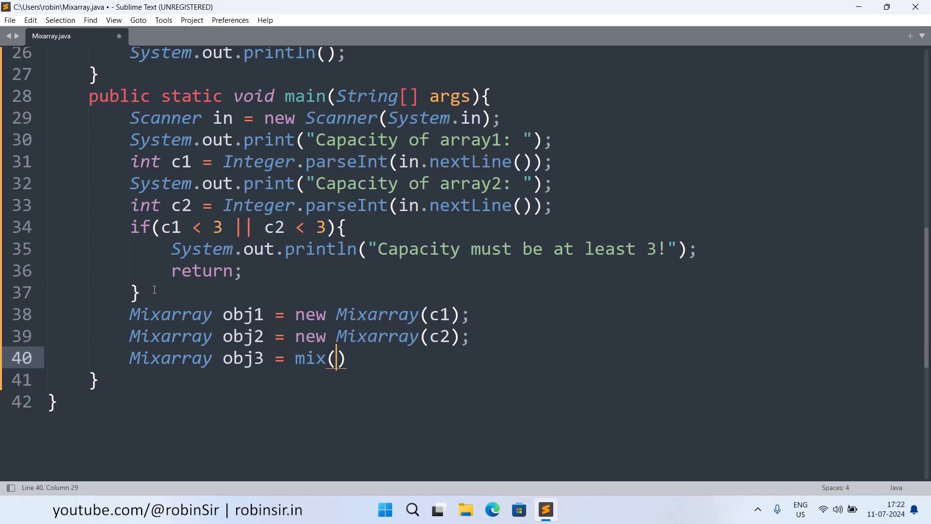
type("obj1")
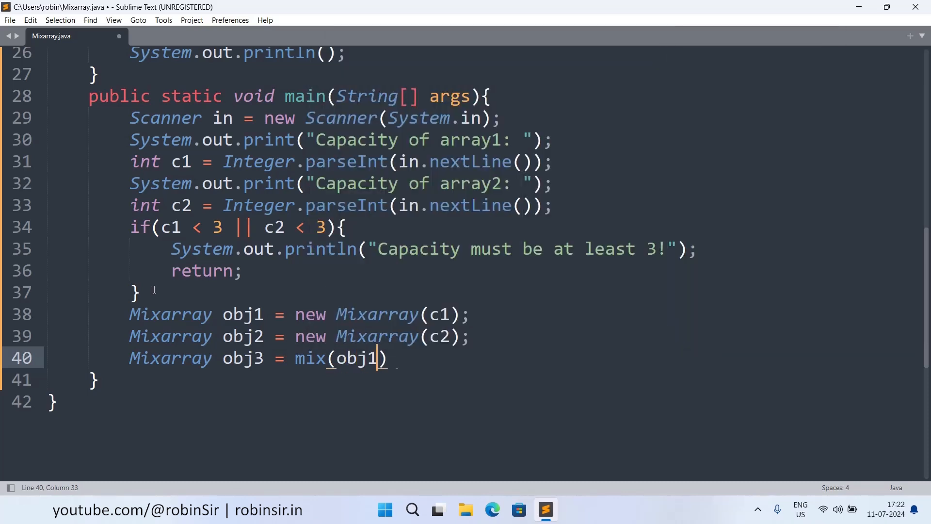
type(", obj2")
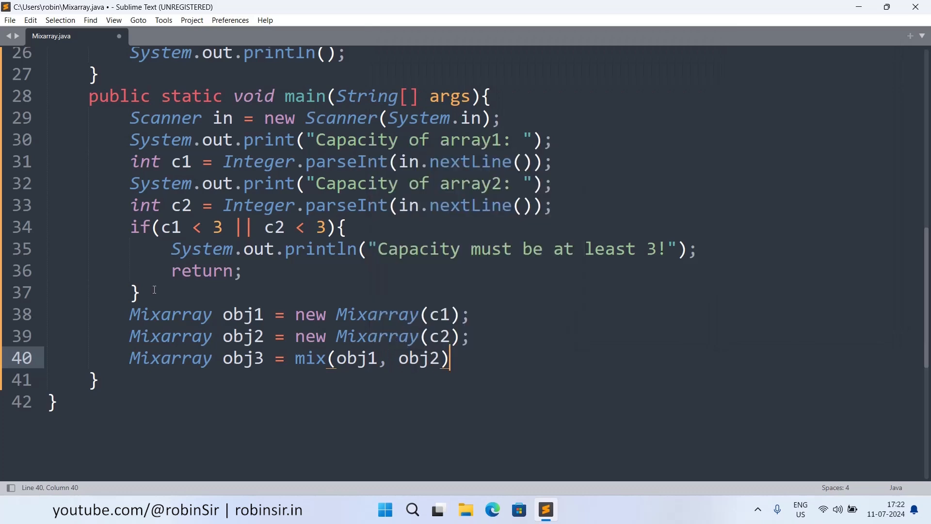
type(";")
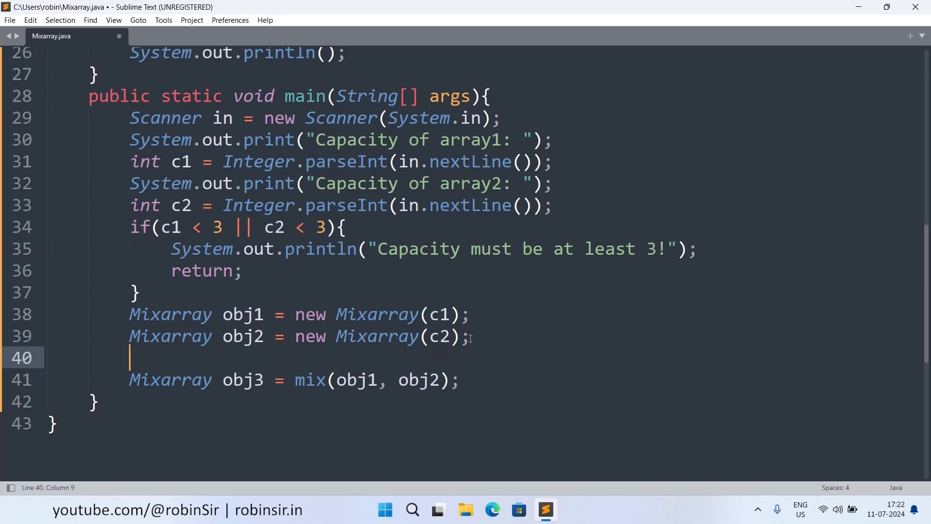
Print "Enter array1 elements:" and call obj1.input() in main
type("System.out.println(\"\")")
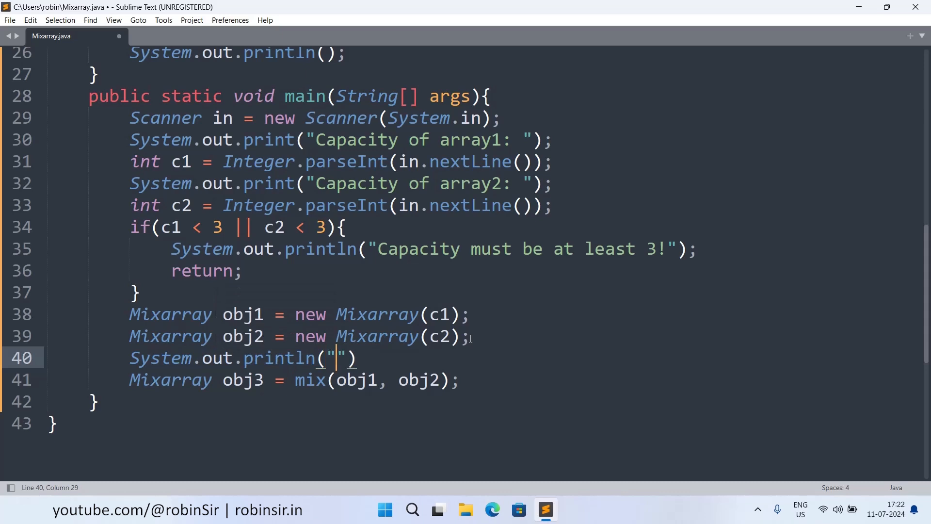
type("Enter array")
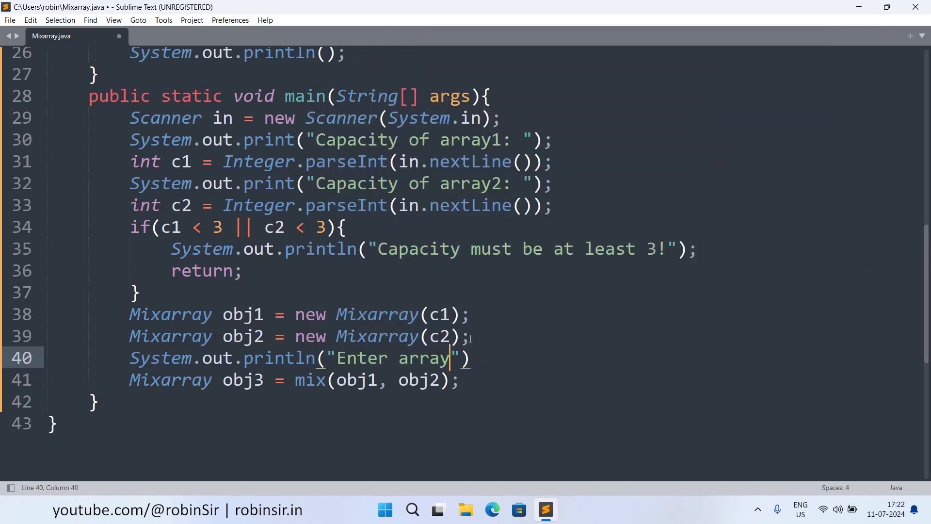
type("1 elements:")
type("obj")
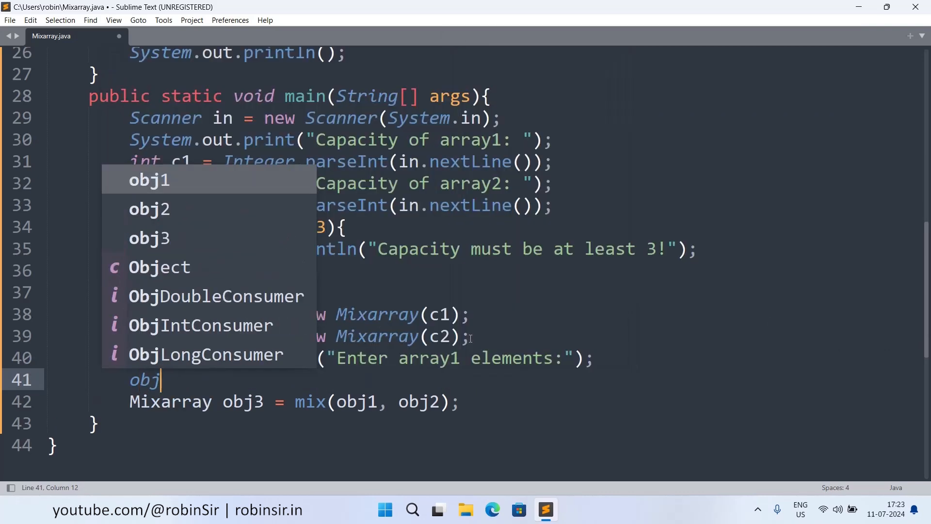
type("1.")
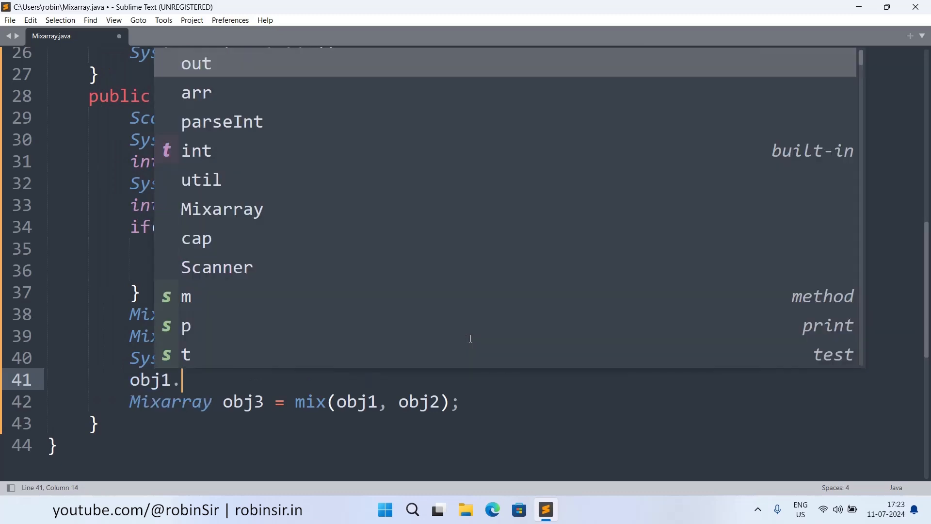
type("input();")
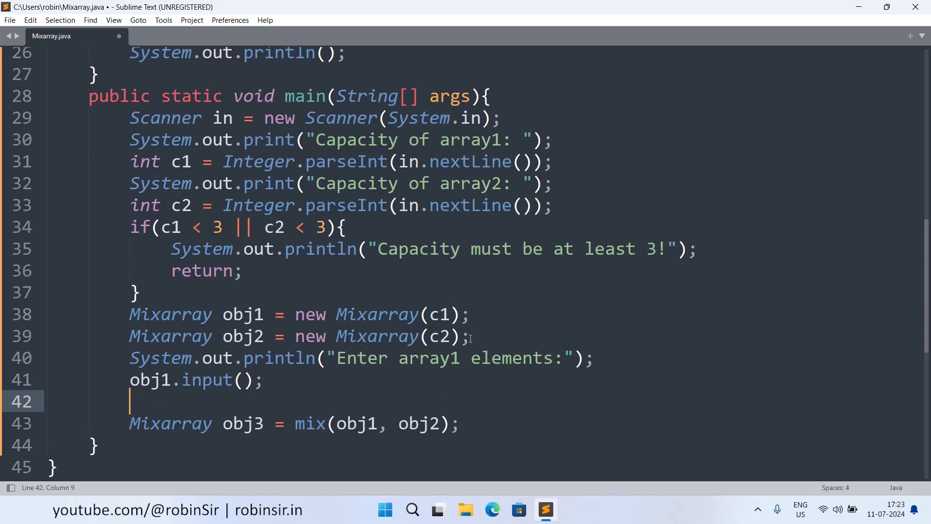
Print "Enter array2 elements:" and call obj2.input() in main
type("System.out.println(\"Enter \")")
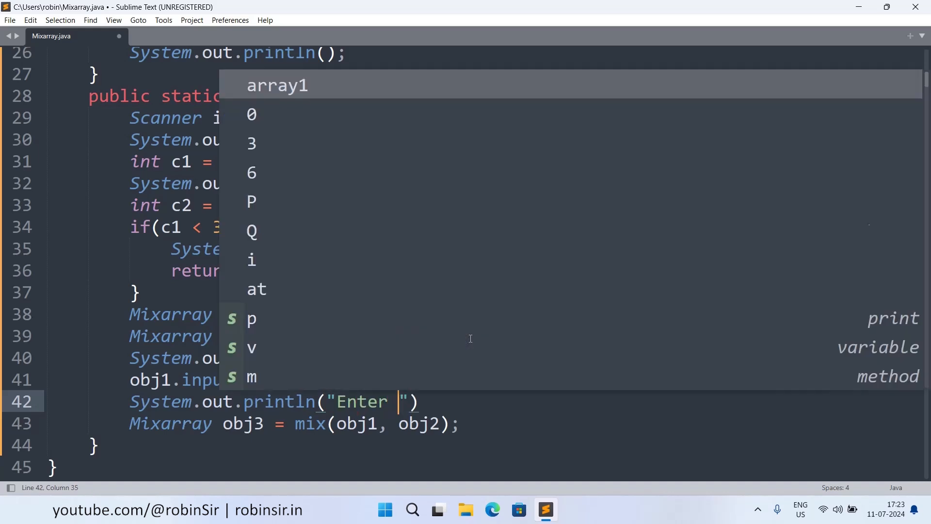
type("array2")
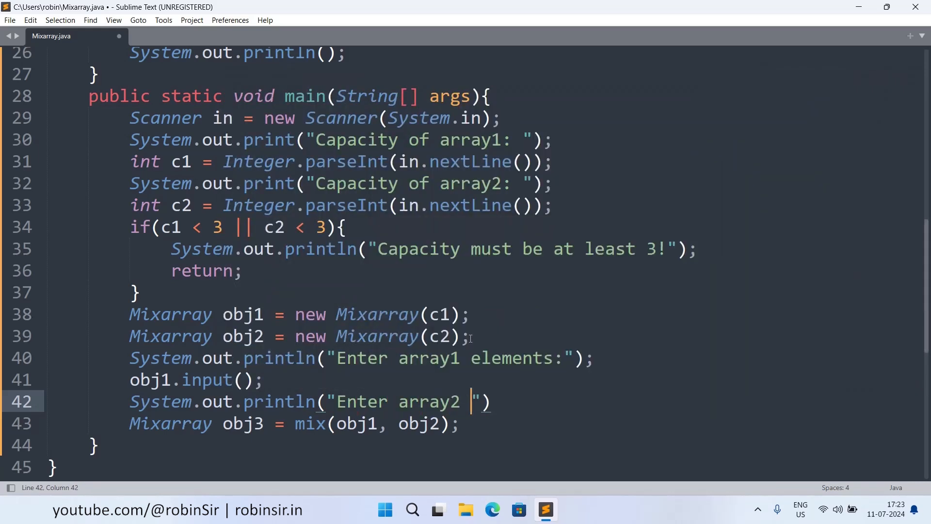
type("elements:")
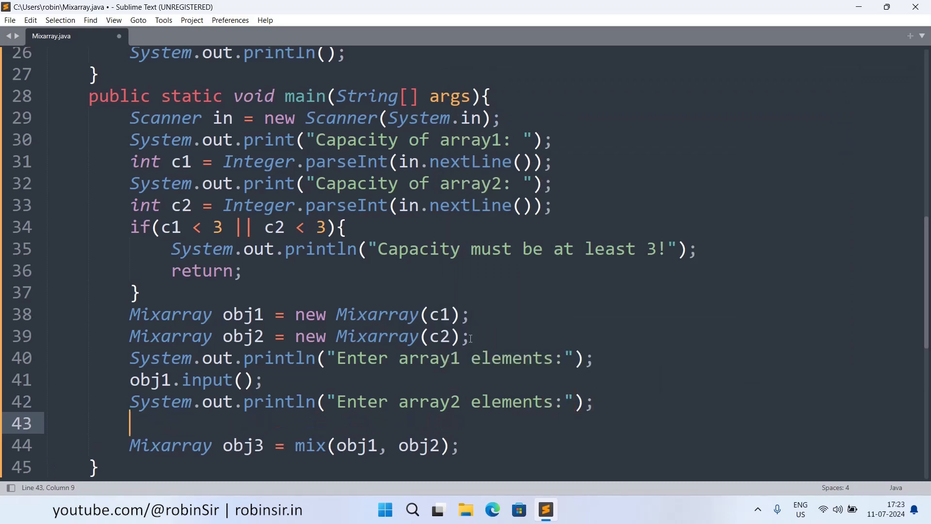
type("obj2.input()")
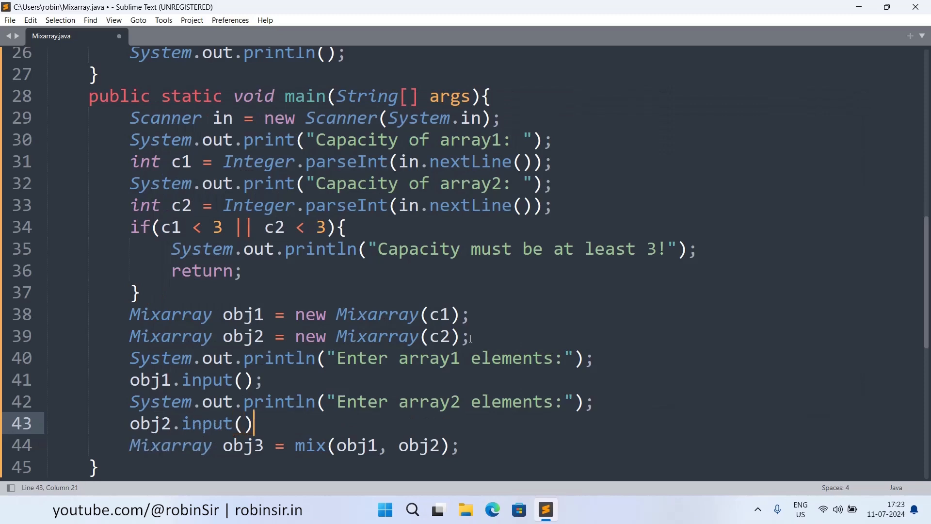
type(";")
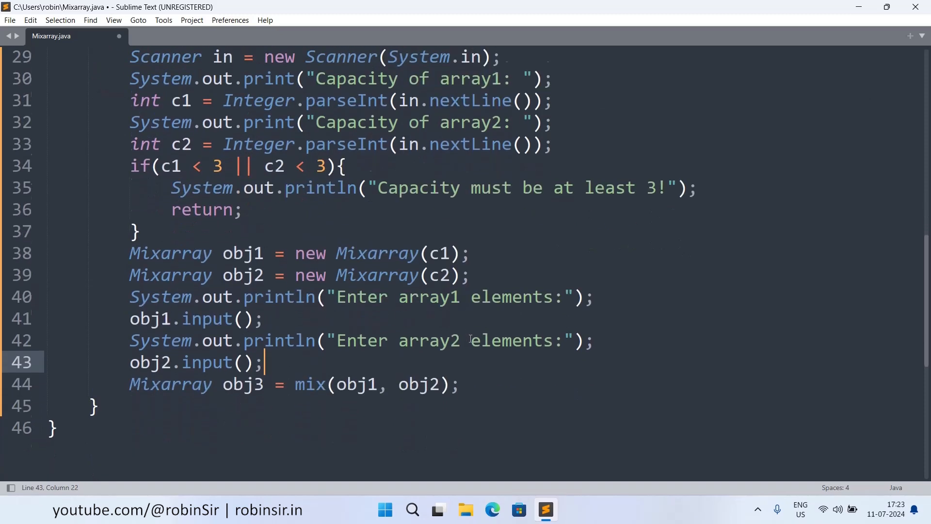
scroll("down", 3)
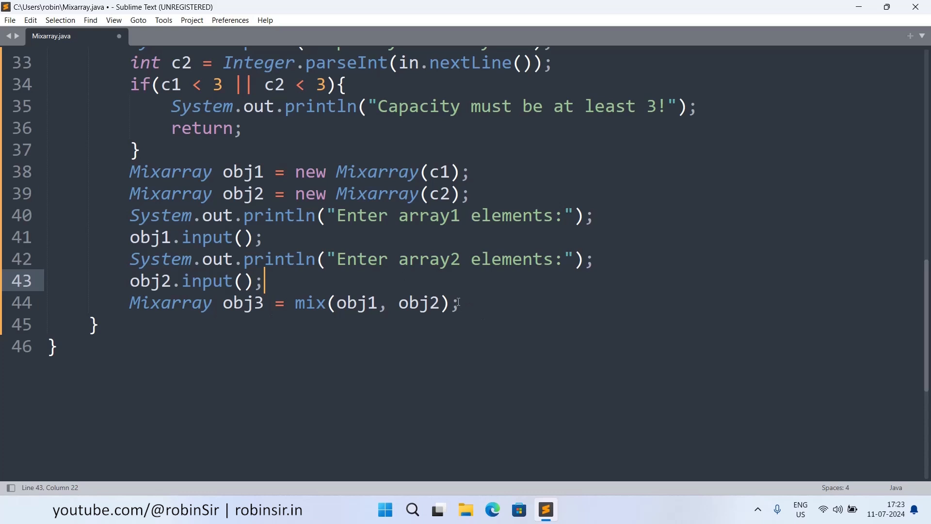
After the mix line, print "Array1: " and call obj1.display()
left_click(459, 303)
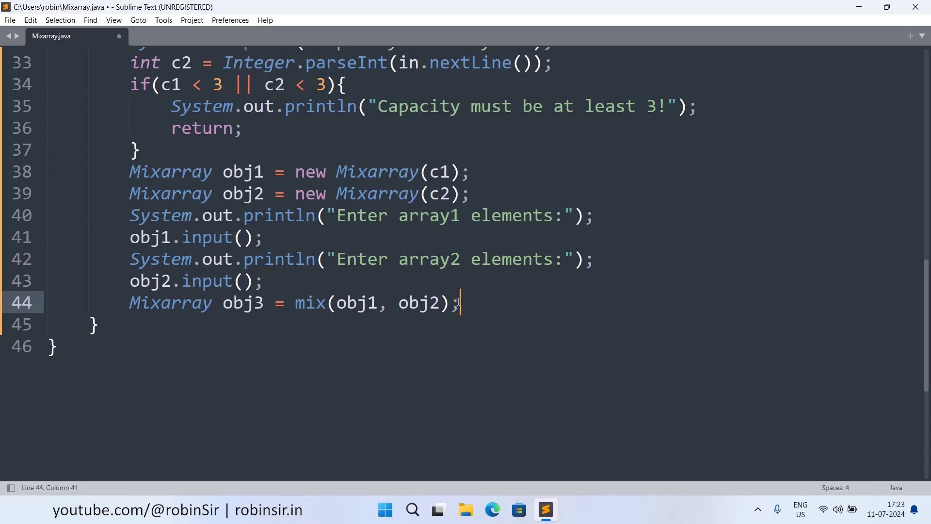
key("enter")
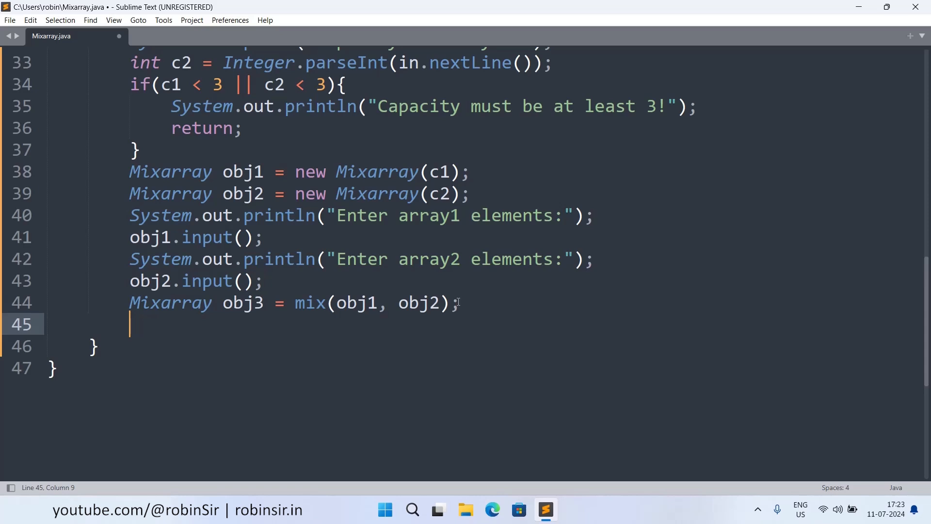
type("System")
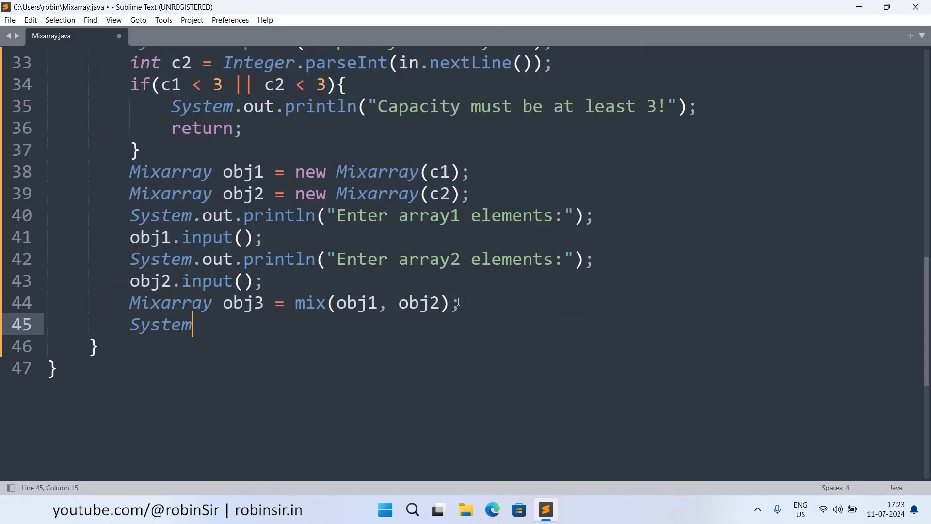
type(".out.print(\"Array")
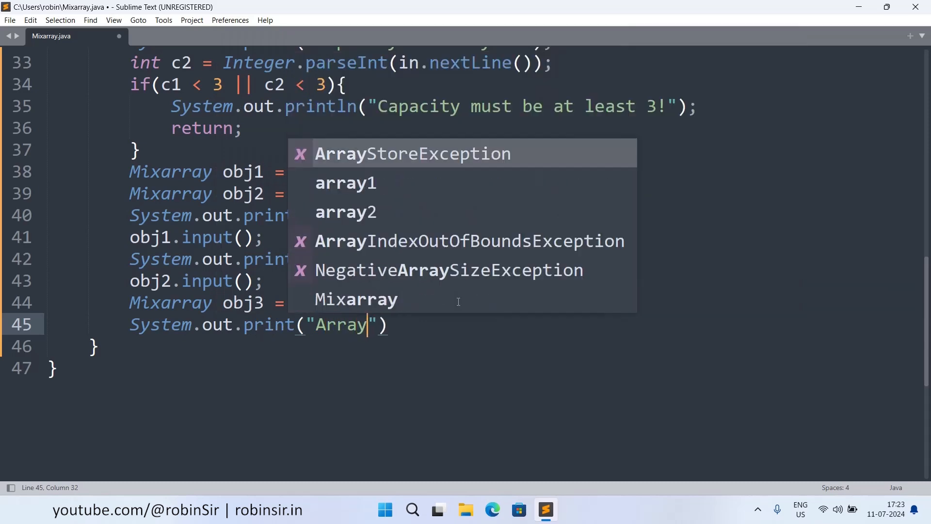
type("1")
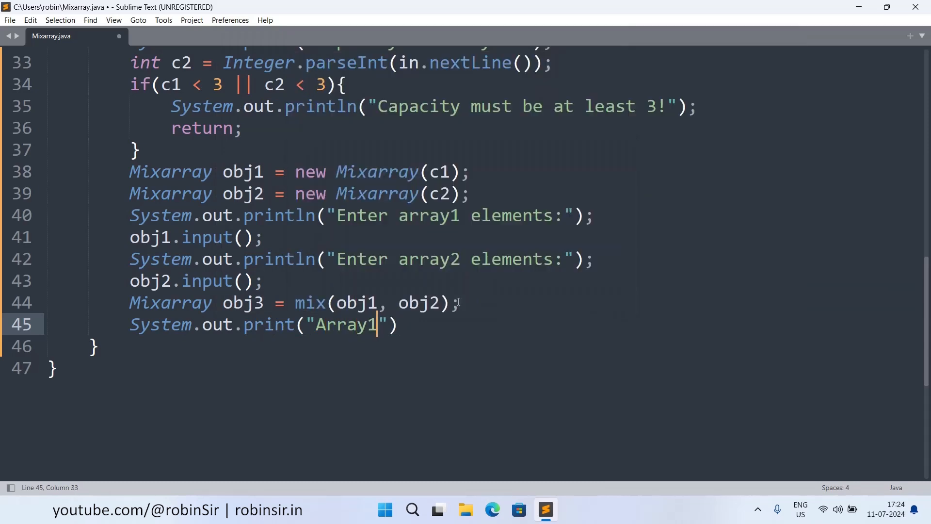
type(": \");")
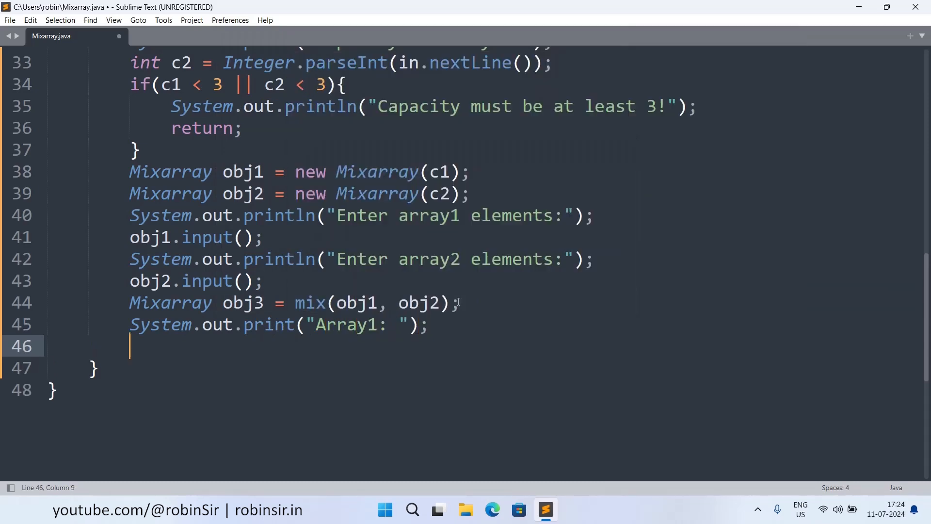
type("obj1")
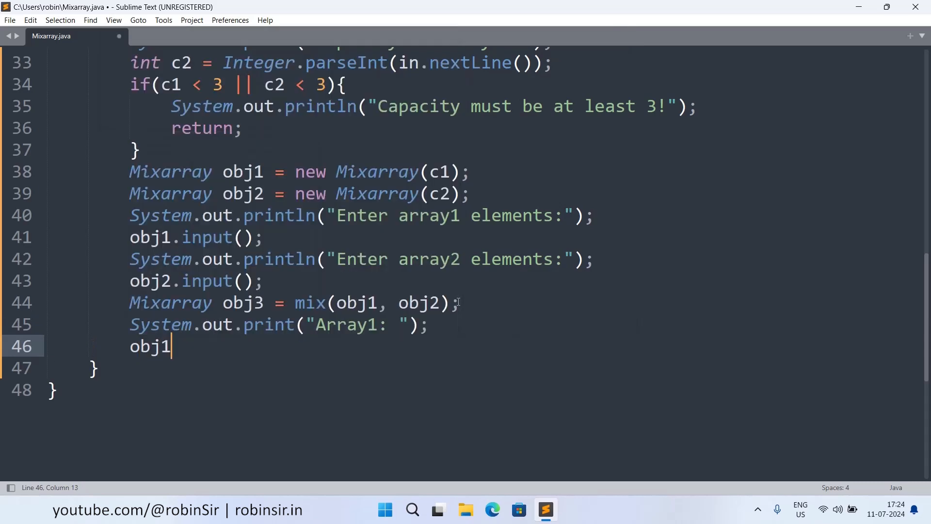
type(".display")
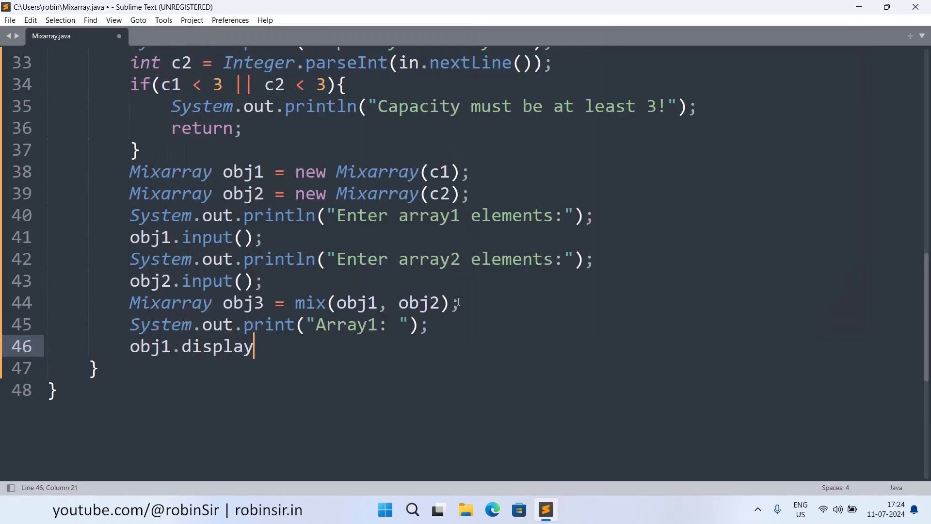
type("();")
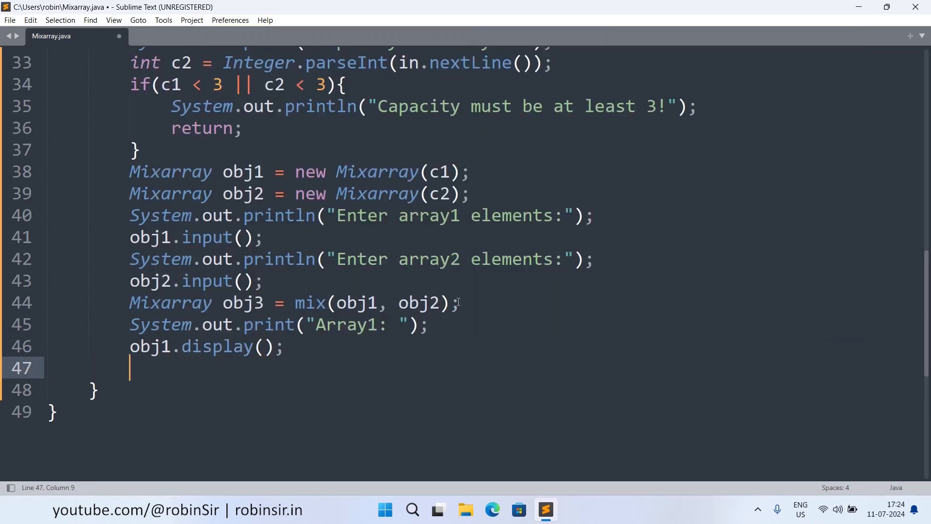
Print the second array with obj2.display(), then "Resultant Array: " with obj3.display()
type("System.out.print()")
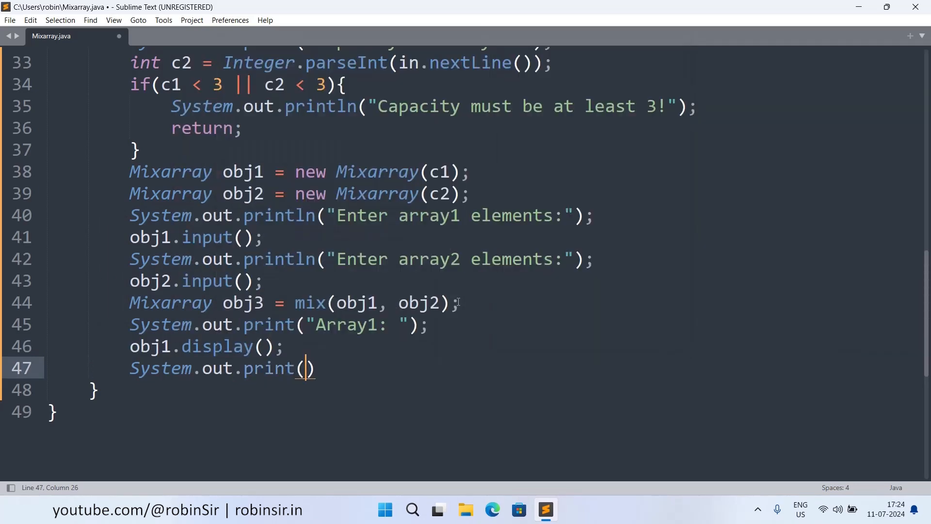
type("\"Array3\"")
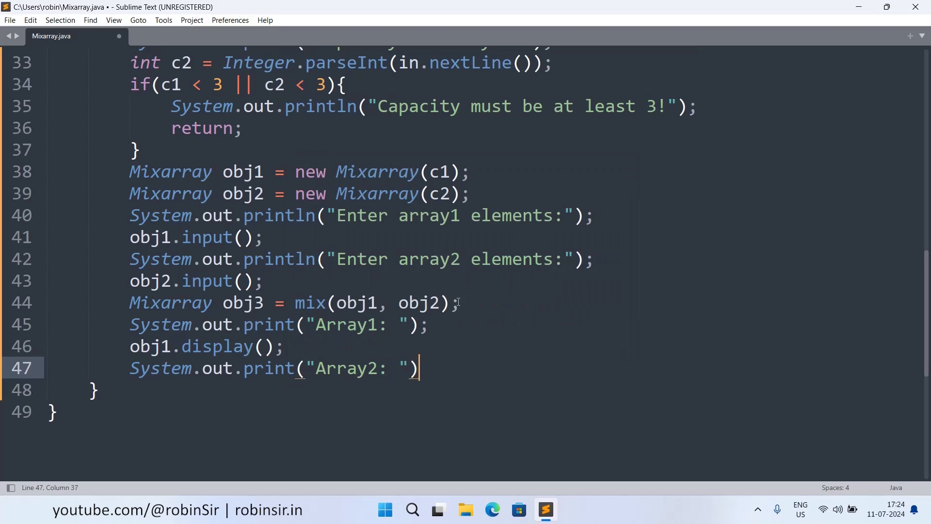
type(";")
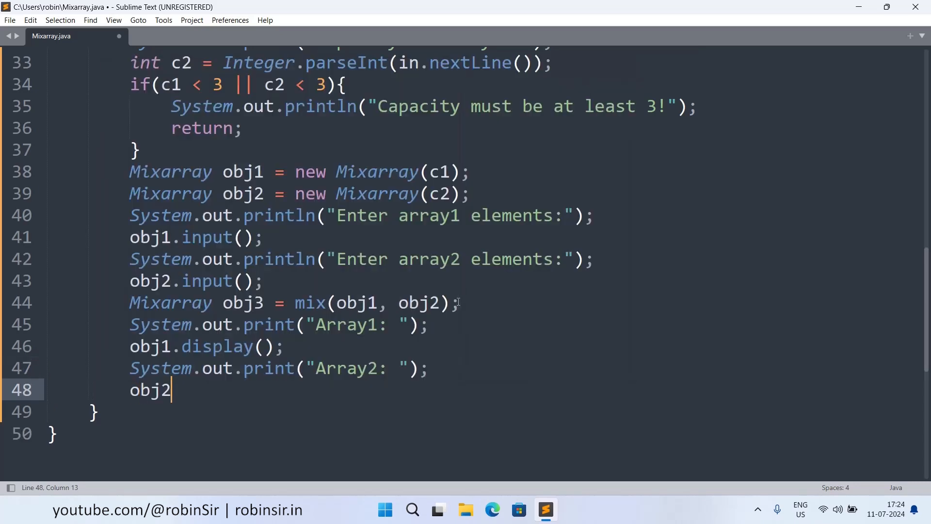
type(".display")
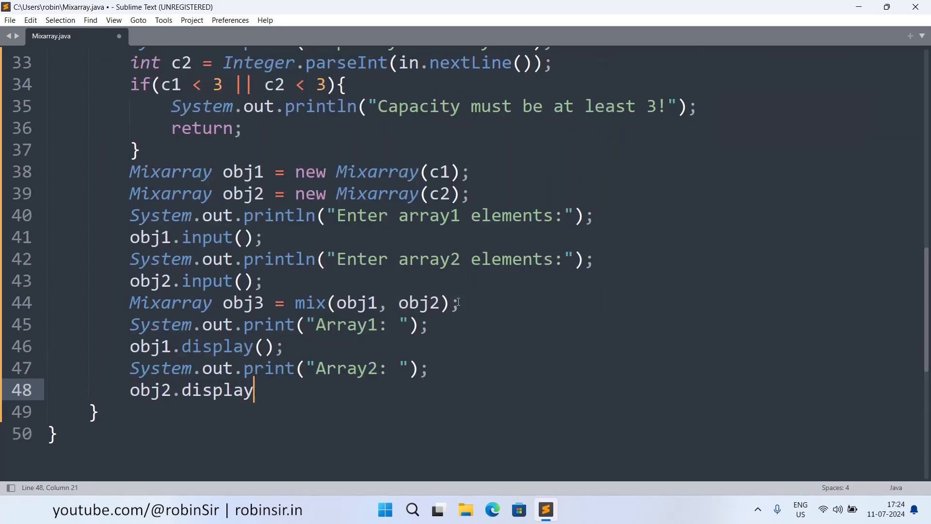
type("S")
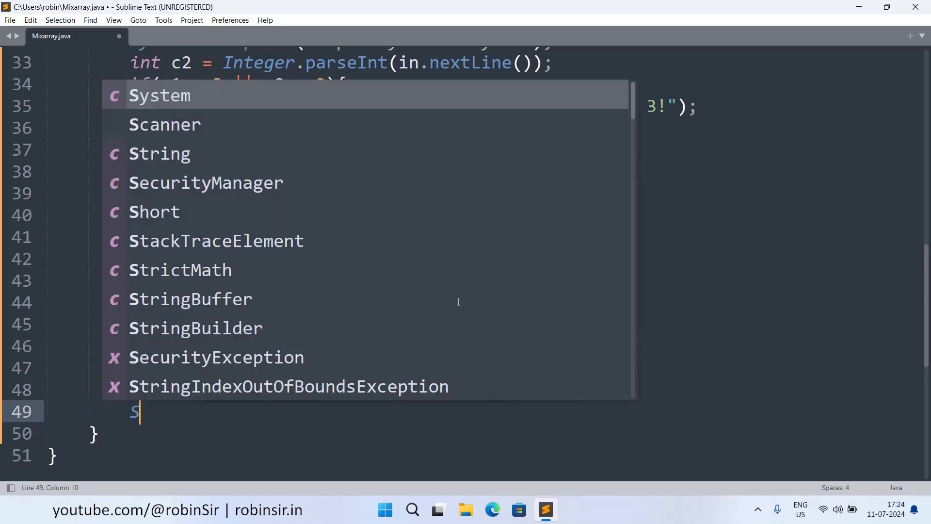
type("ystem.out.print(\"Resultant Array: \");")
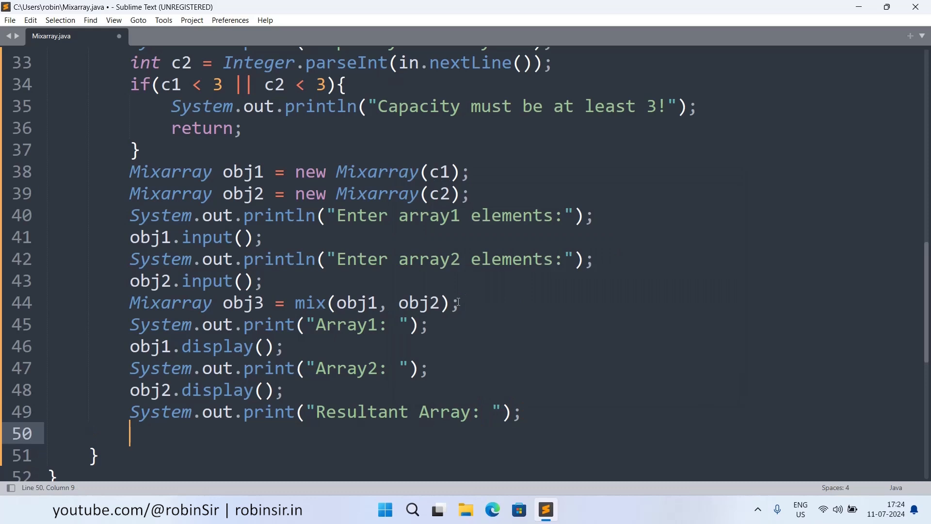
type("obj3.dis")
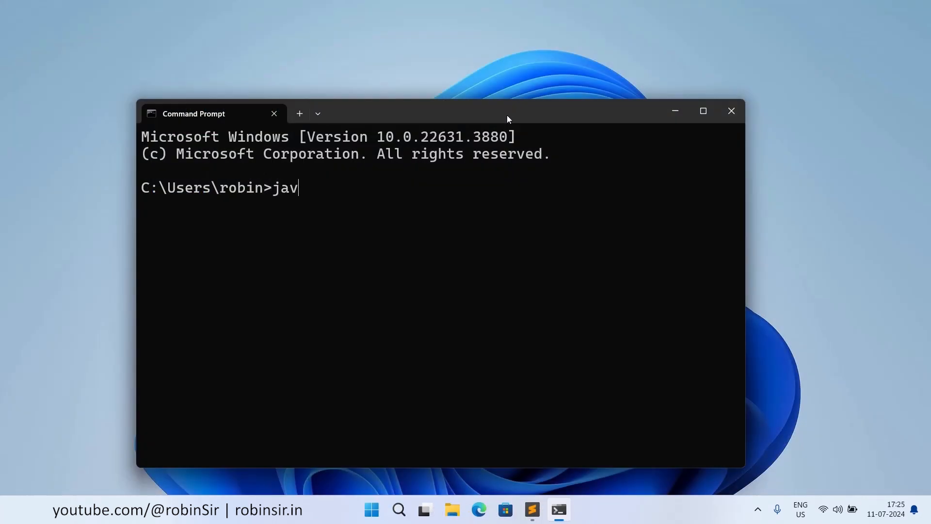
Run java Mixarray.java and enter the array elements (78, 90, 45...) to get the resultant mixed array
type("a")
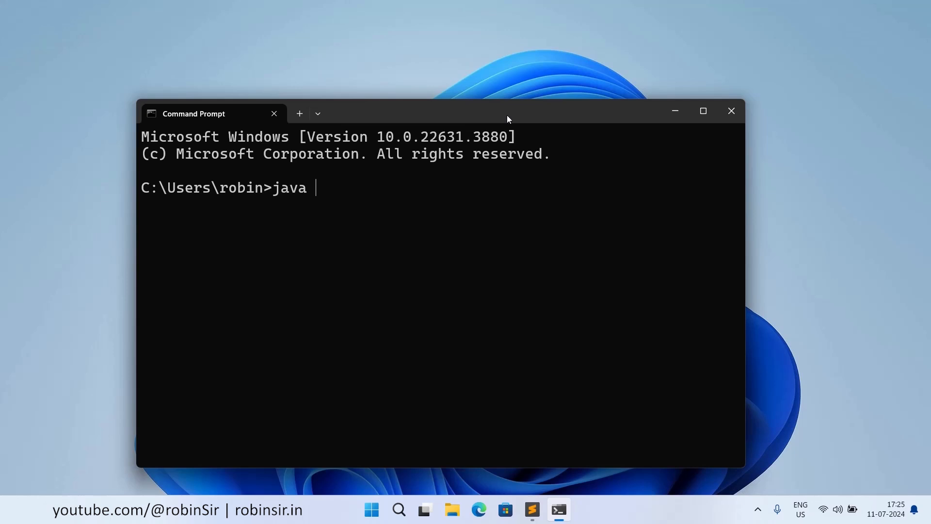
type("Mixarray.java")
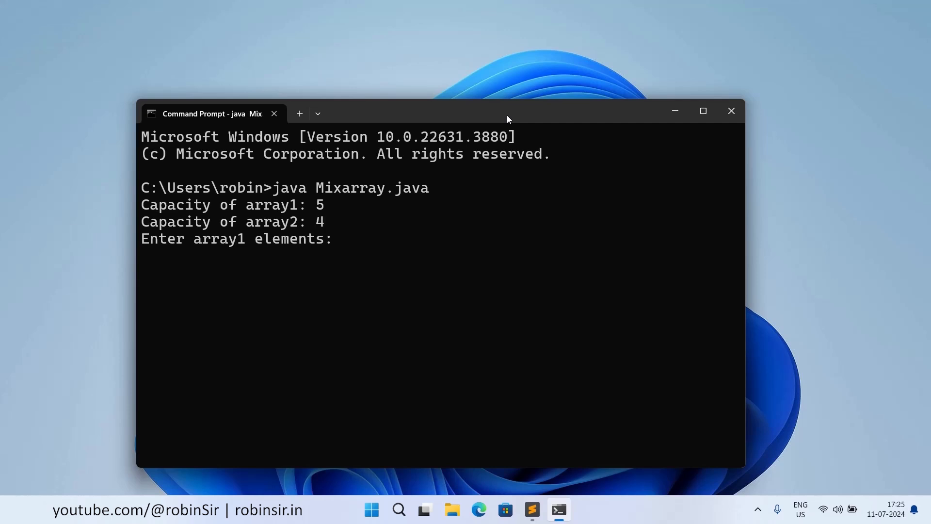
type("78")
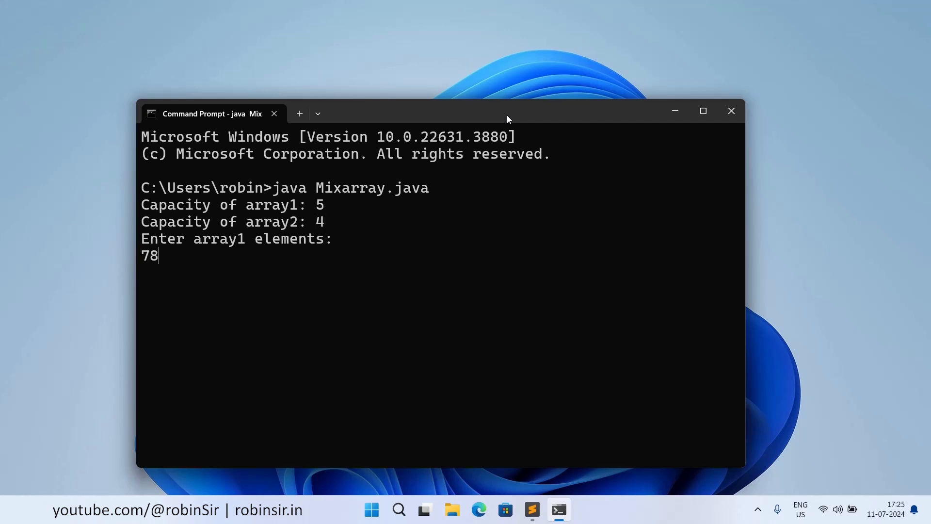
type("90")
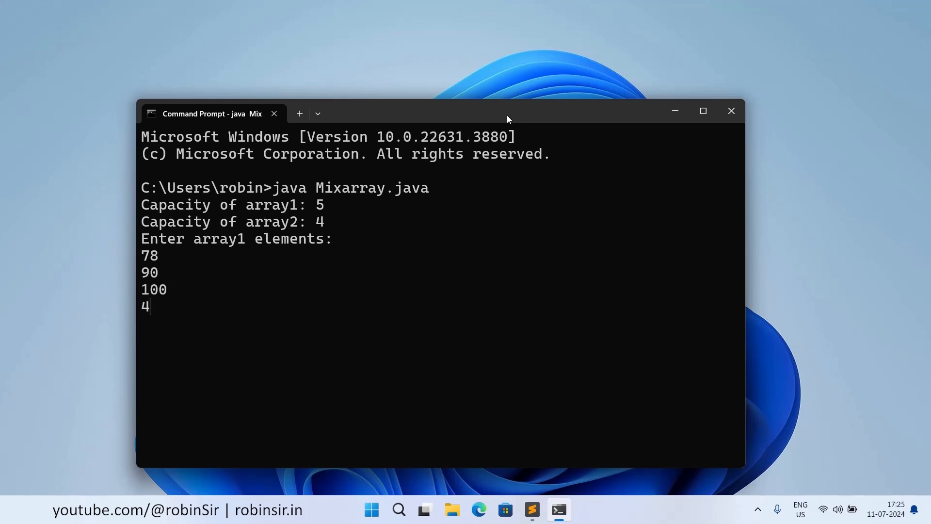
type("45")
type("67")
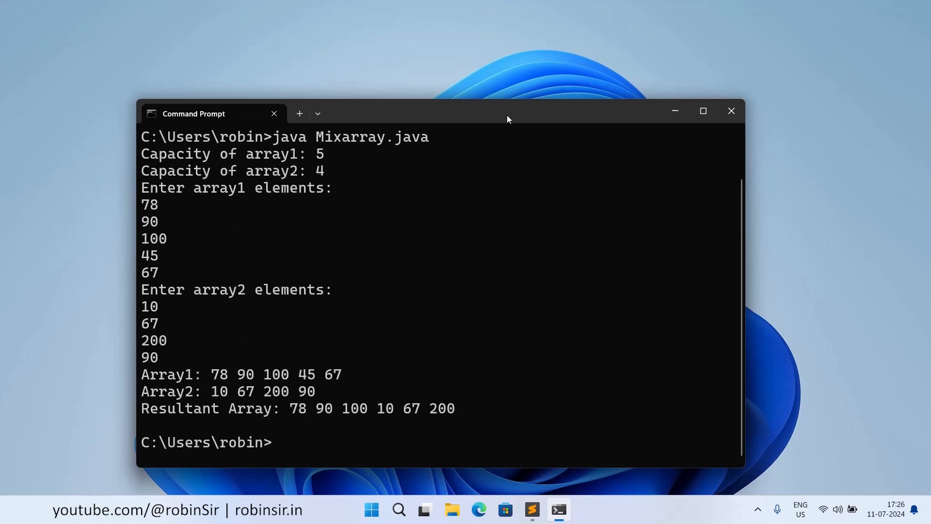
mouse_move(299, 422)
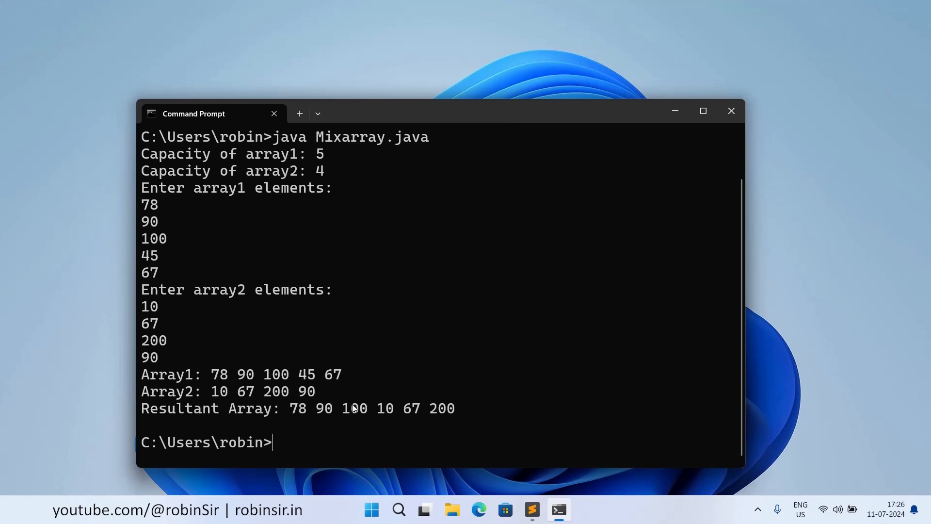
mouse_move(338, 435)
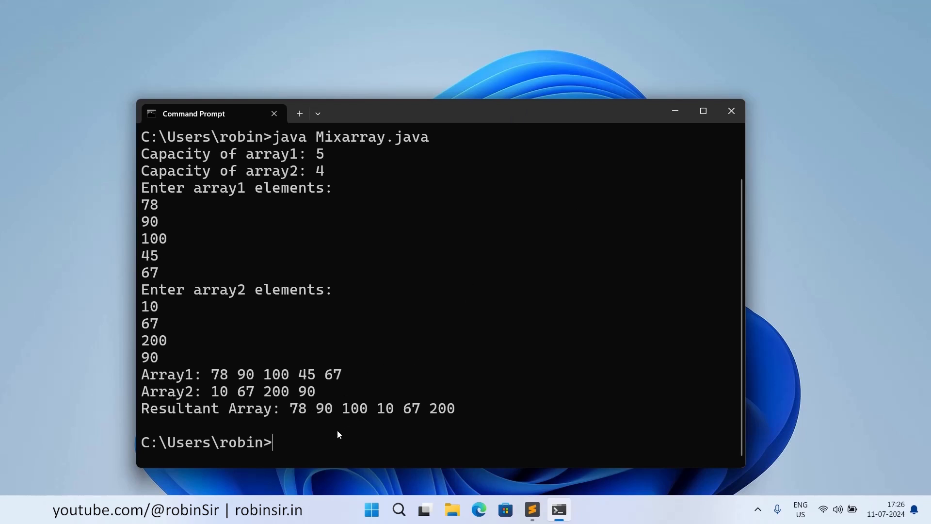